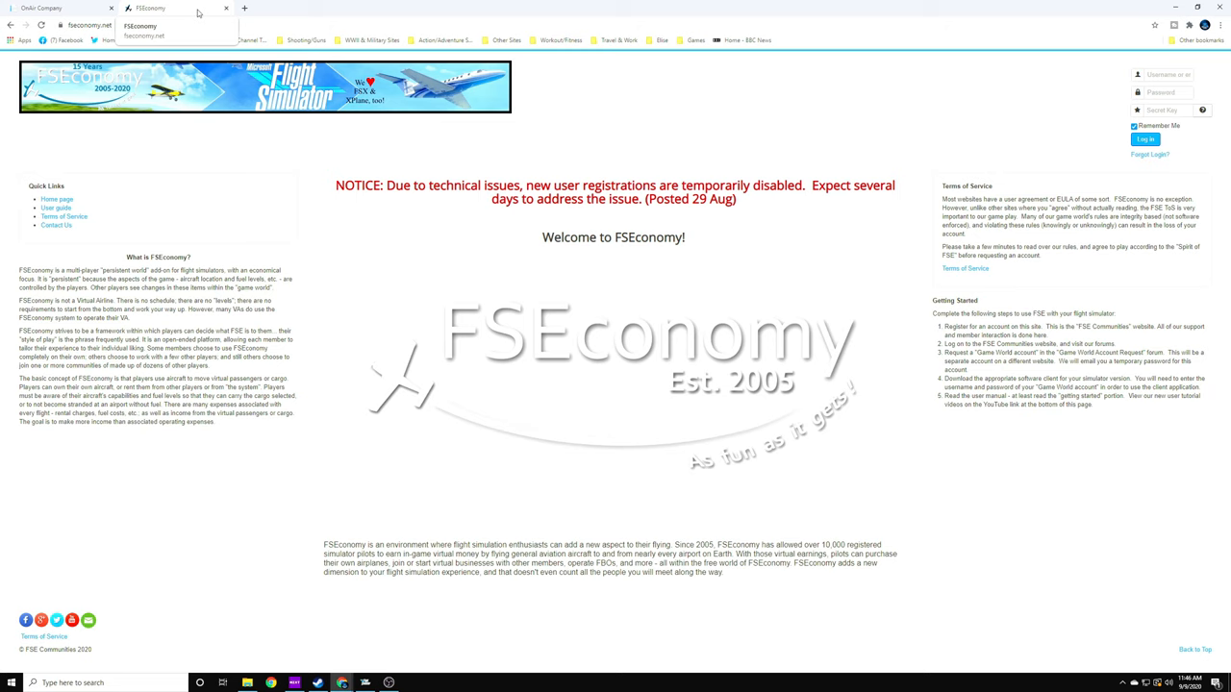
- Switch from the FSEconomy welcome page to the onair.company tab
click(62, 8)
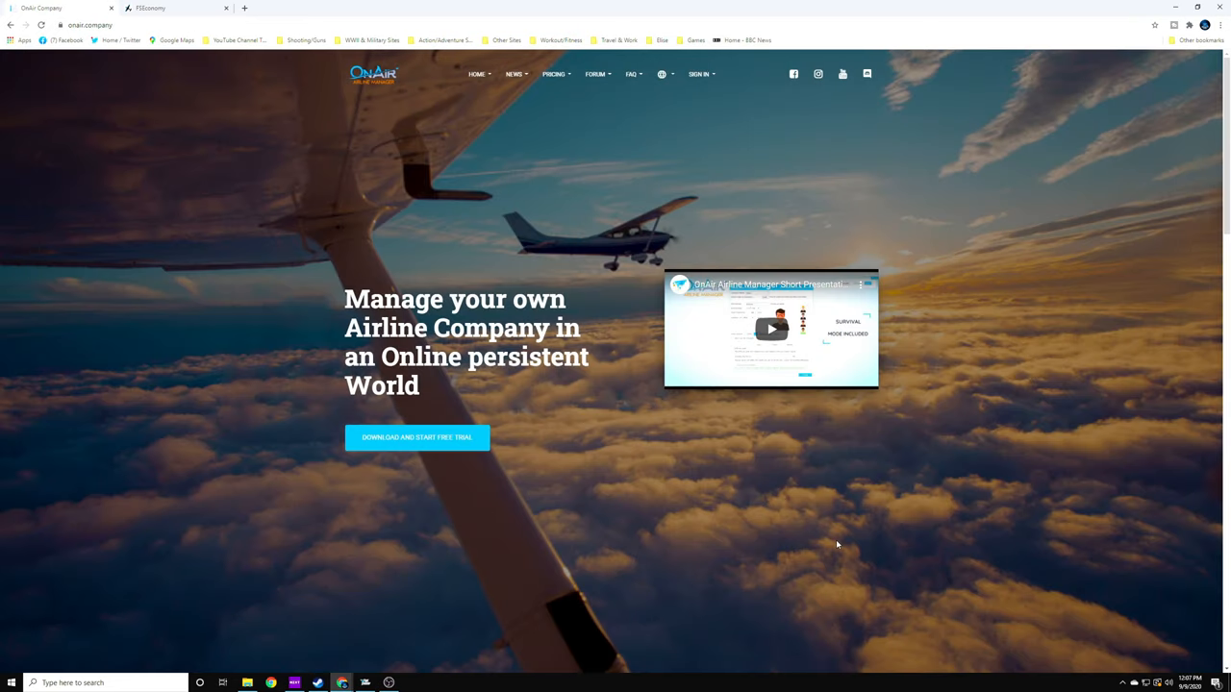
mouse_move(815, 460)
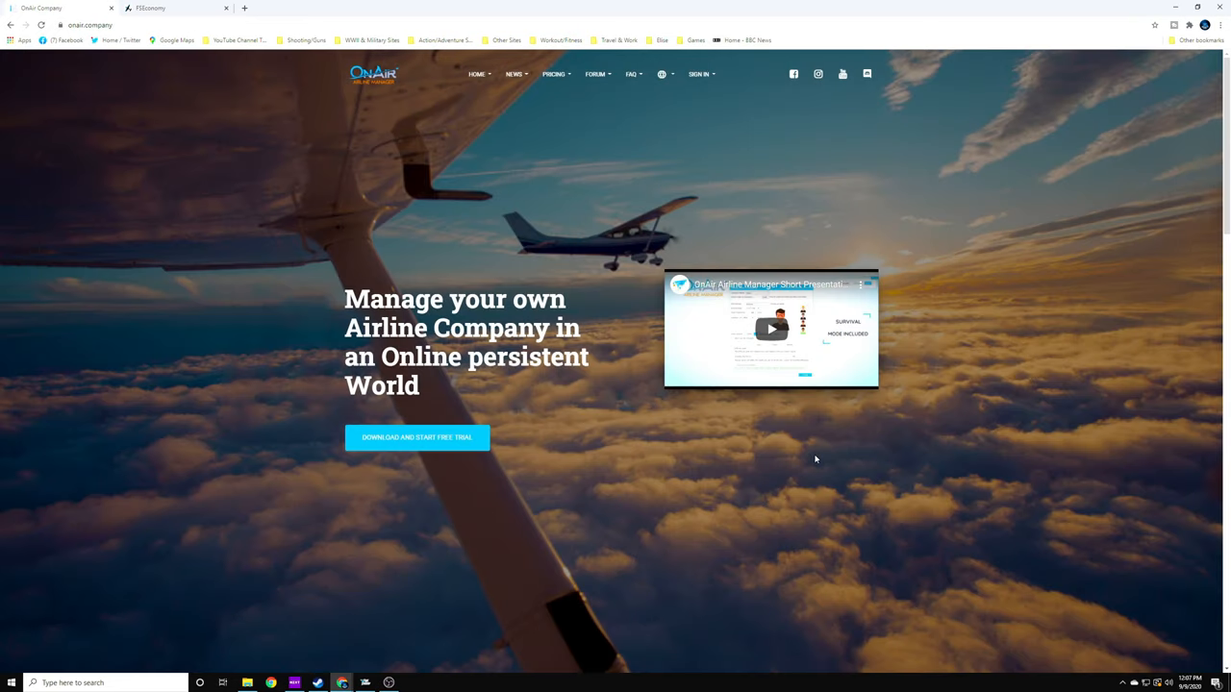
mouse_move(705, 172)
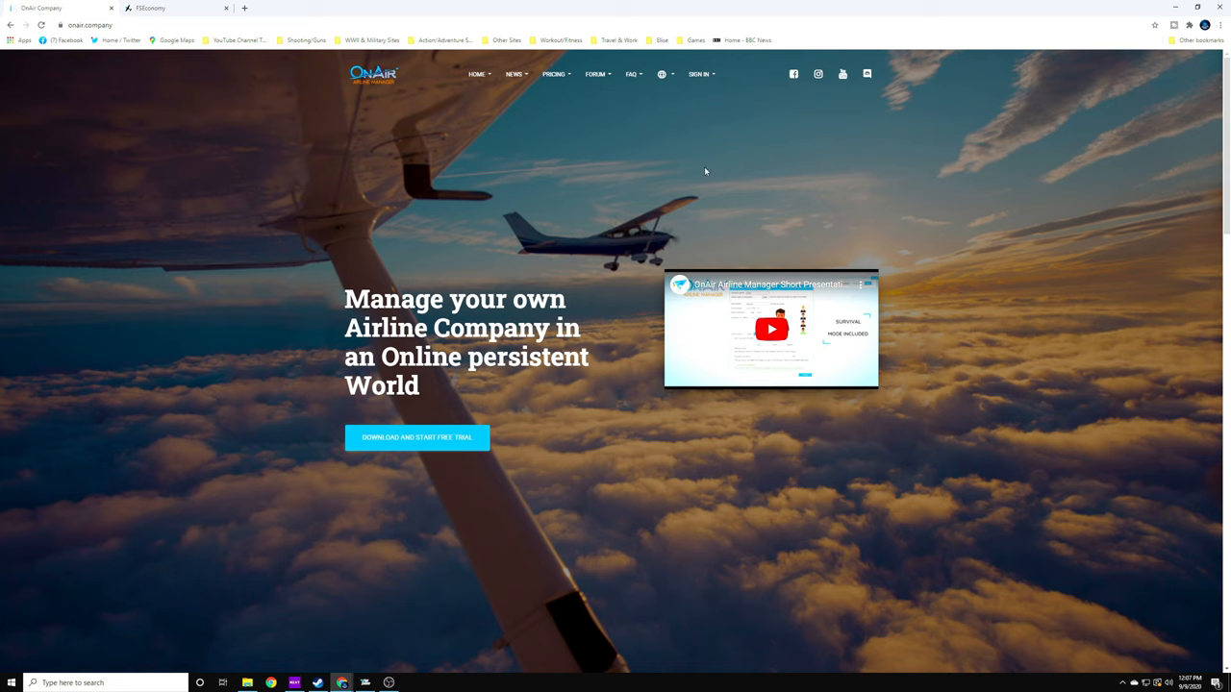
- Log in to the OnAir account and reach the Account Overview page
click(699, 74)
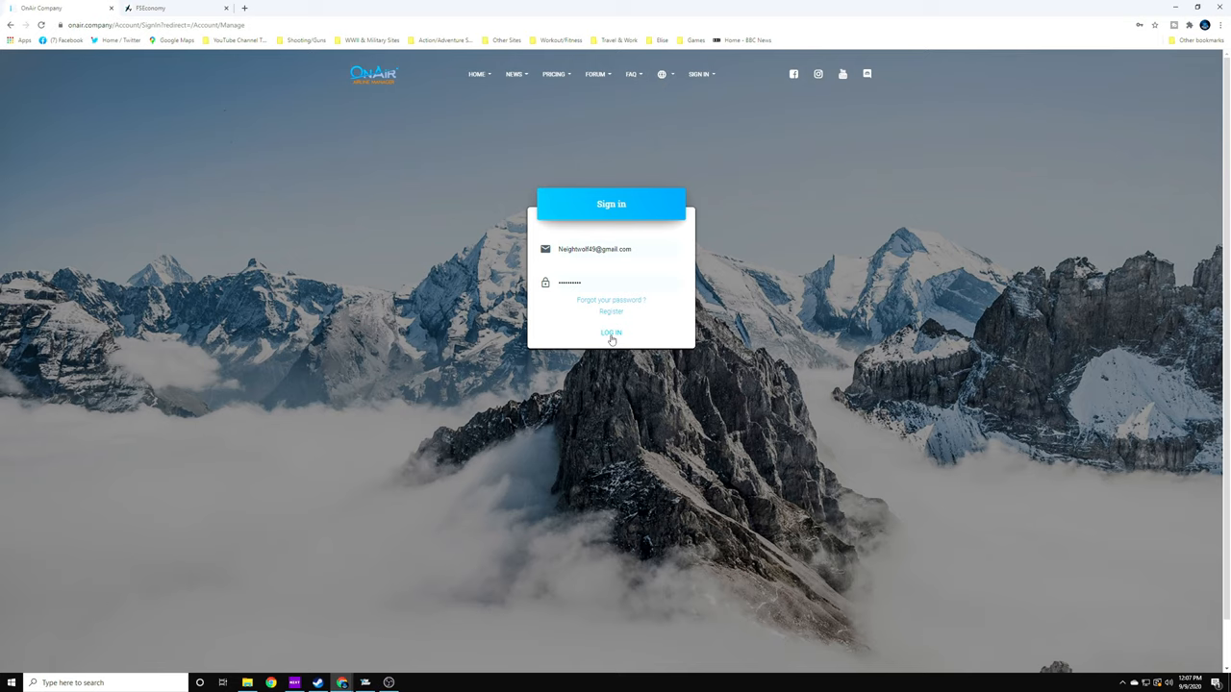
click(611, 332)
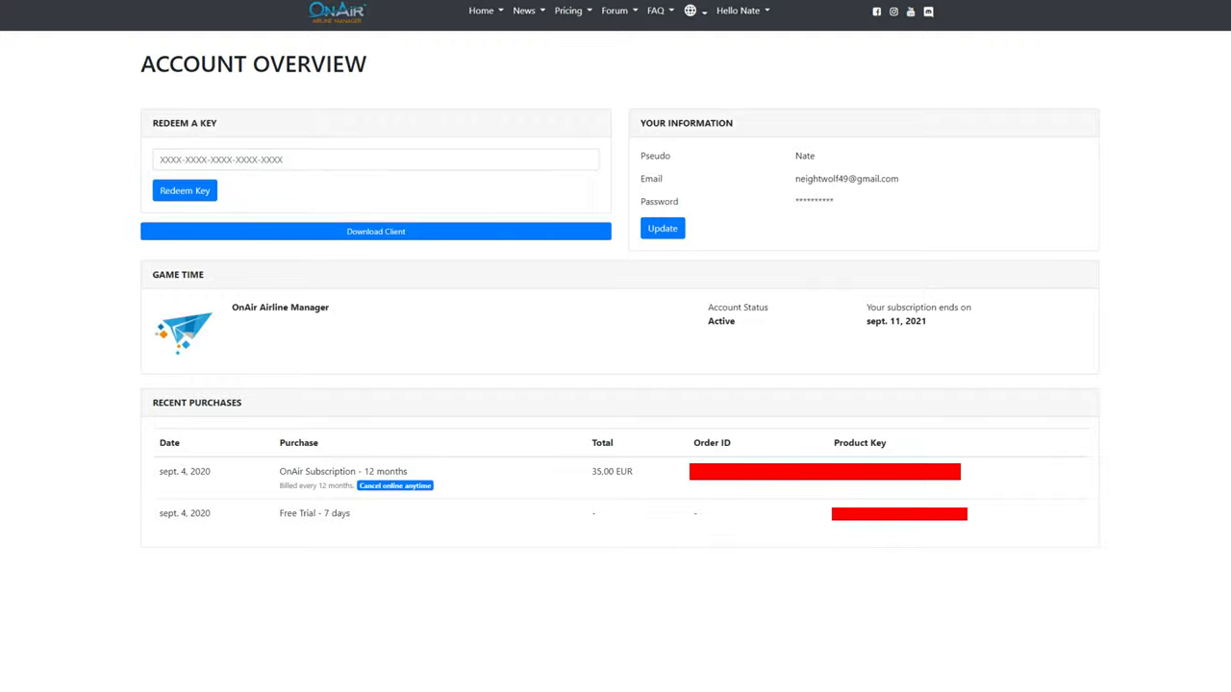
mouse_move(381, 231)
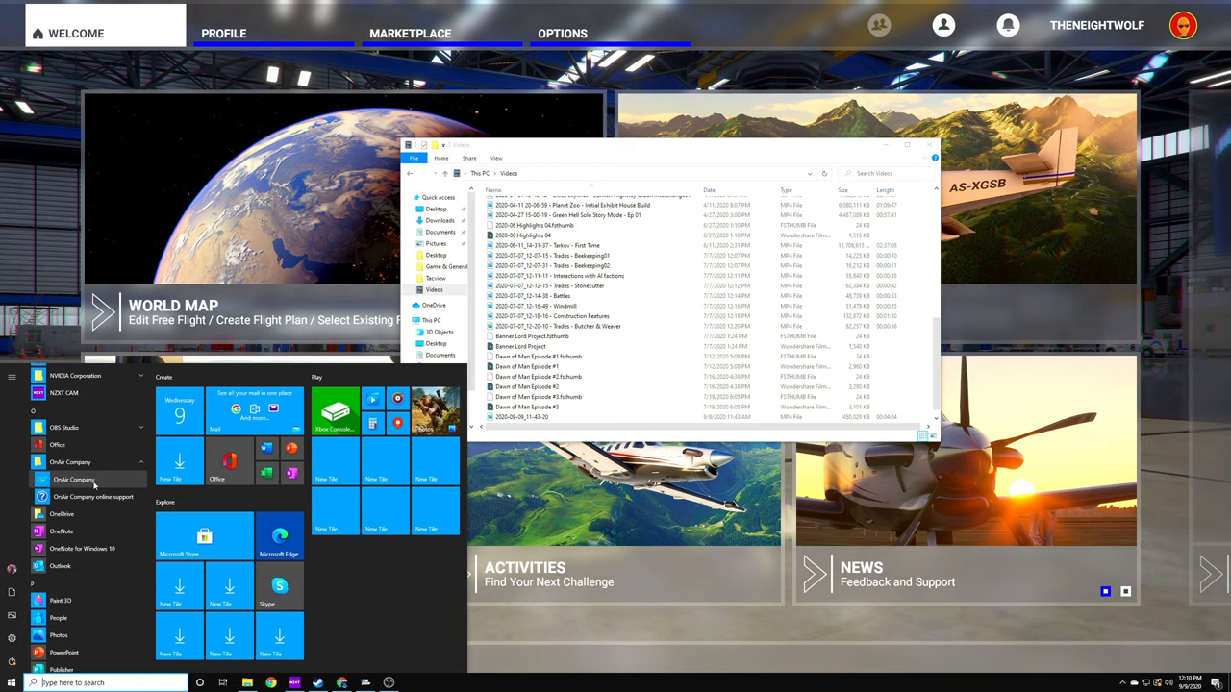
- Launch OnAir, log in, and set up WolfPack Airlines (WP49) with Survival Mode on
click(74, 479)
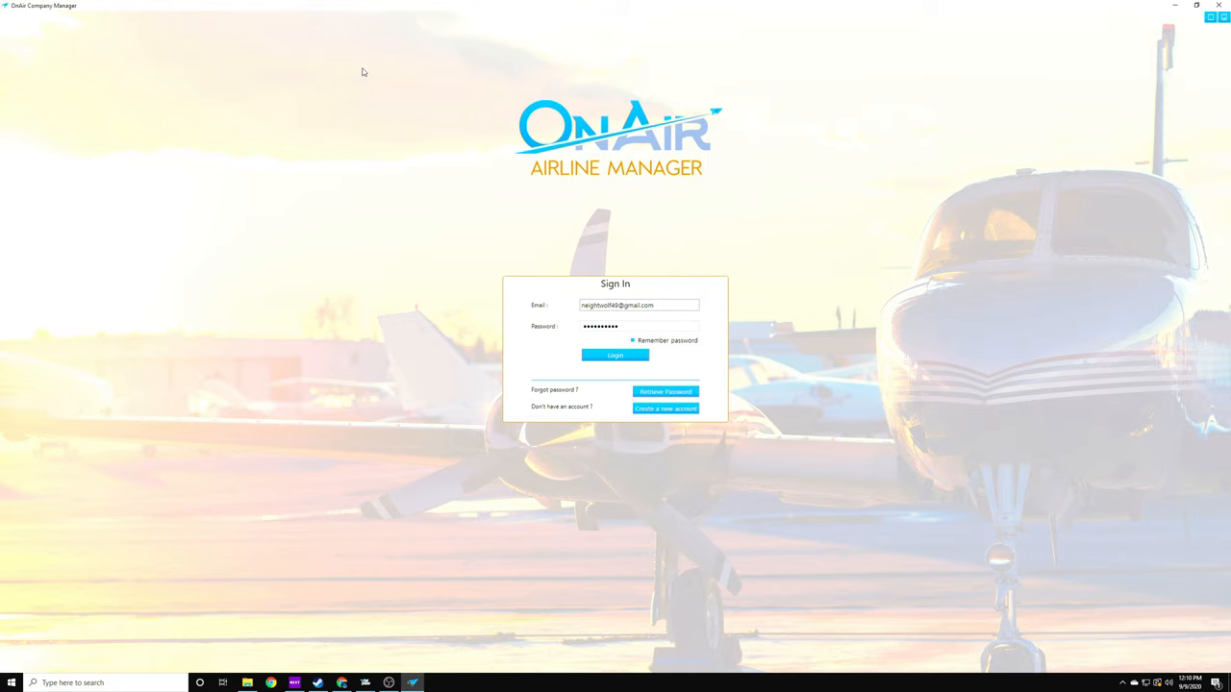
click(614, 354)
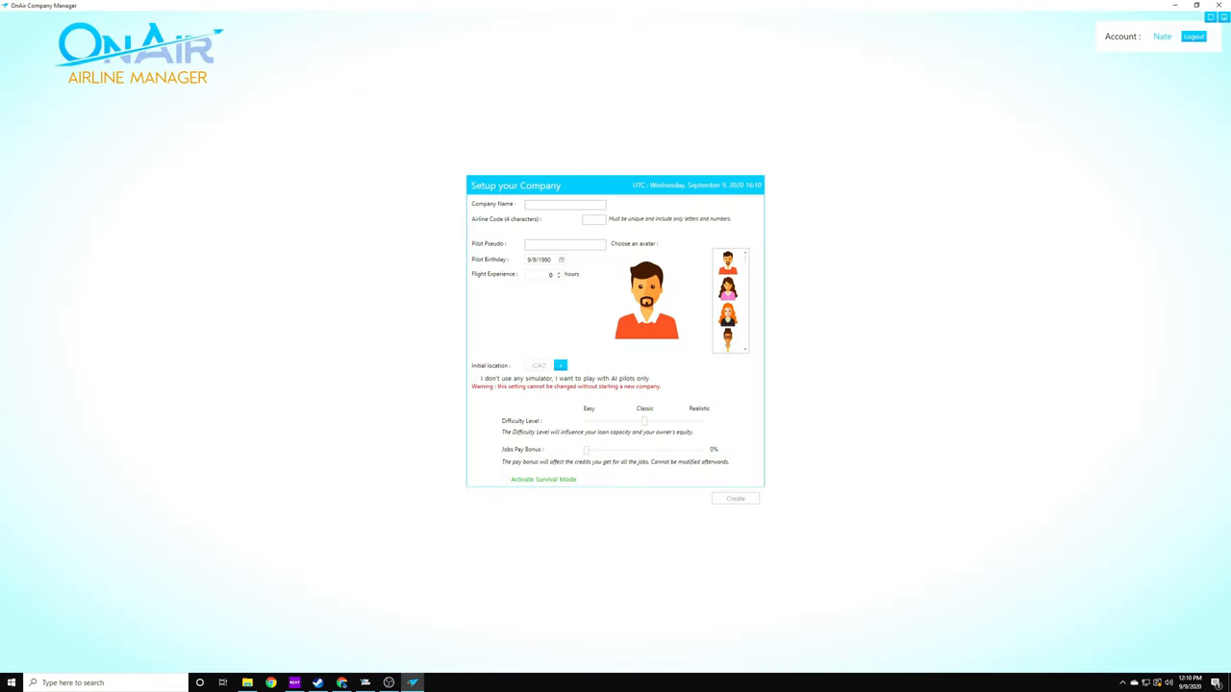
click(564, 203)
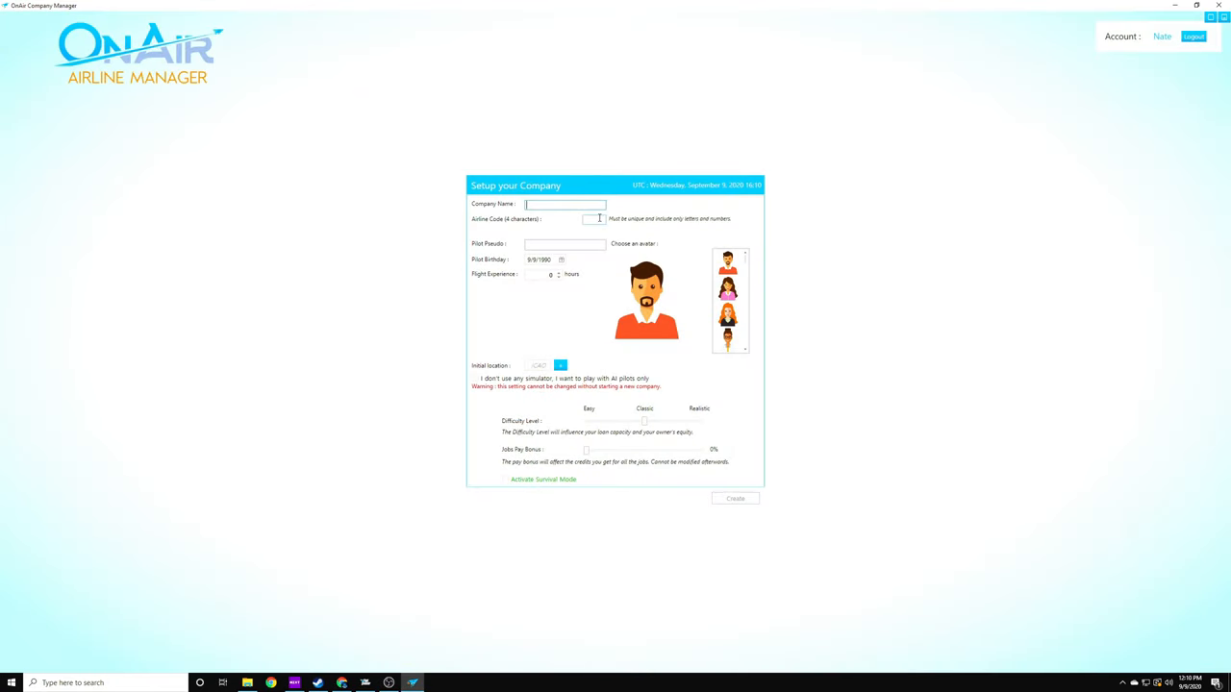
text(WolfPack Airlines)
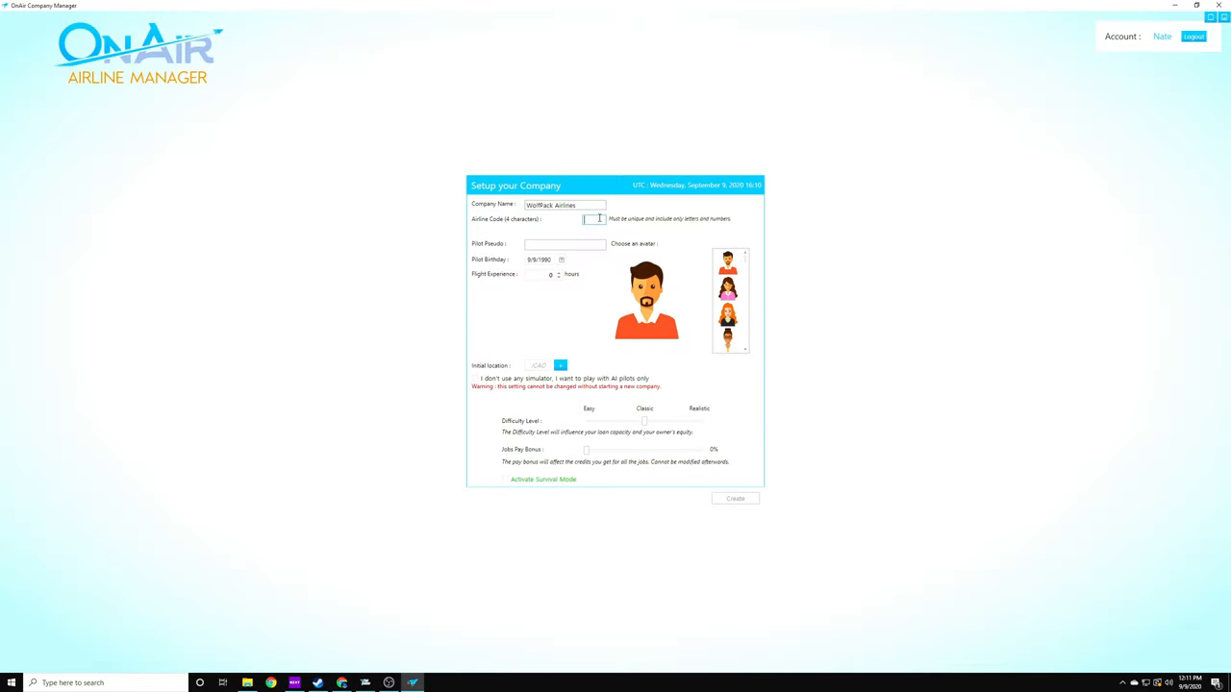
text(W)
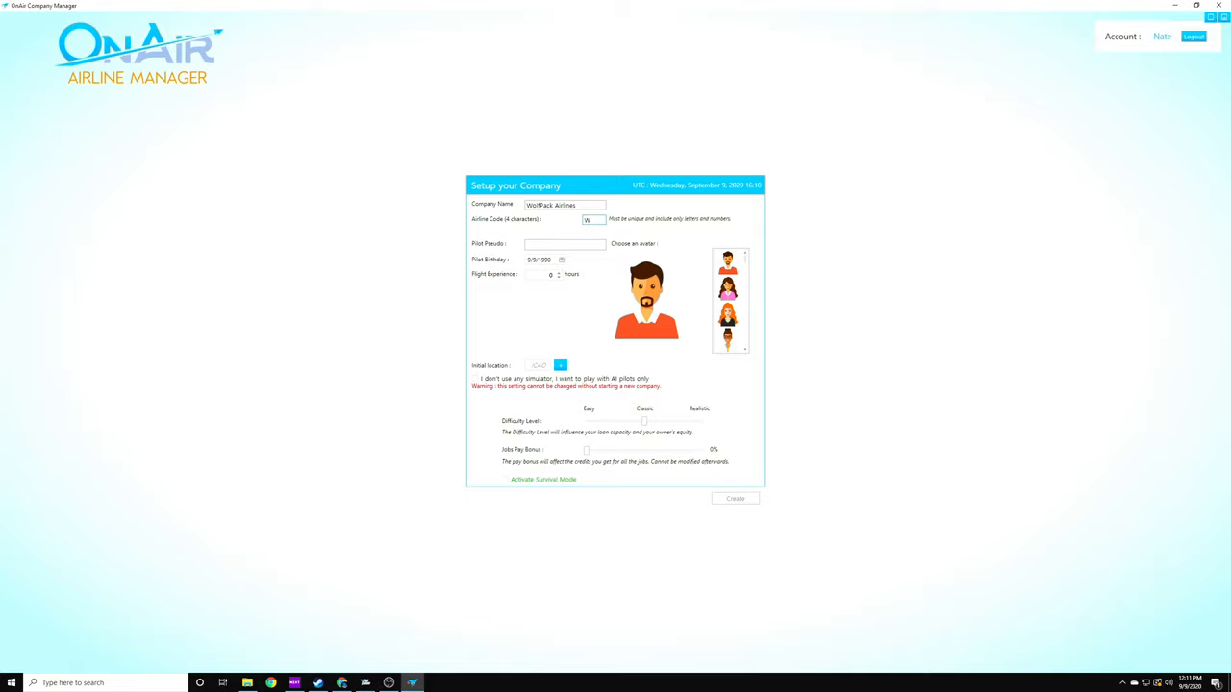
text(P49)
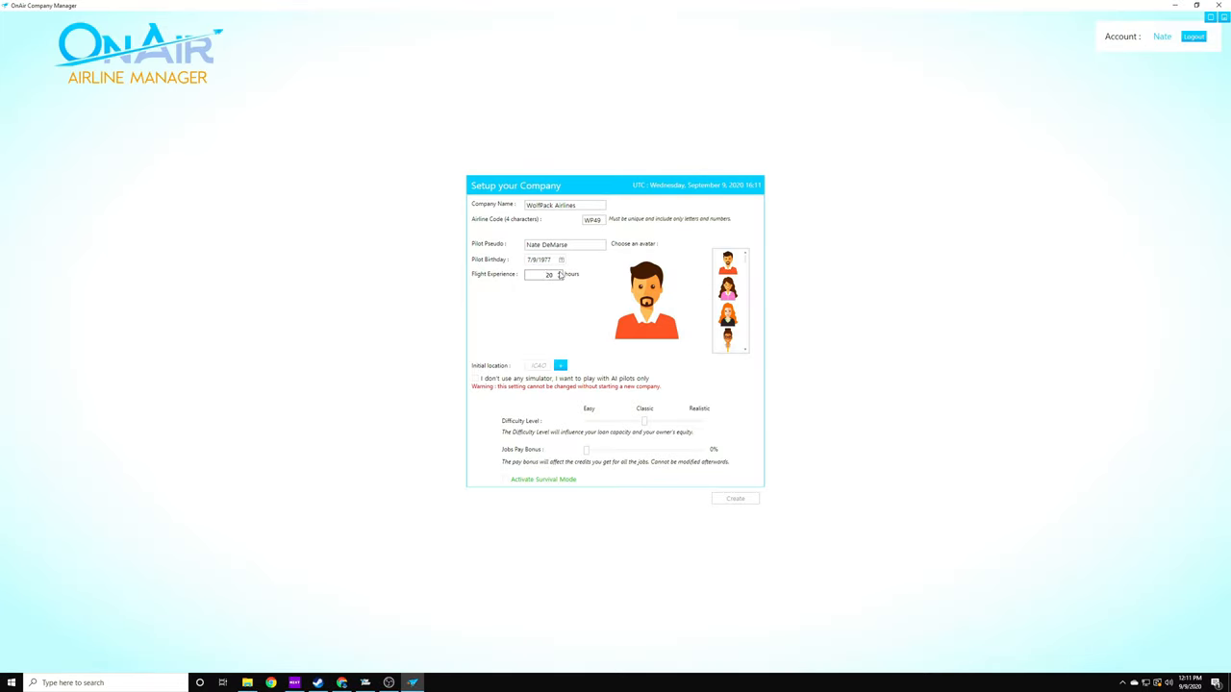
click(557, 272)
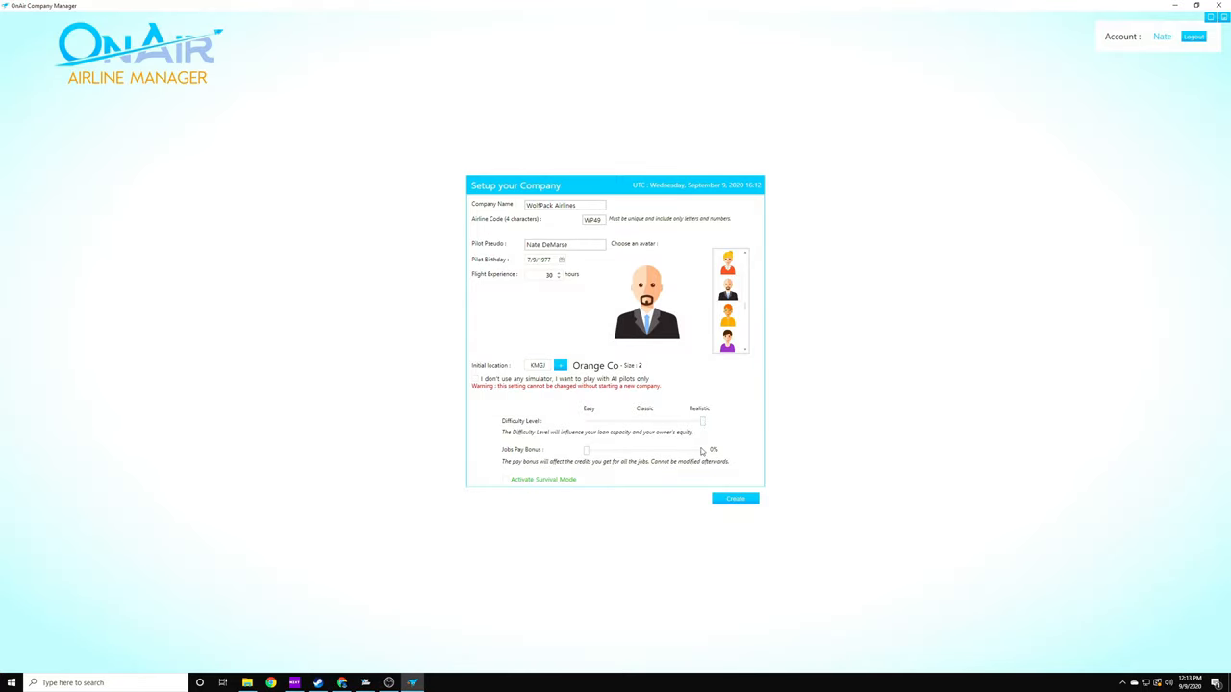
mouse_move(544, 491)
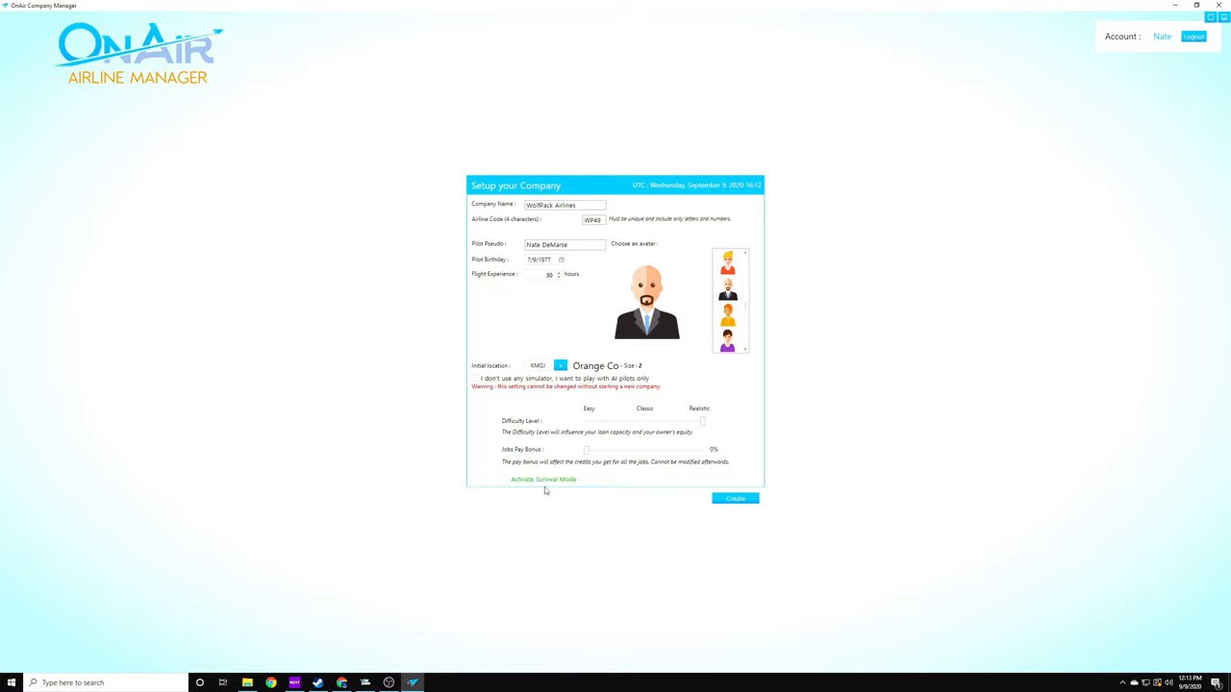
mouse_move(591, 506)
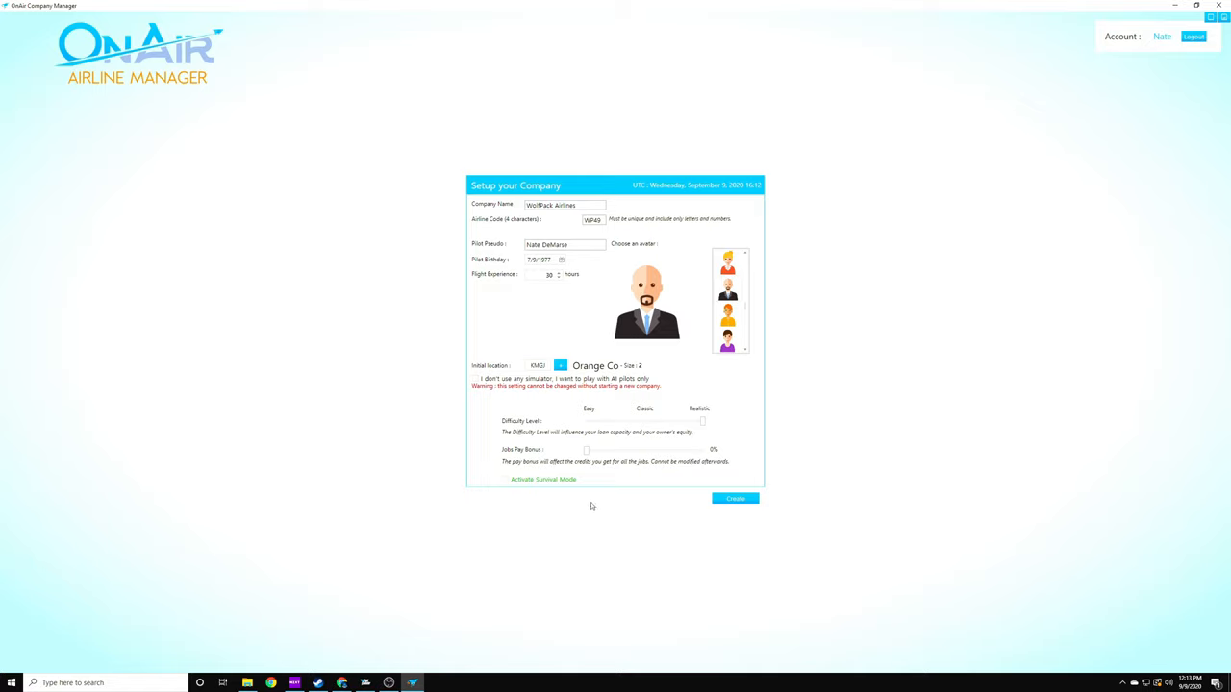
click(505, 478)
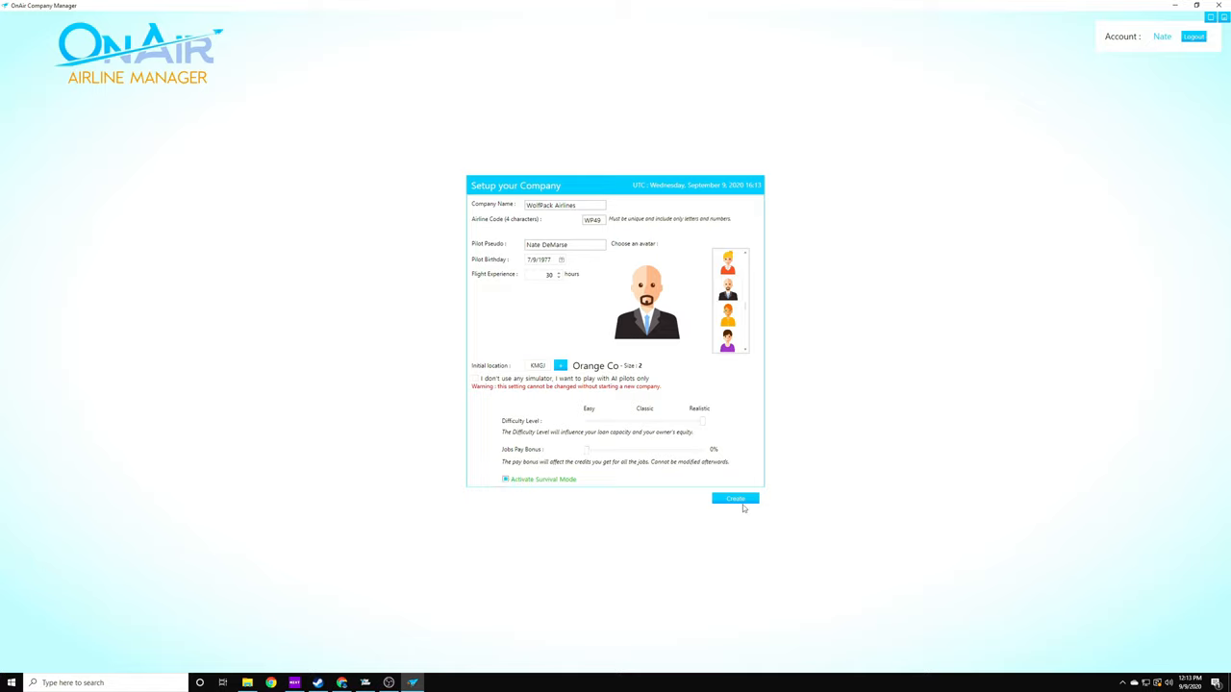
mouse_move(524, 366)
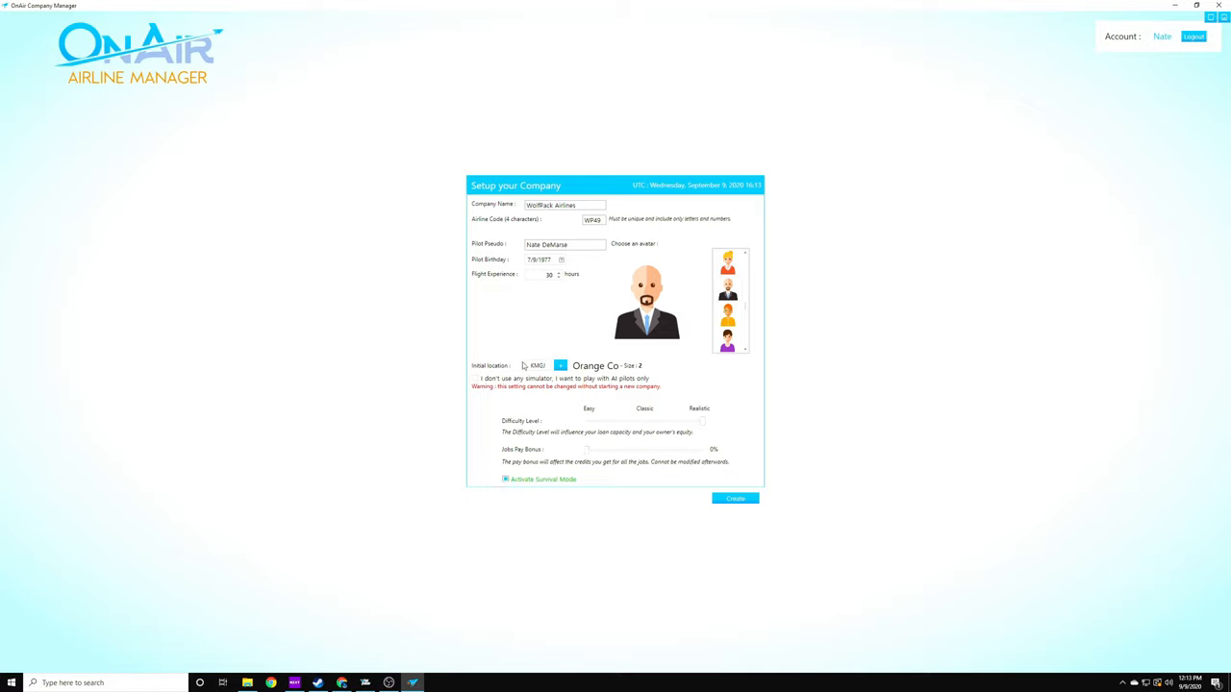
- Create the company, resume the basic tutorial, and view its first cargo job
click(734, 498)
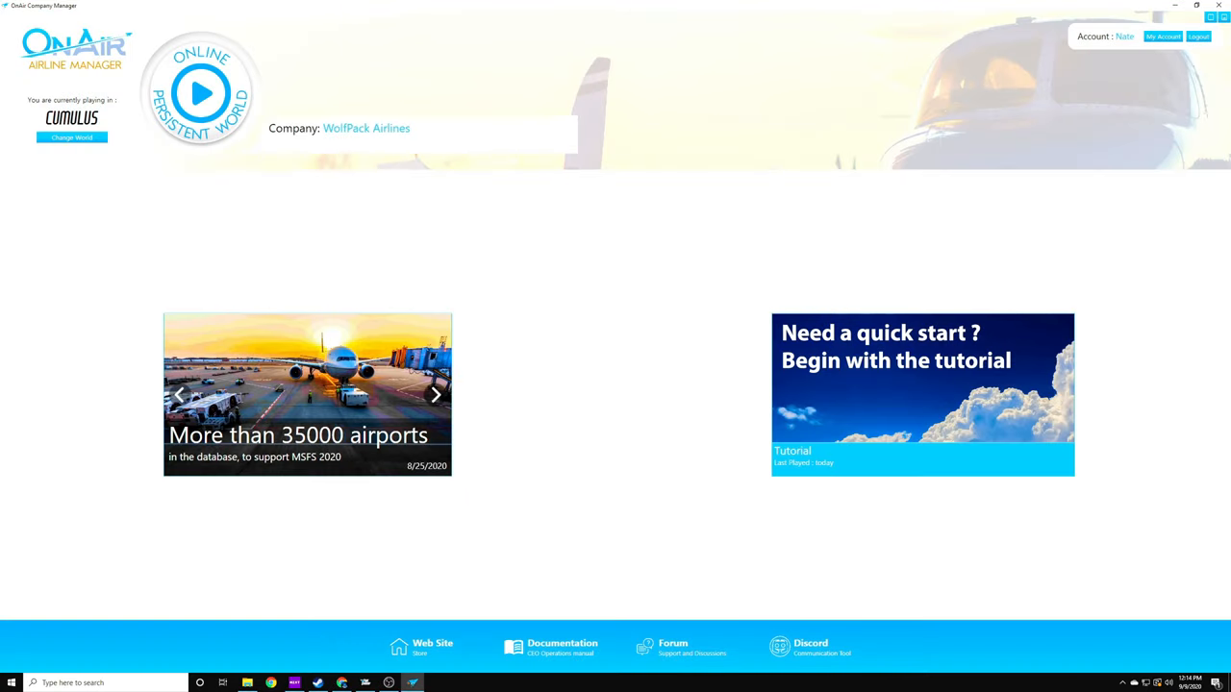
mouse_move(159, 173)
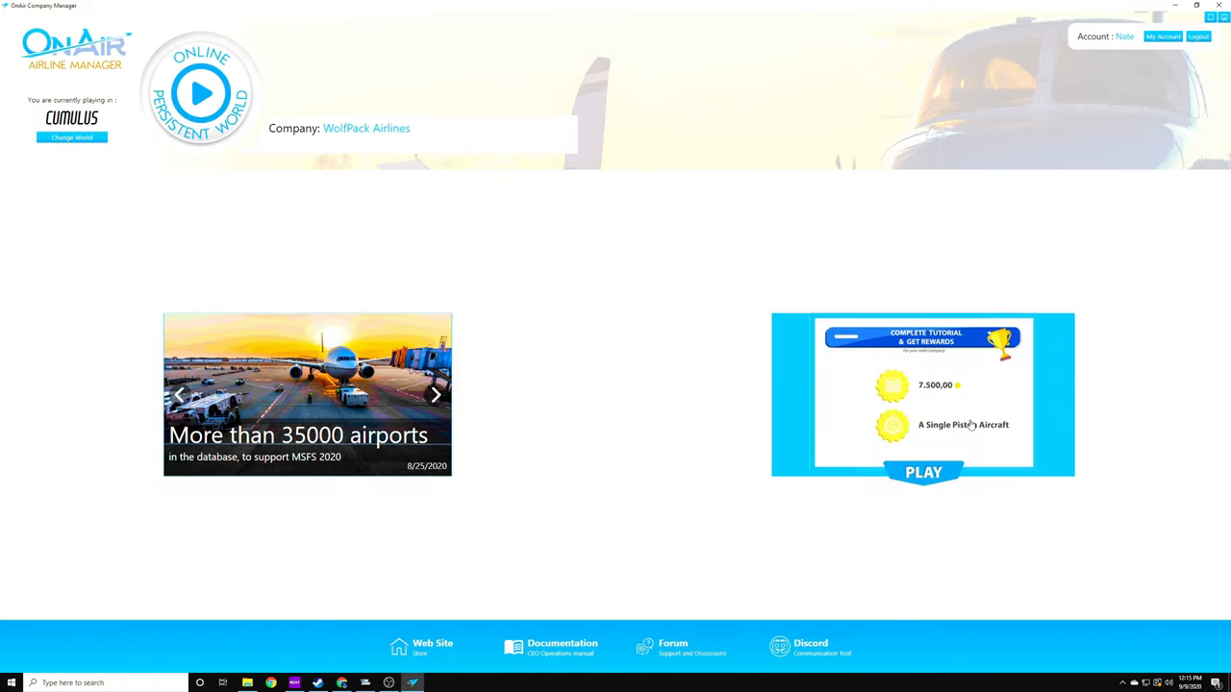
click(921, 472)
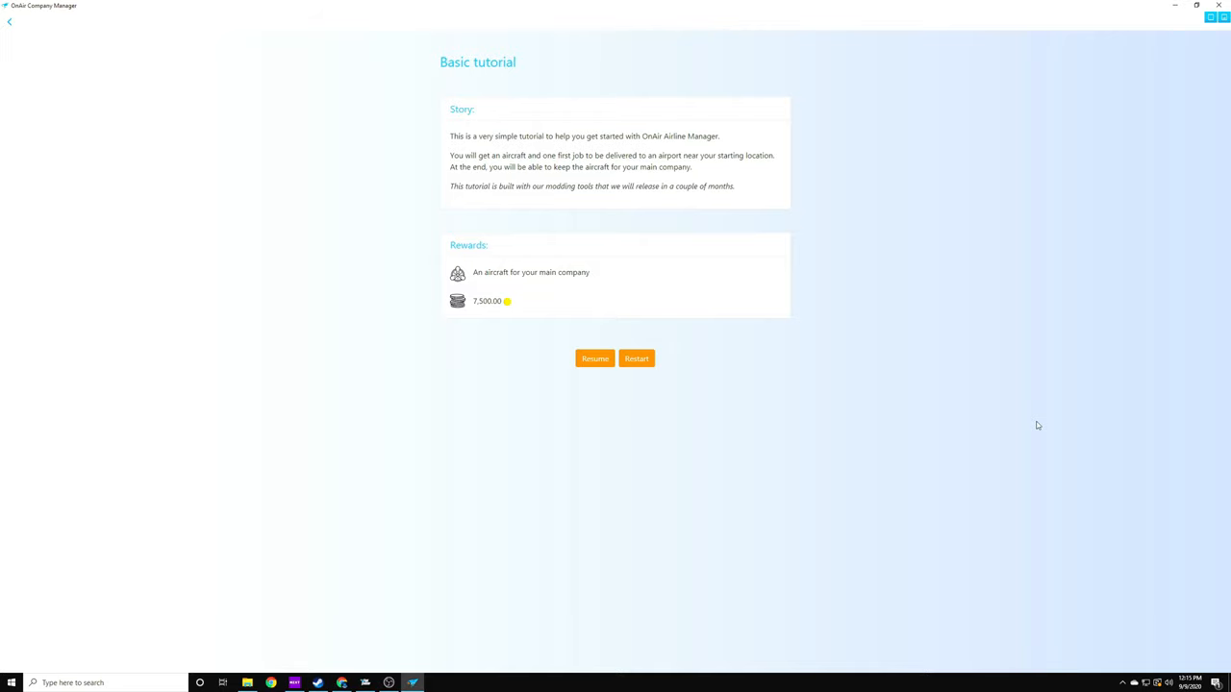
click(594, 359)
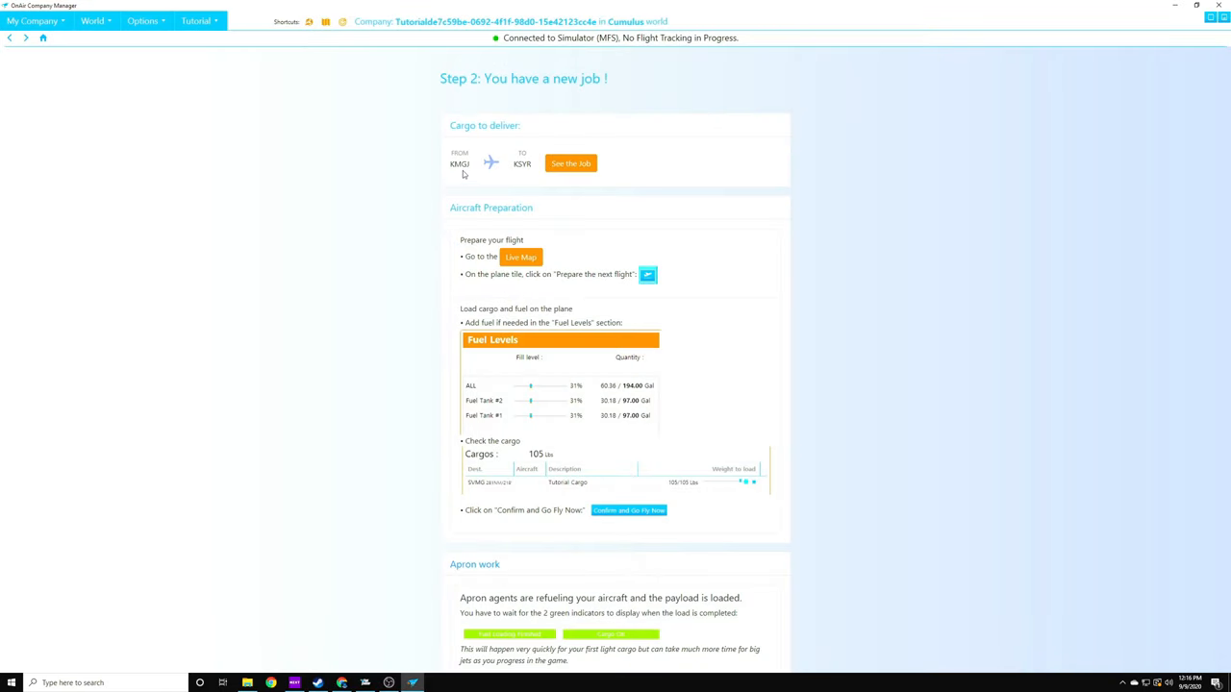
mouse_move(468, 174)
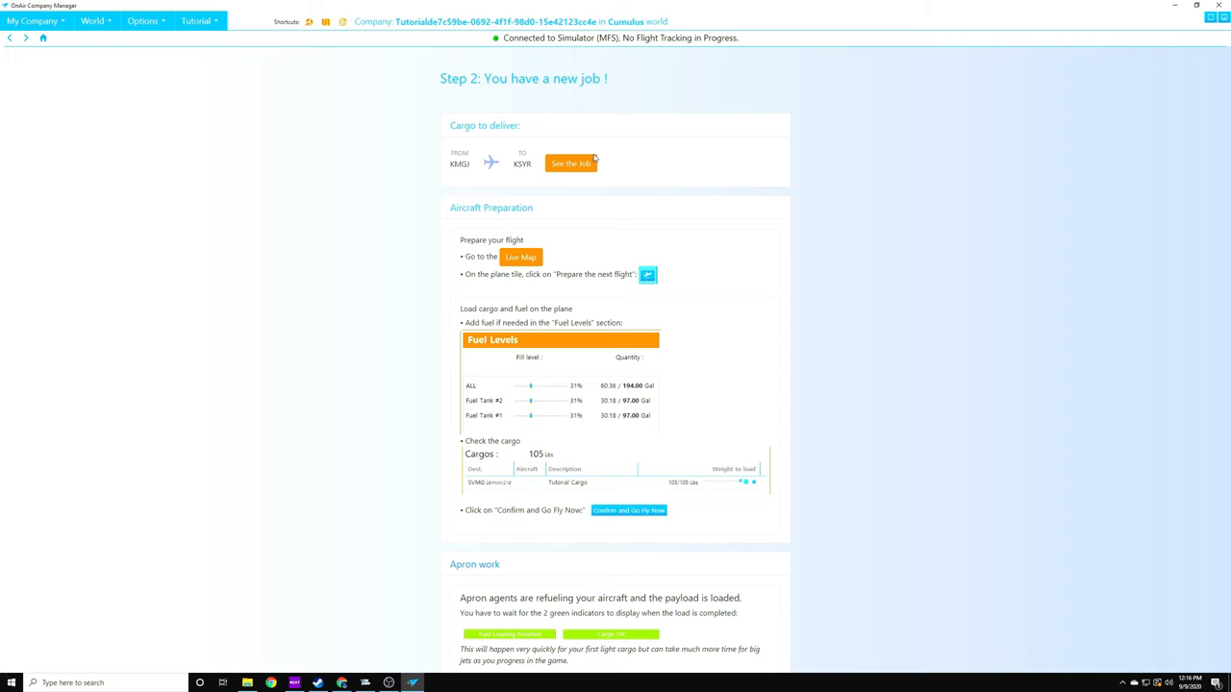
mouse_move(764, 233)
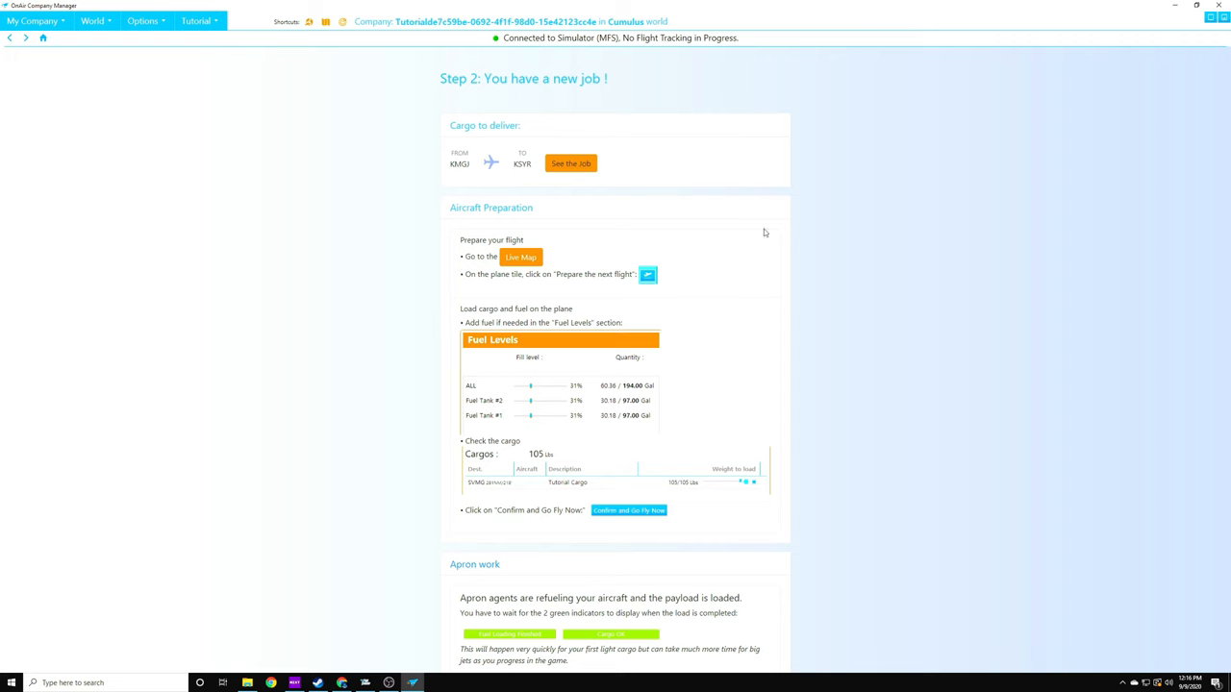
click(519, 257)
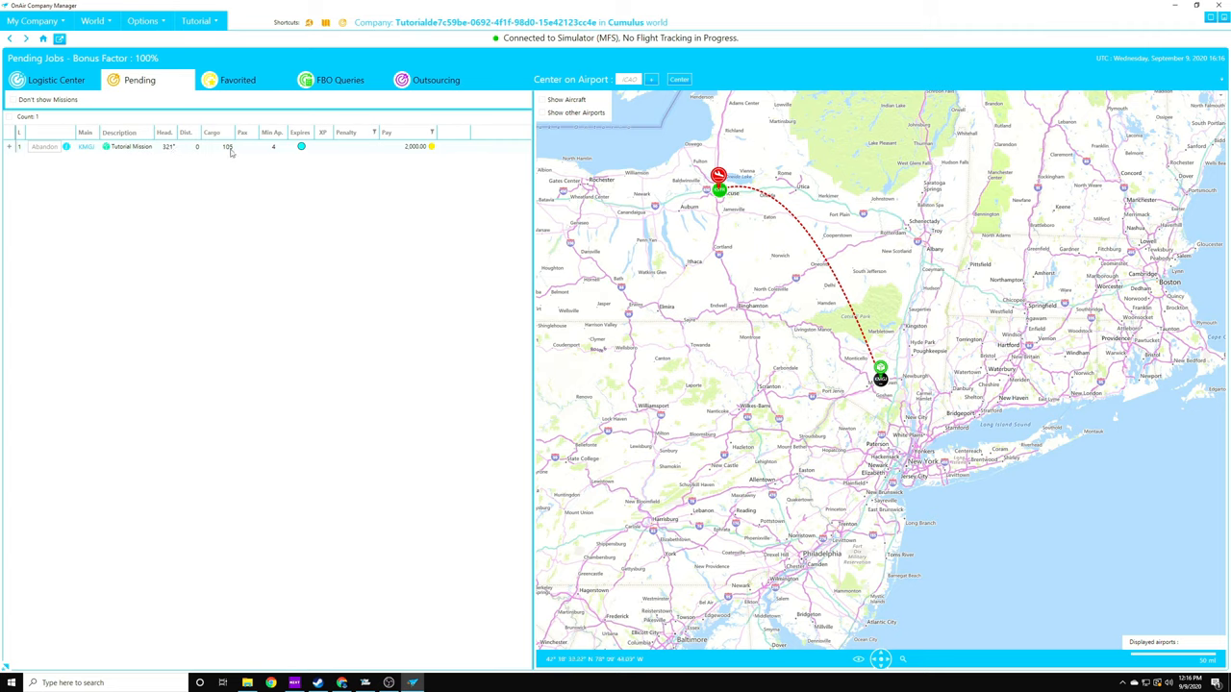
mouse_move(748, 203)
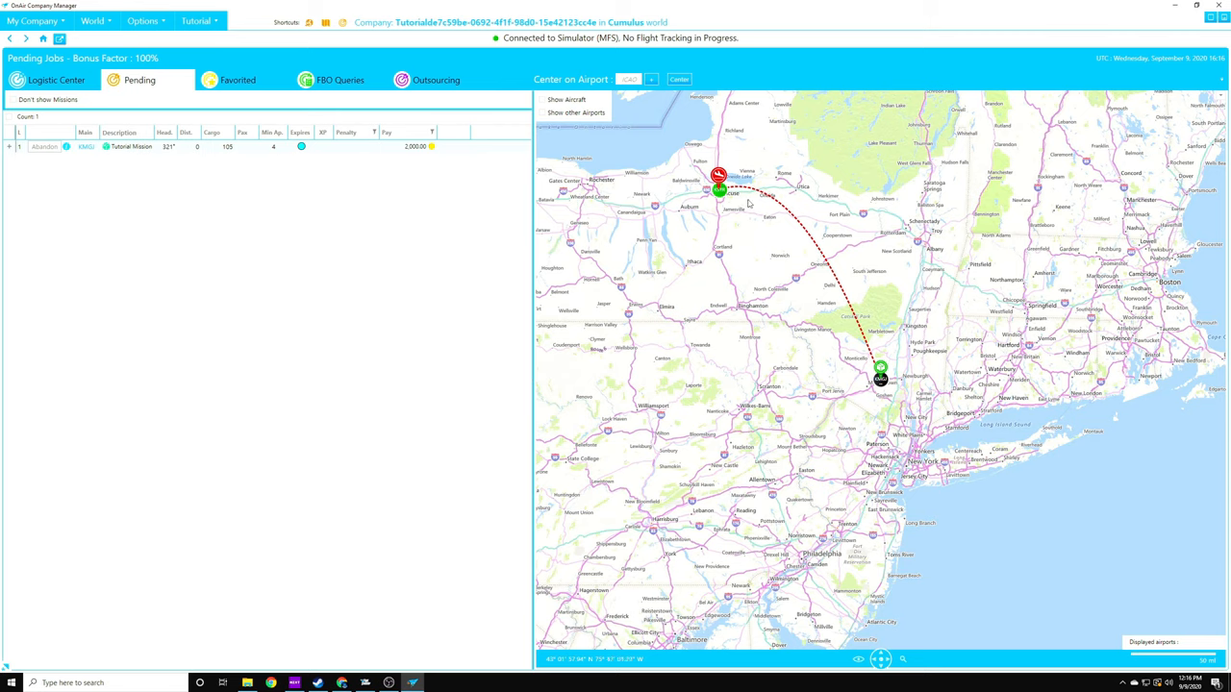
mouse_move(429, 154)
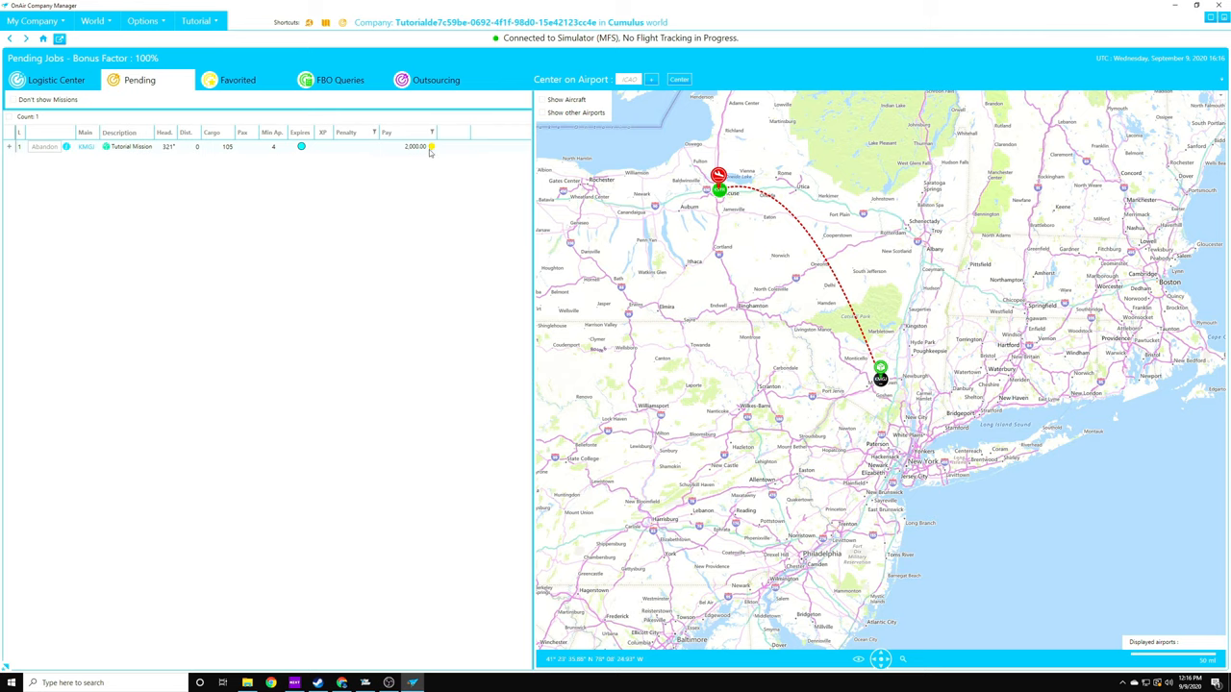
mouse_move(430, 207)
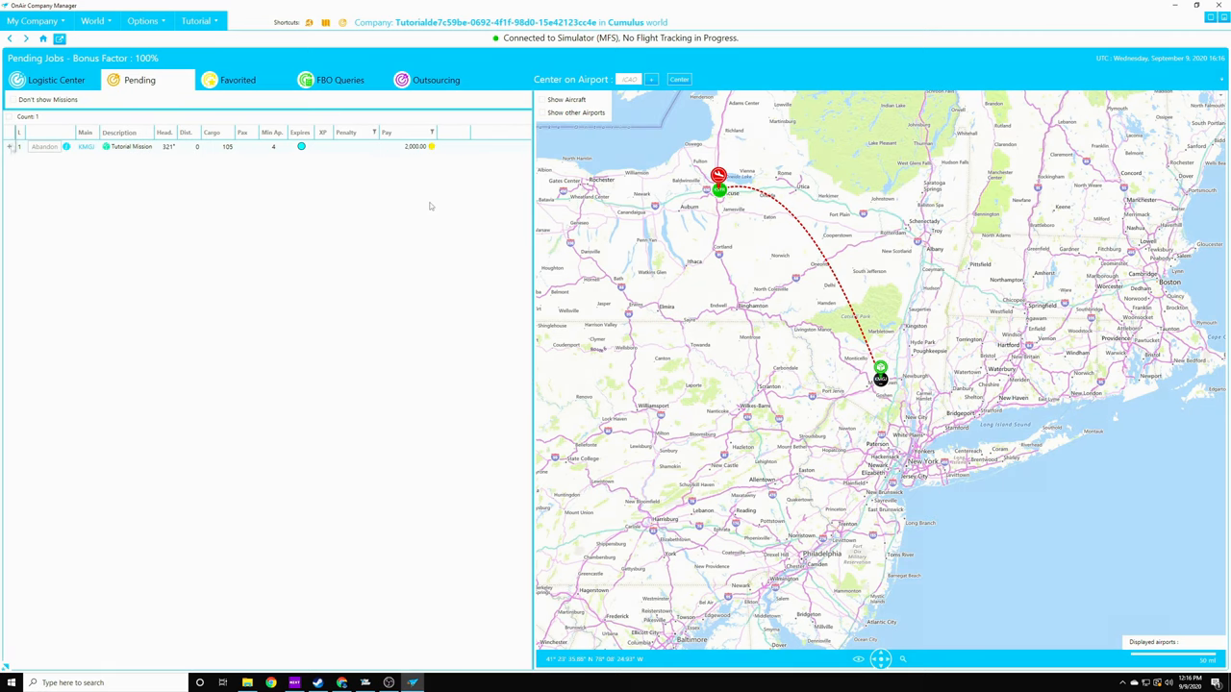
- Expand the Tutorial Mission row showing 105 lbs of cargo from KMGJ to KSYR
click(9, 146)
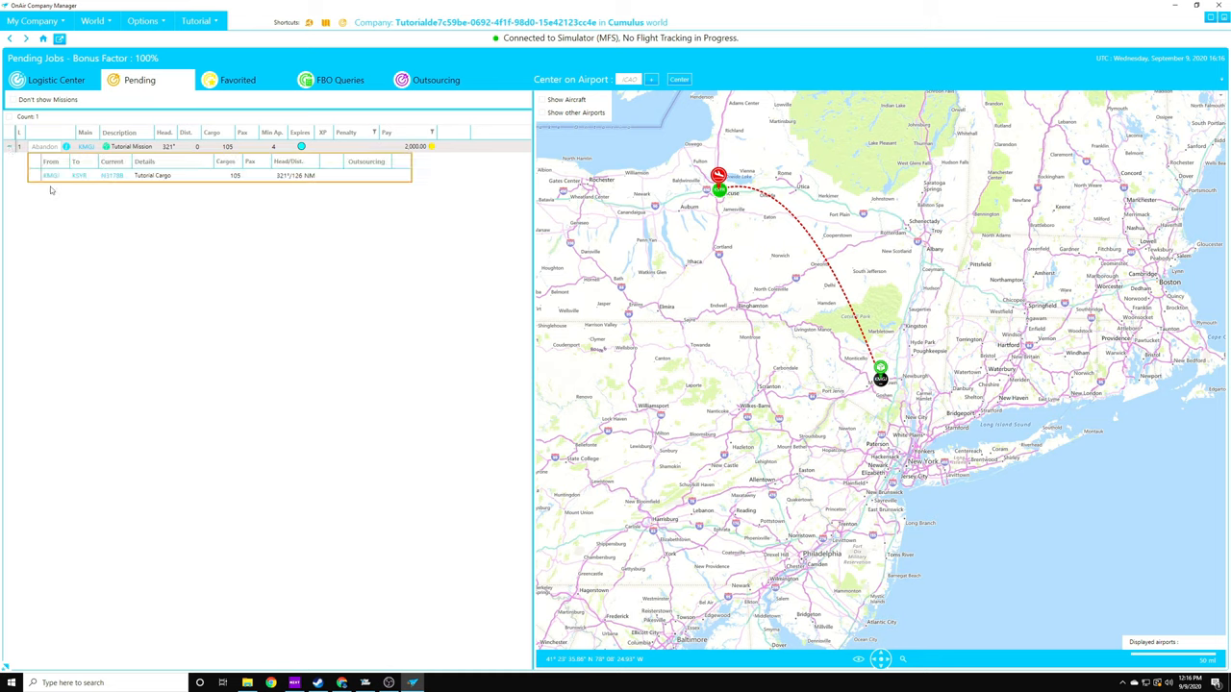
mouse_move(204, 186)
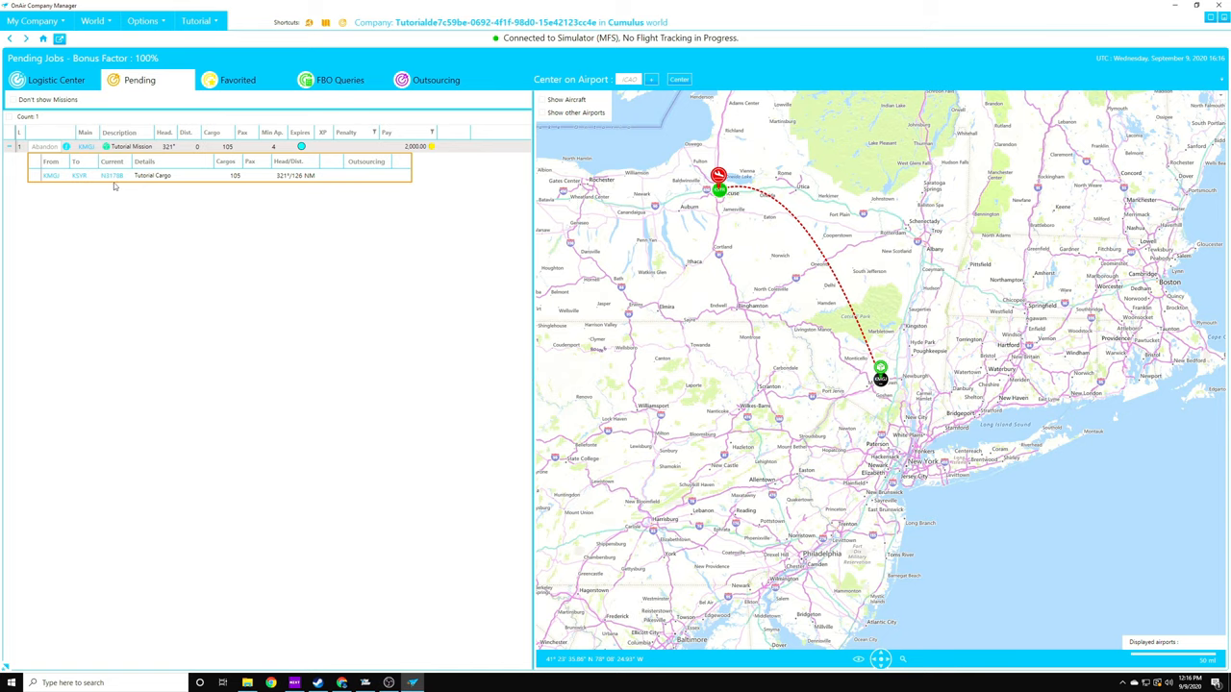
mouse_move(53, 266)
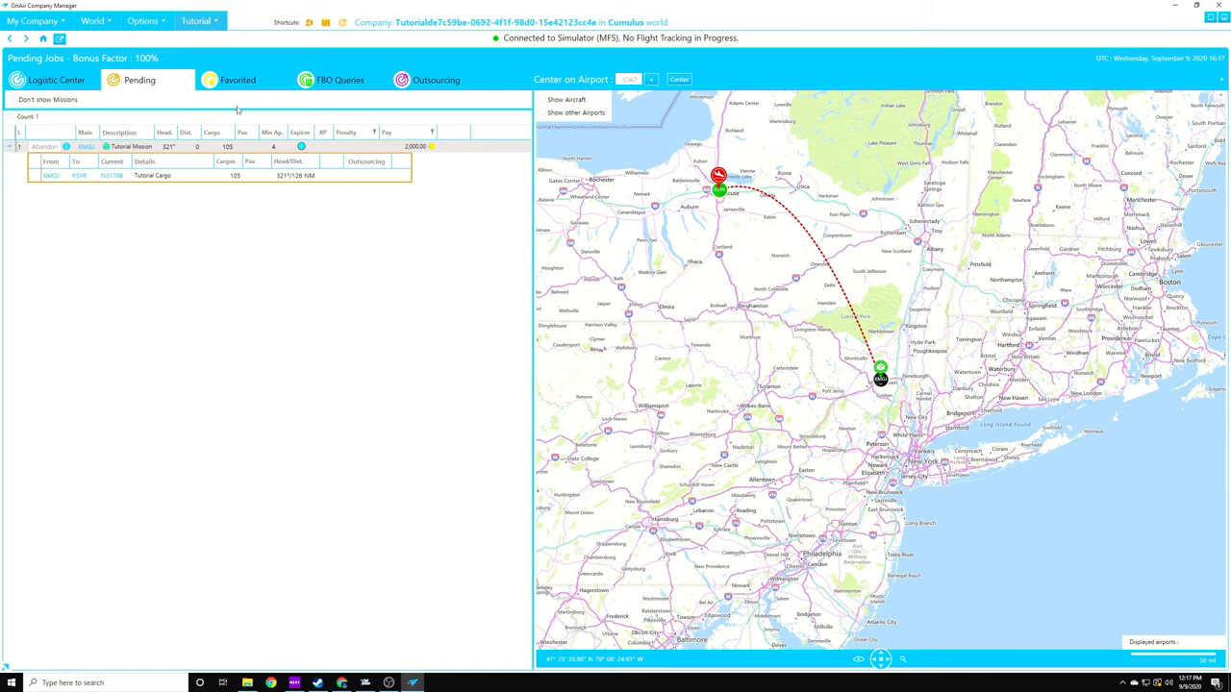
mouse_move(354, 306)
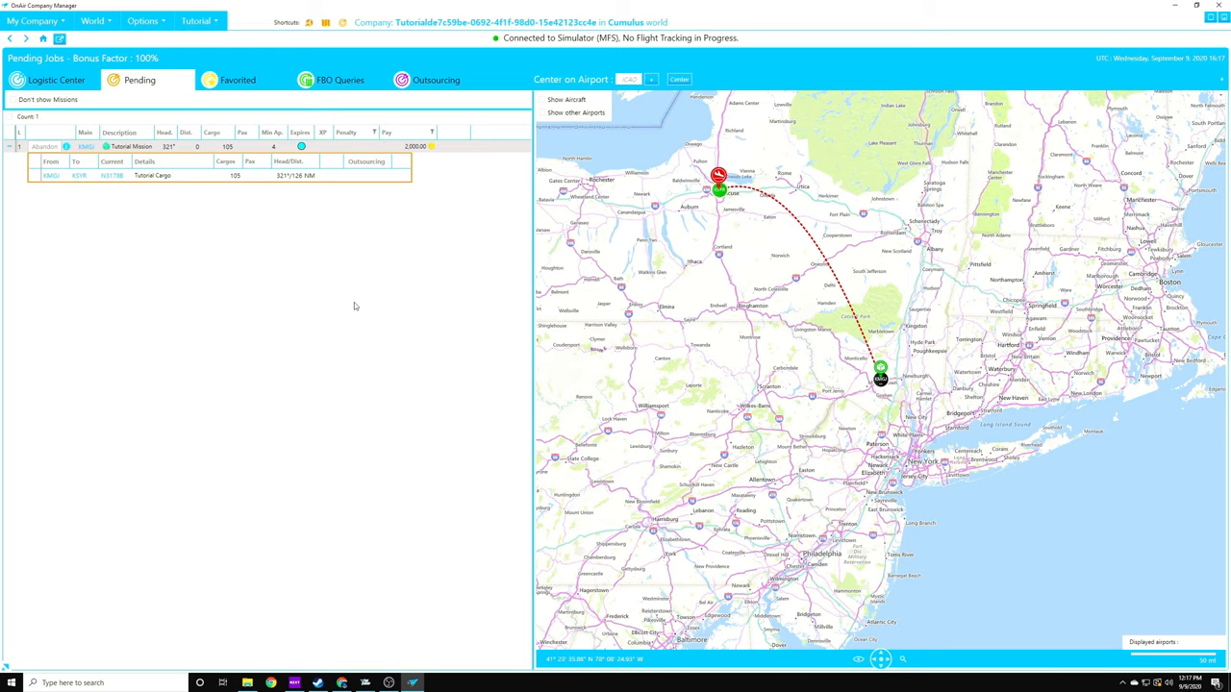
mouse_move(197, 21)
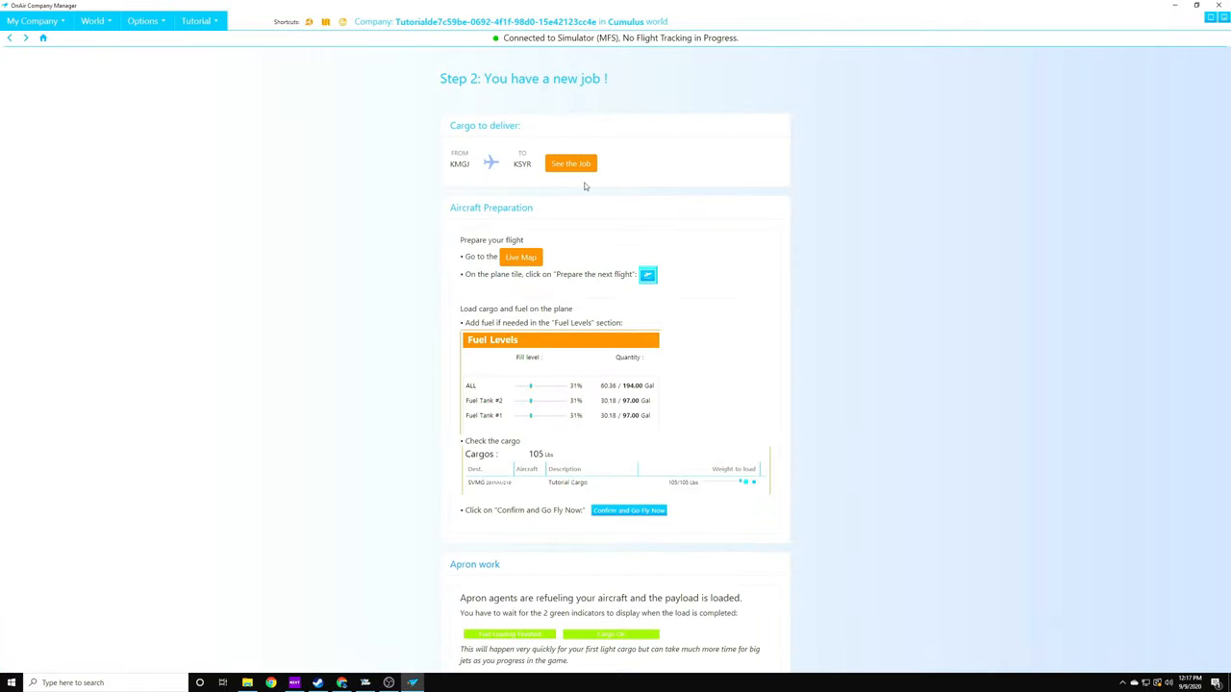
mouse_move(539, 183)
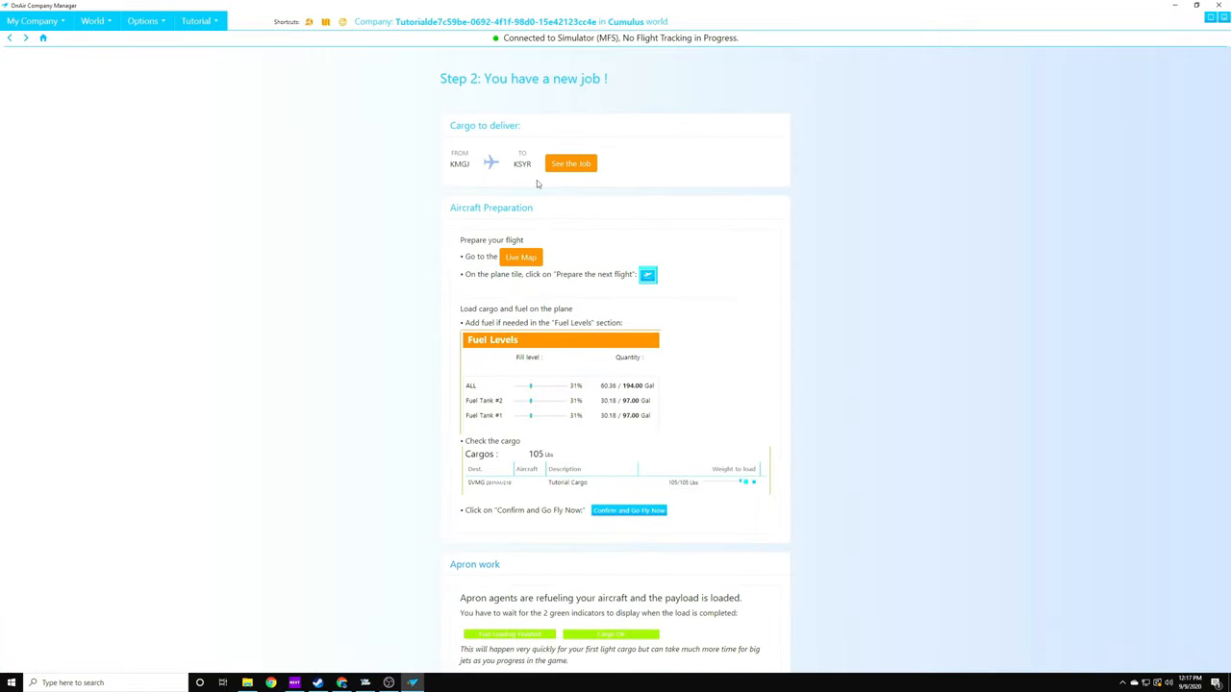
scroll(down, 3)
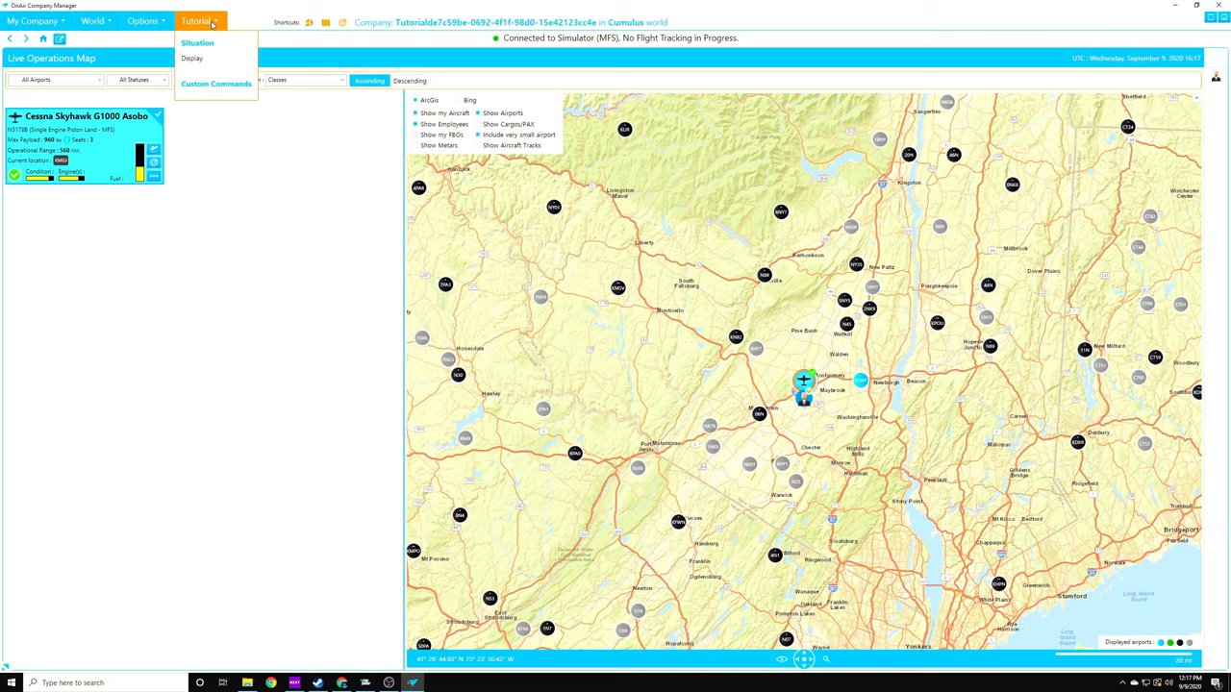
click(197, 42)
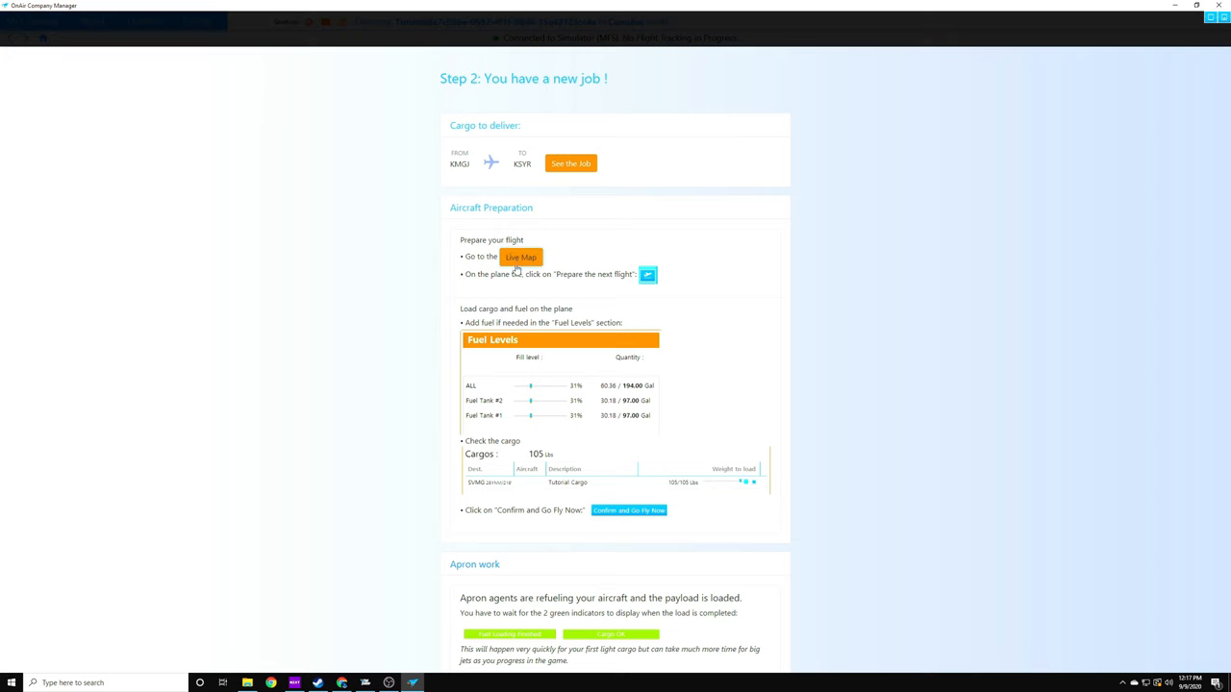
- Prepare the Cessna's next flight at KMGJ, unloading and reloading the 105 lb cargo
click(520, 256)
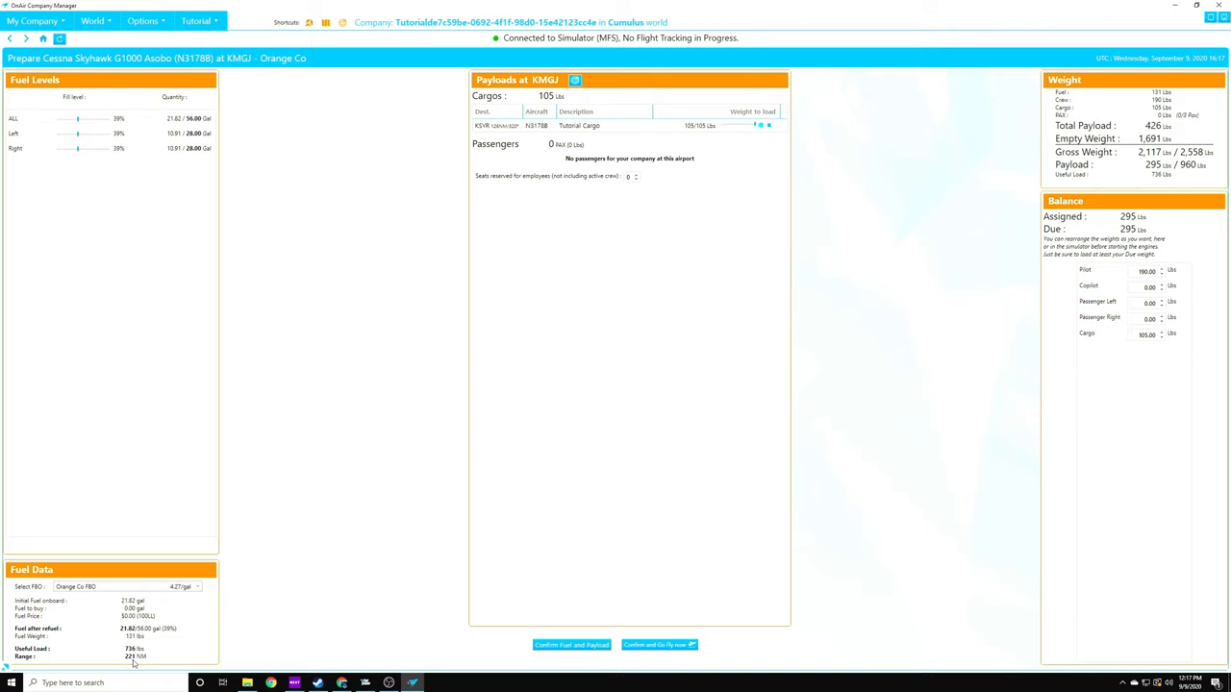
click(769, 126)
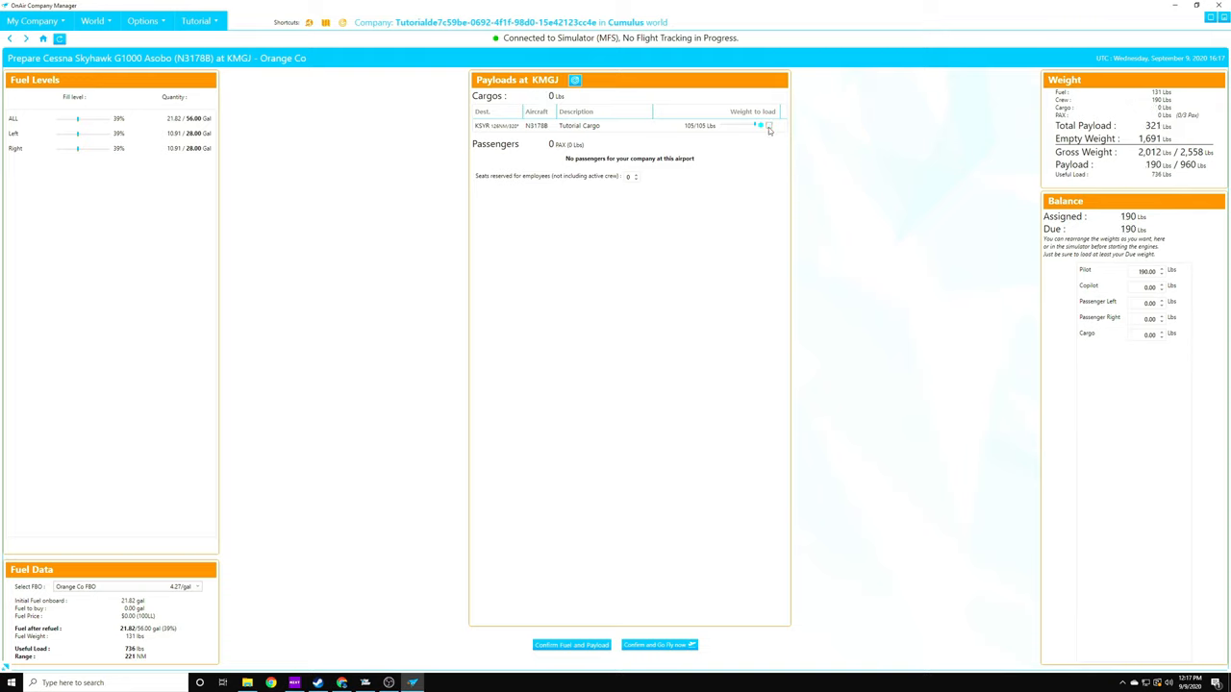
click(769, 126)
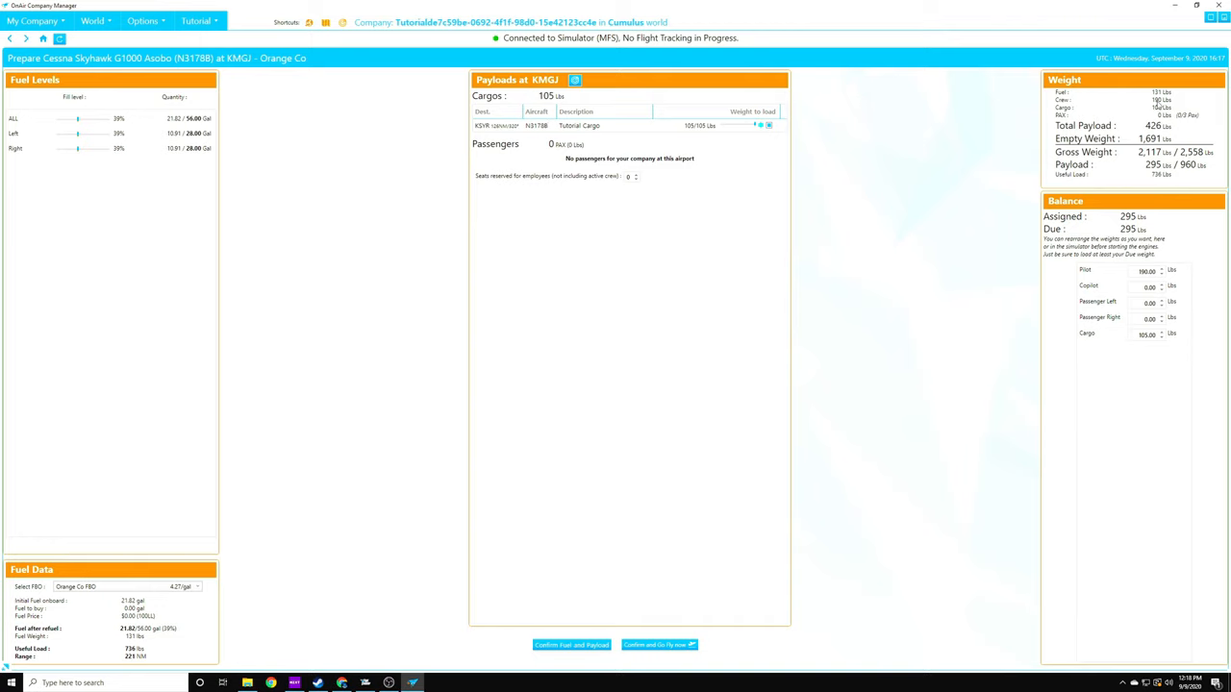
mouse_move(1154, 261)
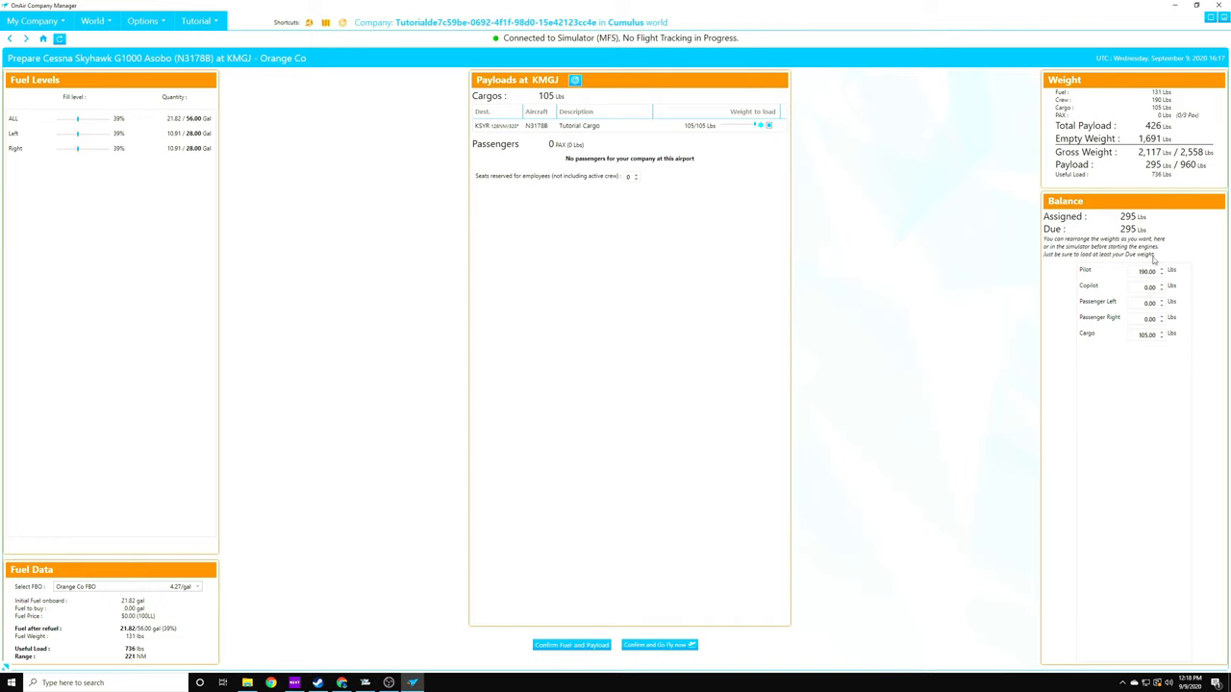
mouse_move(1159, 216)
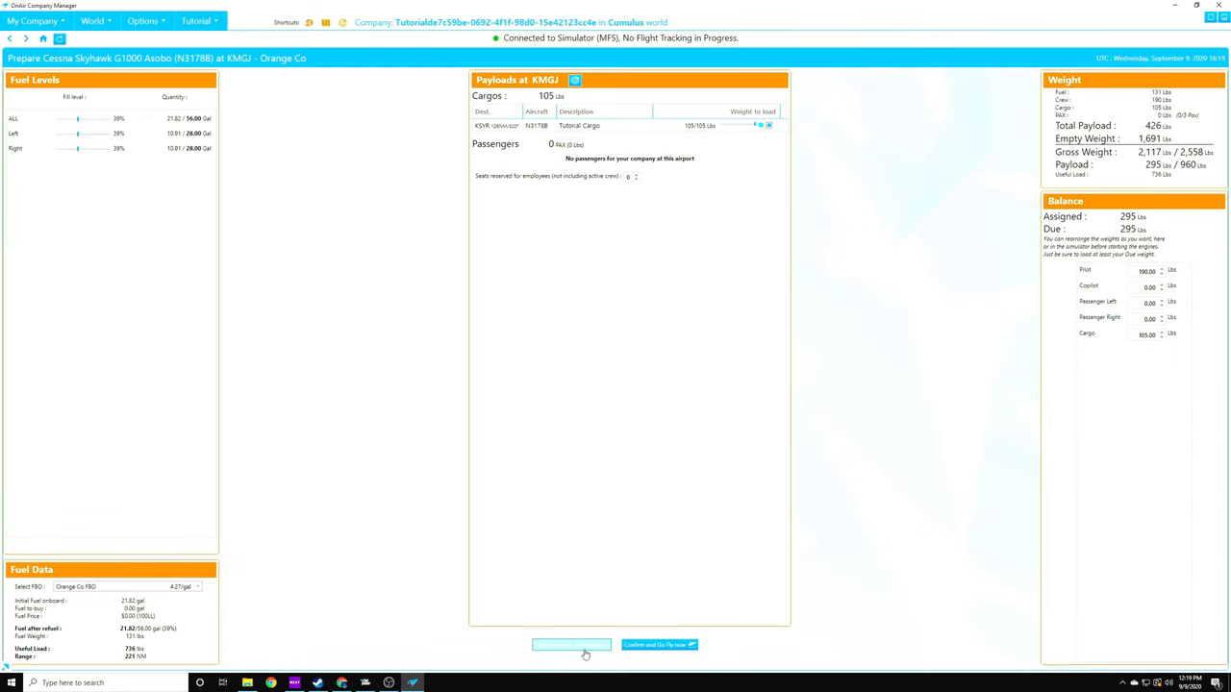
- Confirm fuel and payload so fuel loading finishes and the cargo is loaded
click(659, 646)
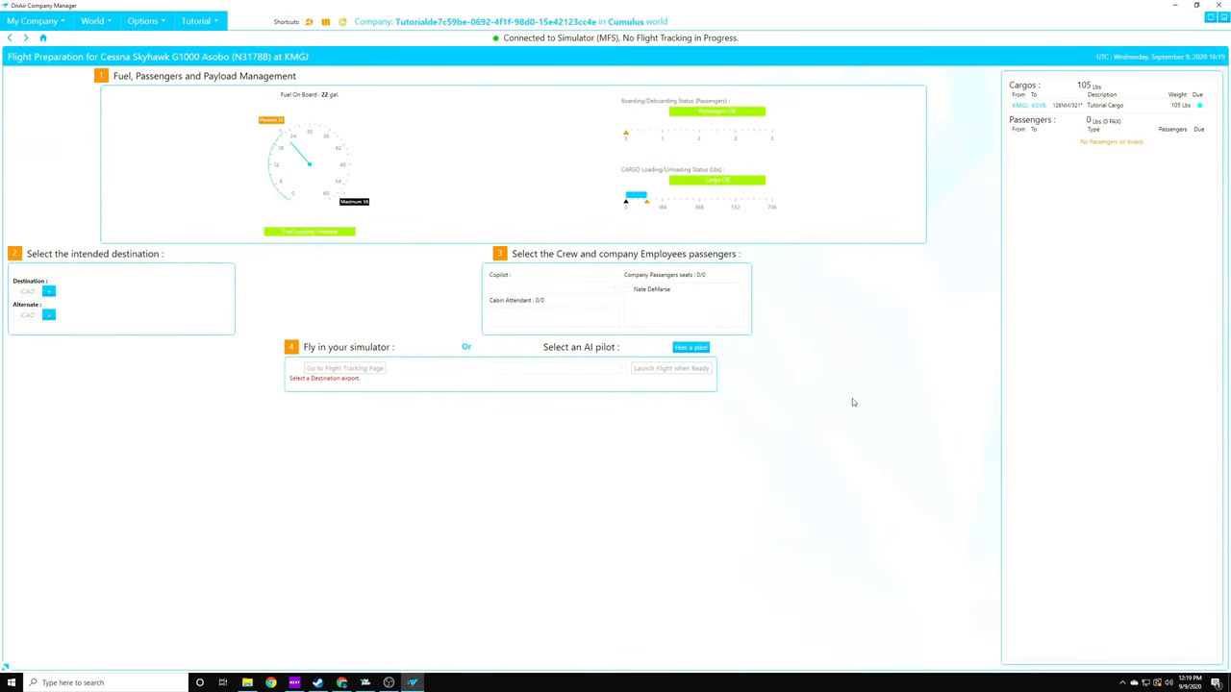
mouse_move(735, 112)
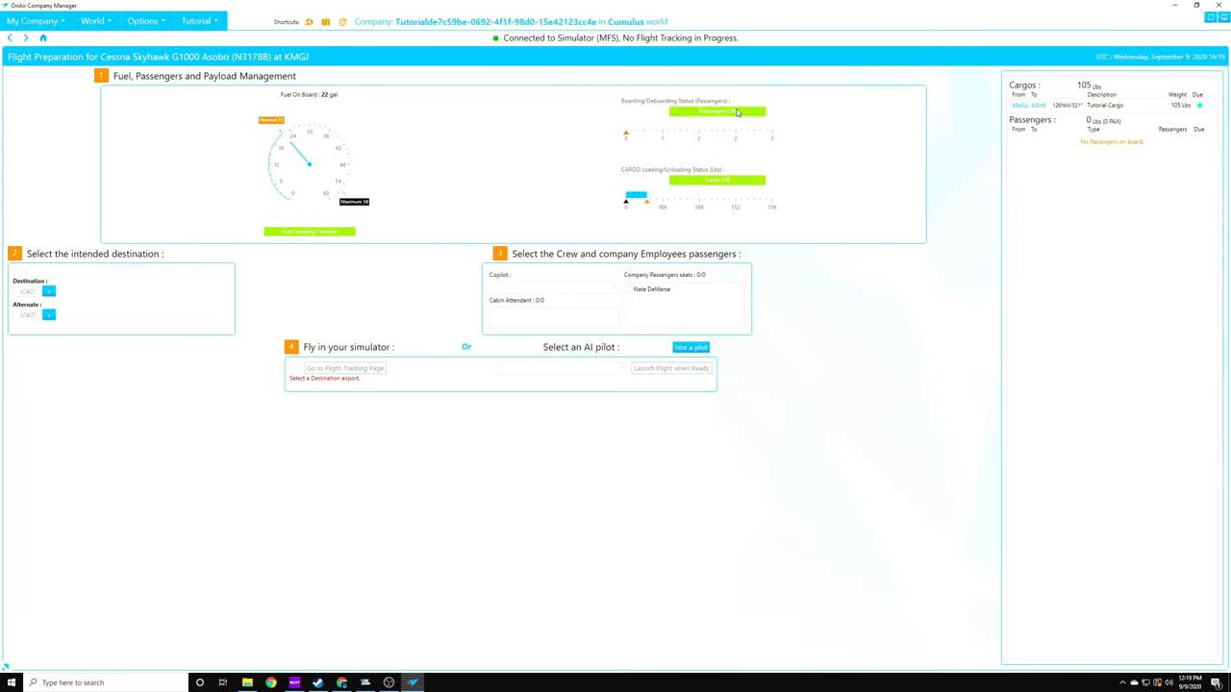
mouse_move(652, 142)
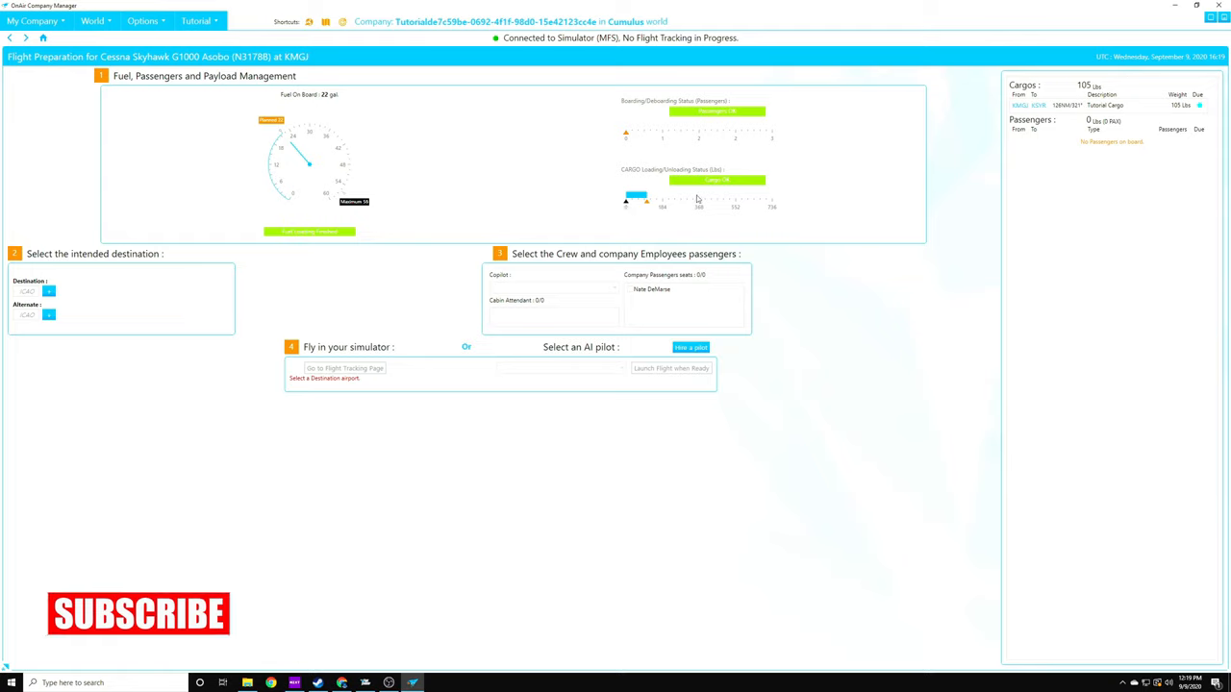
mouse_move(690, 218)
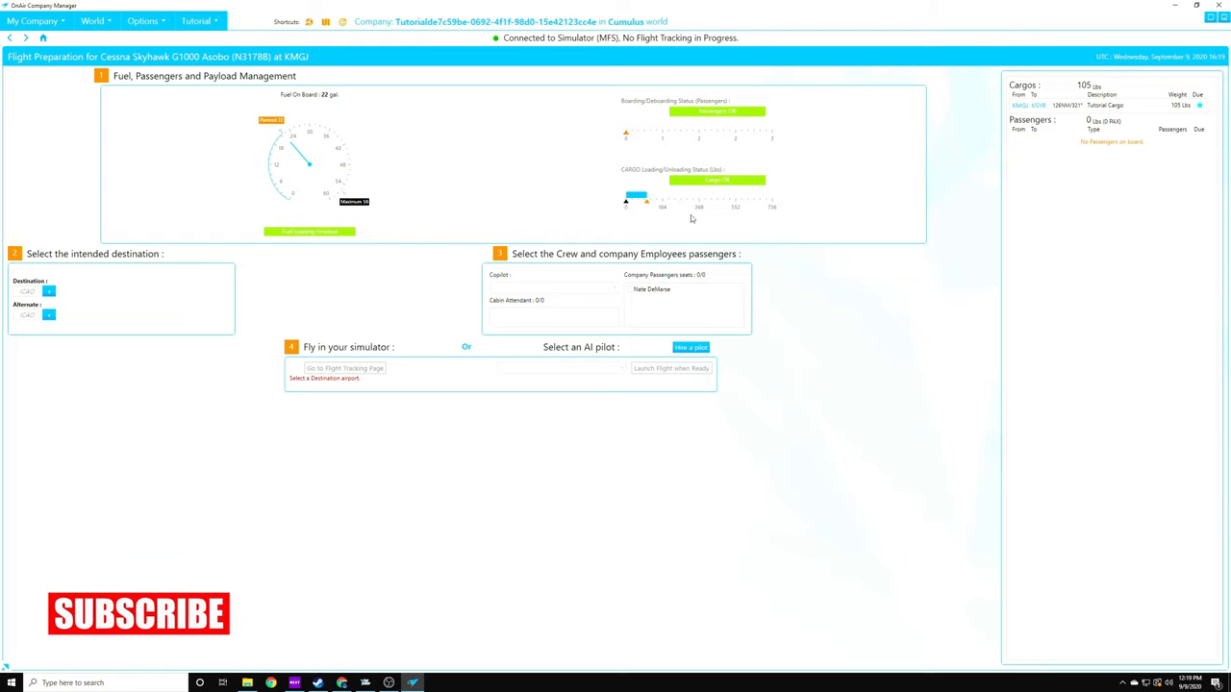
mouse_move(640, 225)
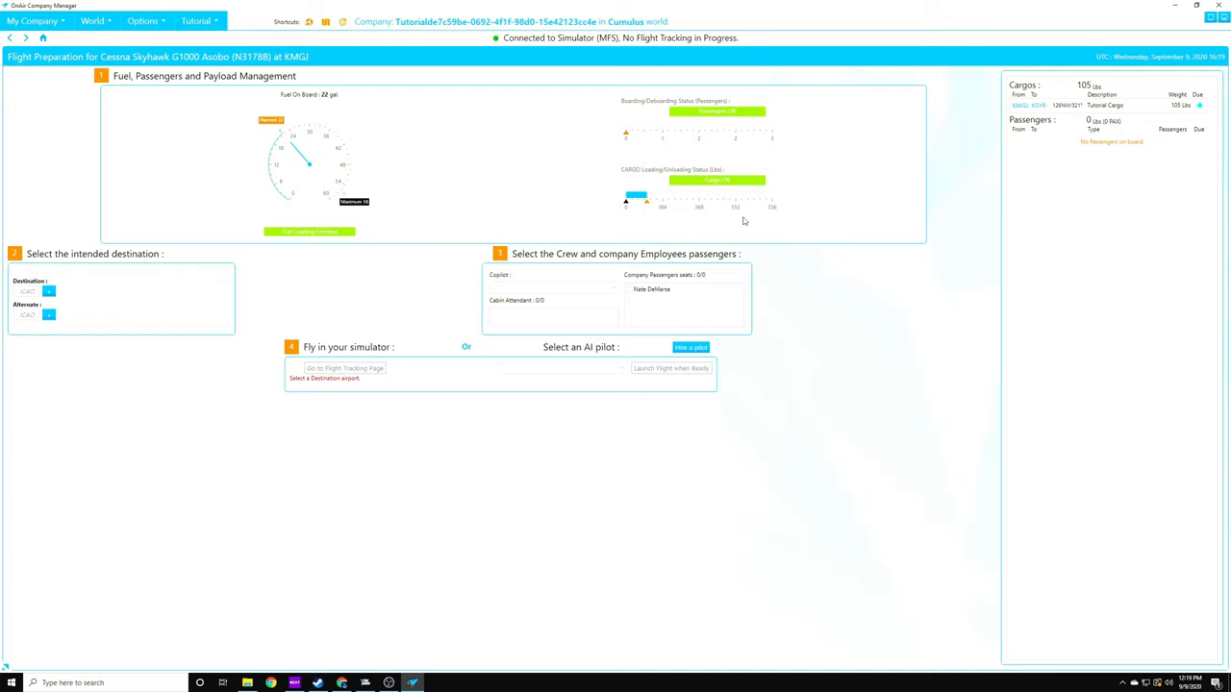
mouse_move(34, 302)
text(KSYR)
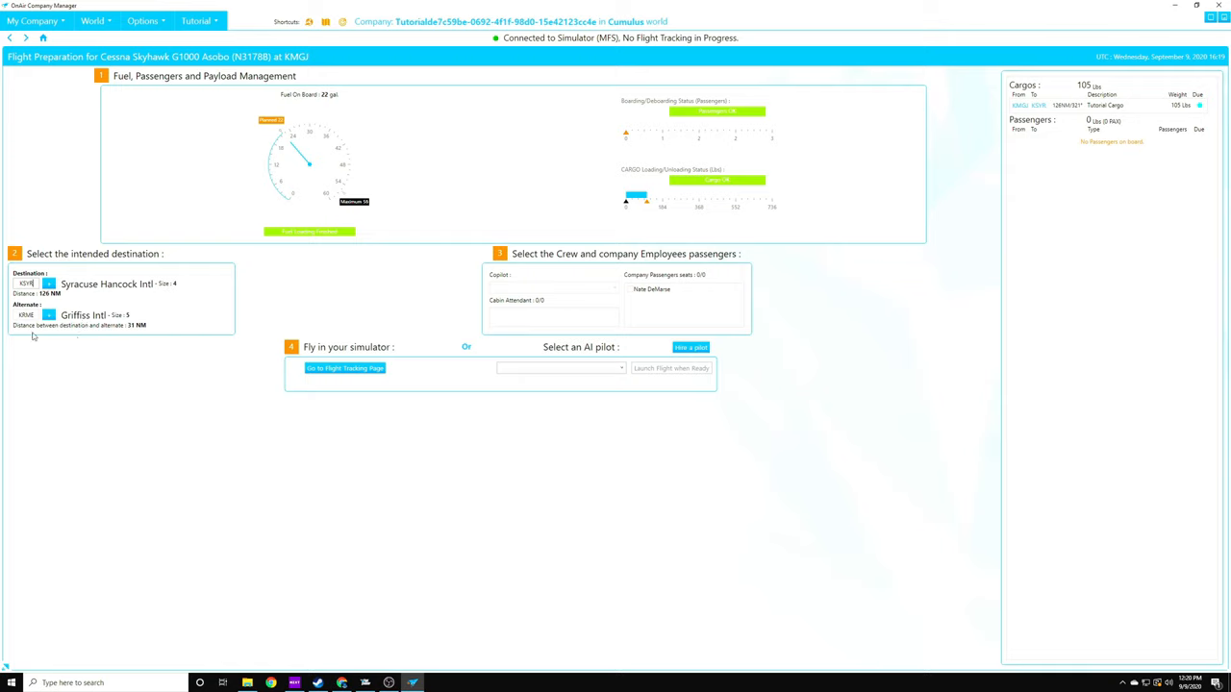
mouse_move(230, 457)
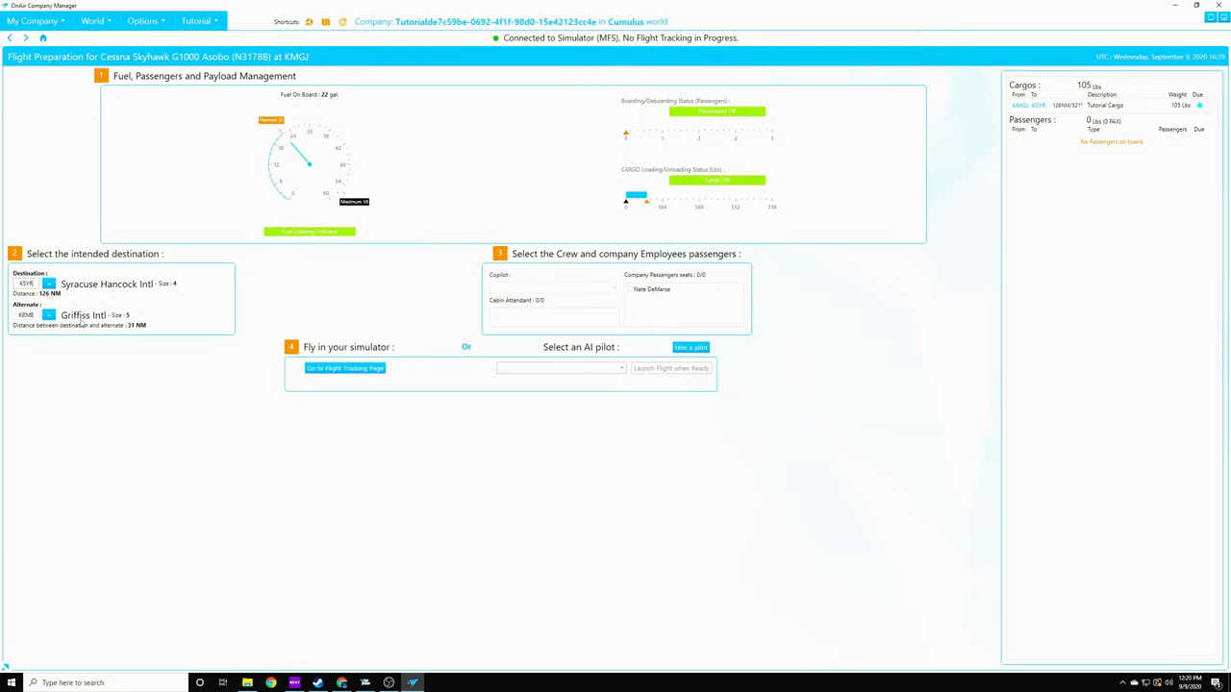
- Open the flight tracking page for the KMGJ–KSYR plan with KRME alternate
click(344, 368)
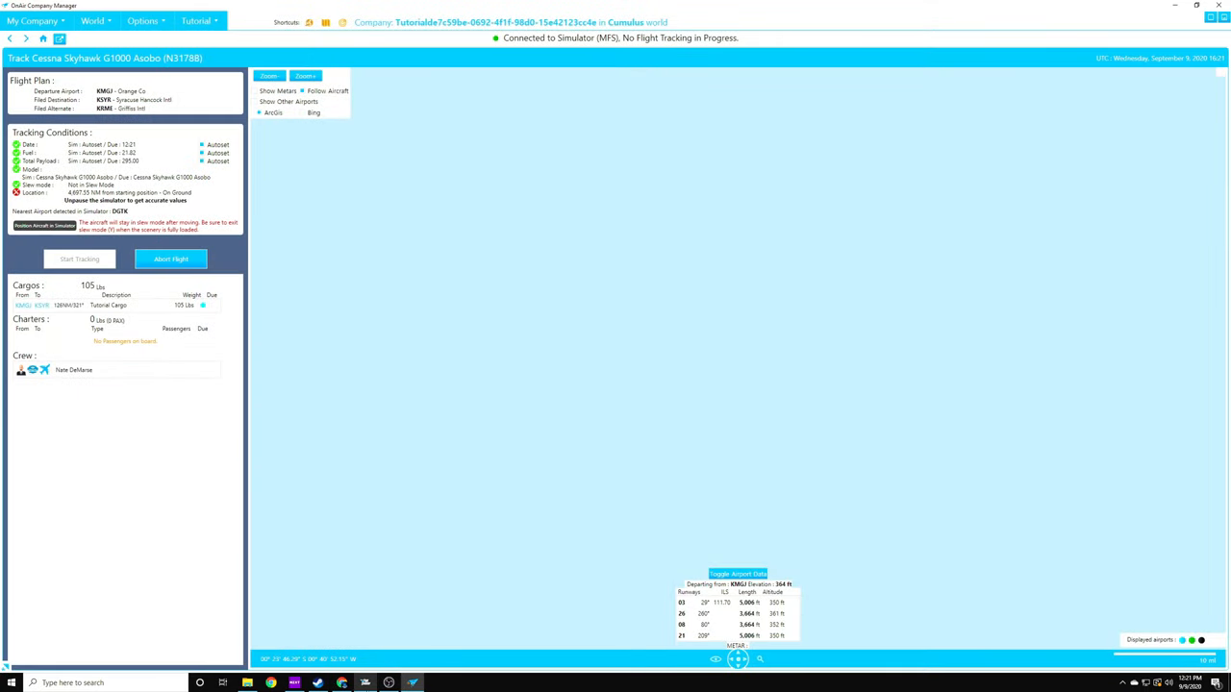
mouse_move(366, 683)
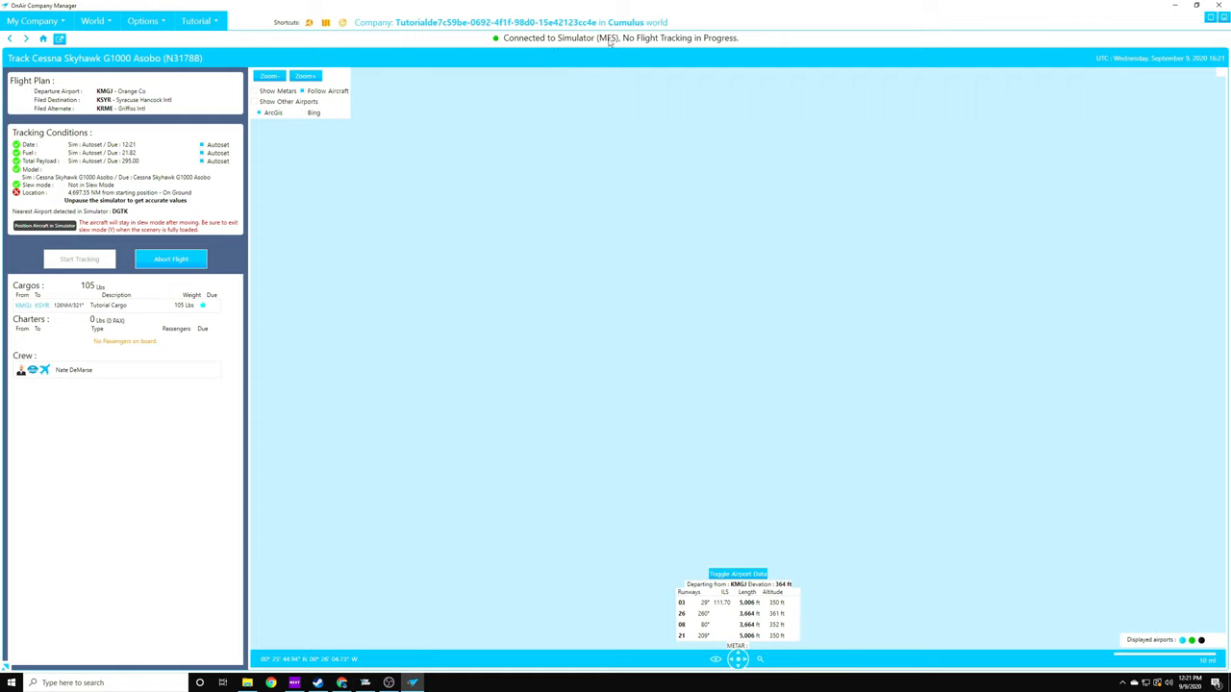
mouse_move(663, 50)
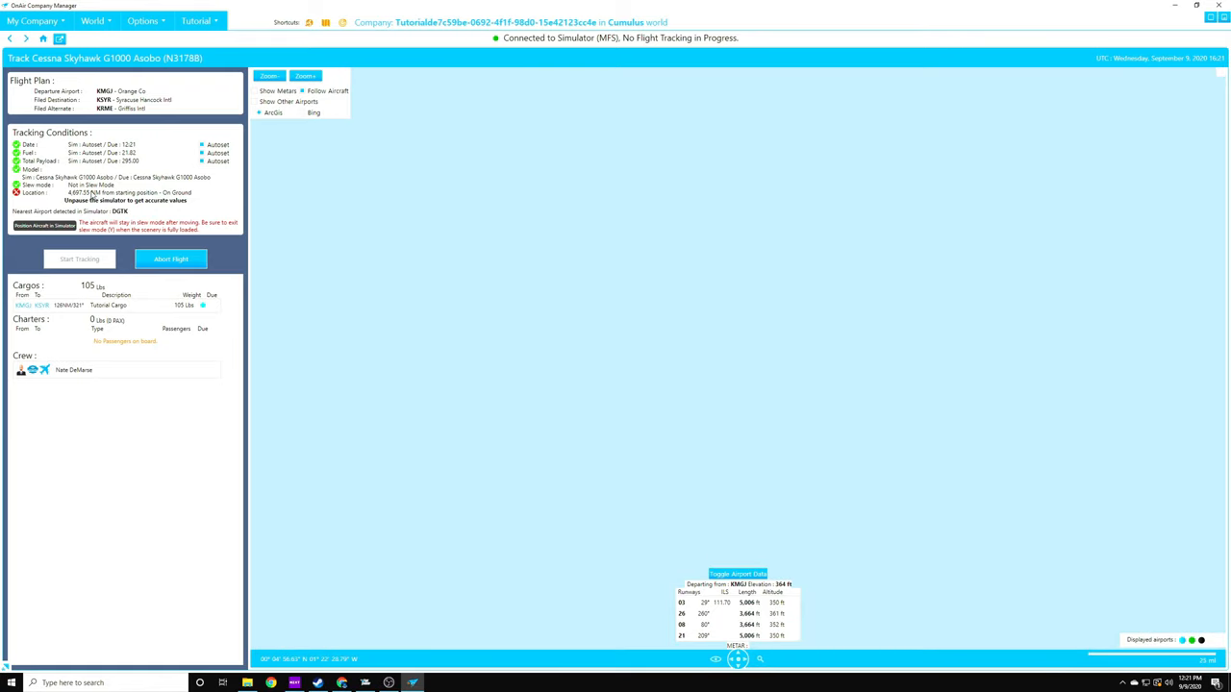
mouse_move(139, 200)
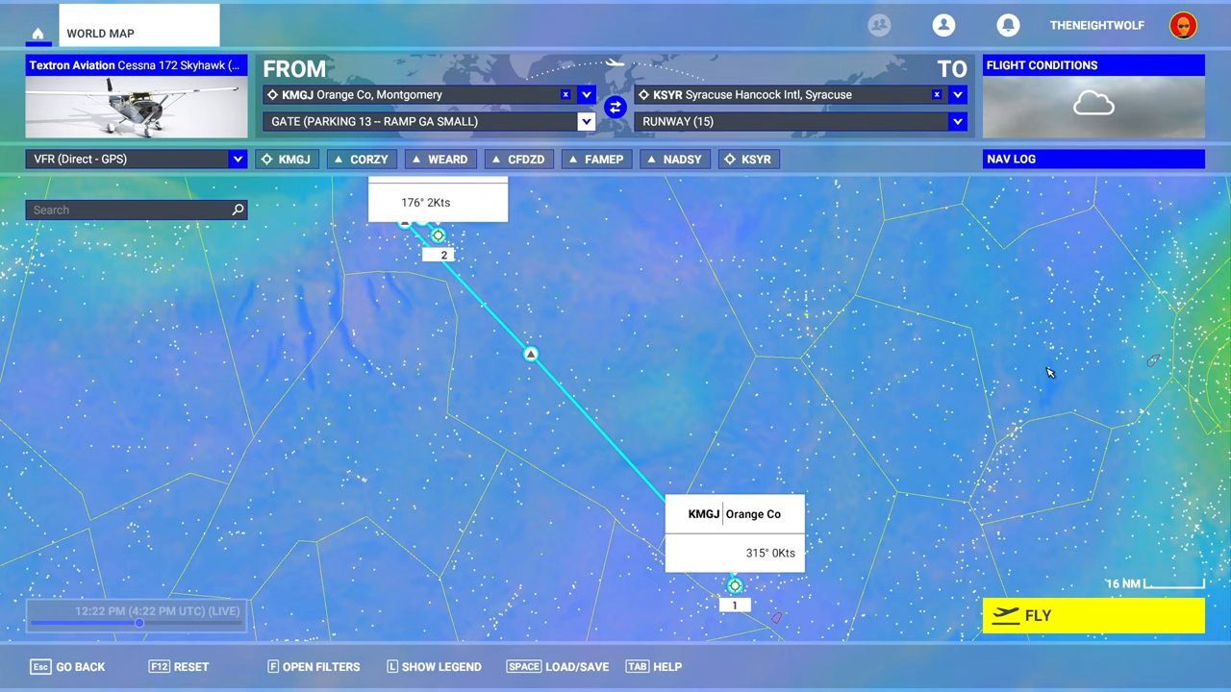
mouse_move(652, 564)
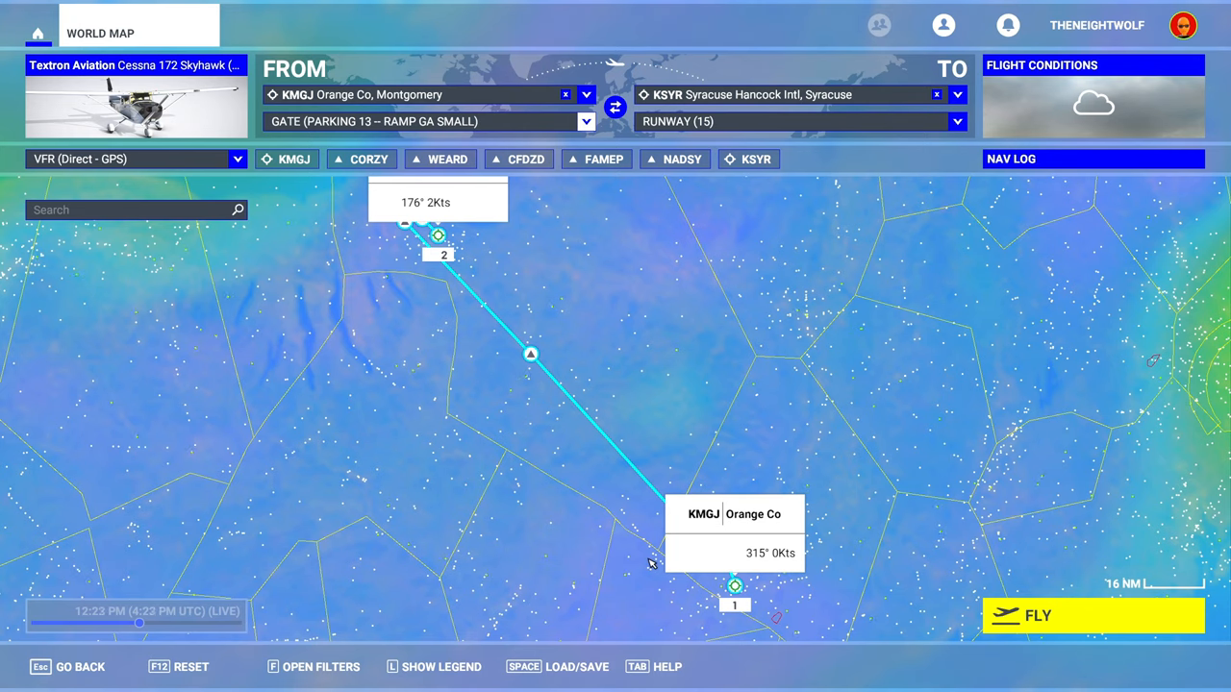
mouse_move(652, 564)
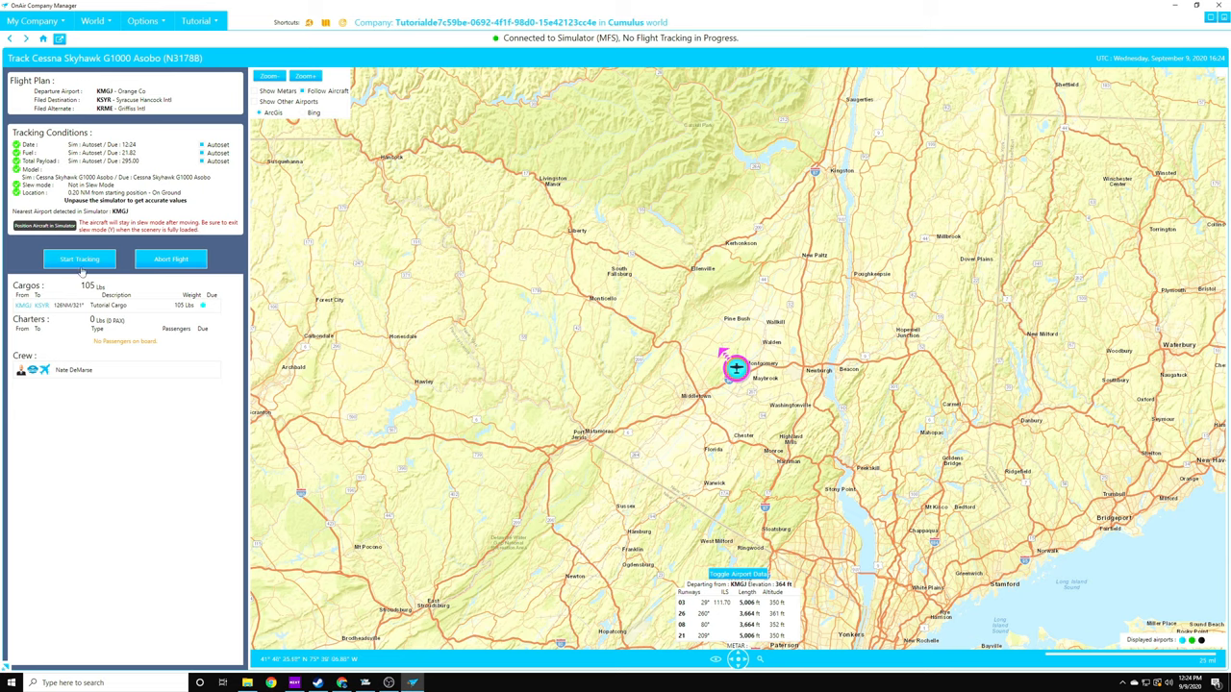
- Start tracking the Cessna's flight once all tracking conditions are green
click(79, 259)
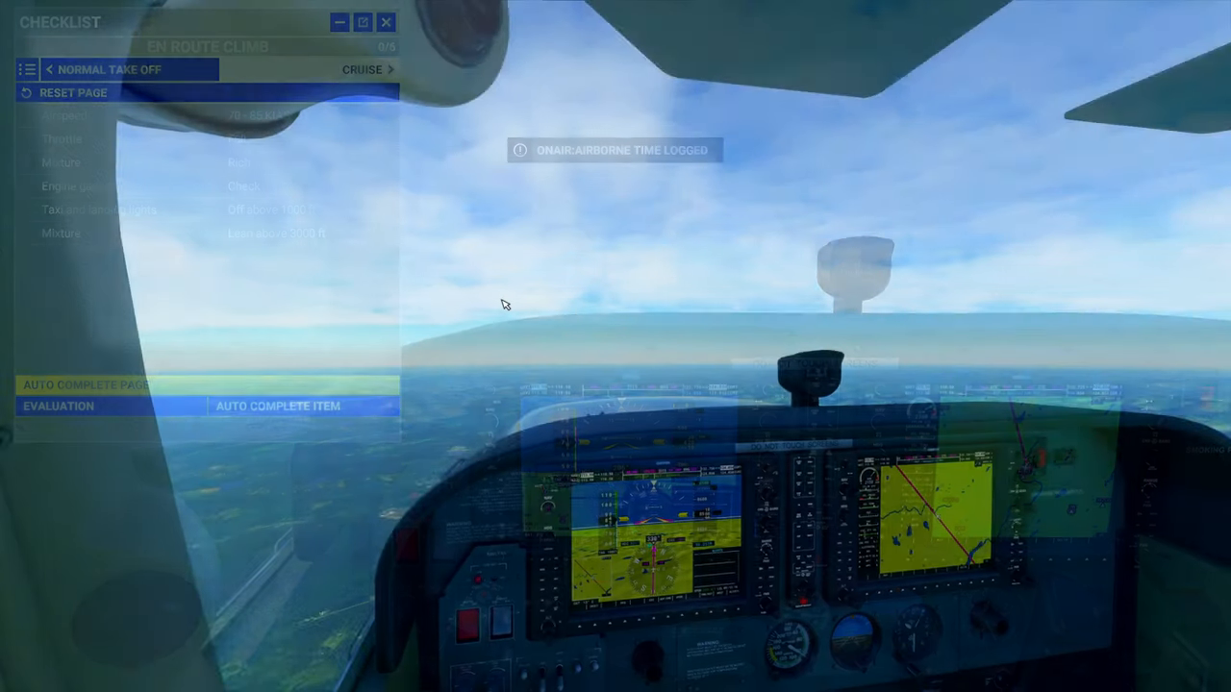
- Take off in the simulator so OnAir logs airborne time en route to KSYR
click(385, 21)
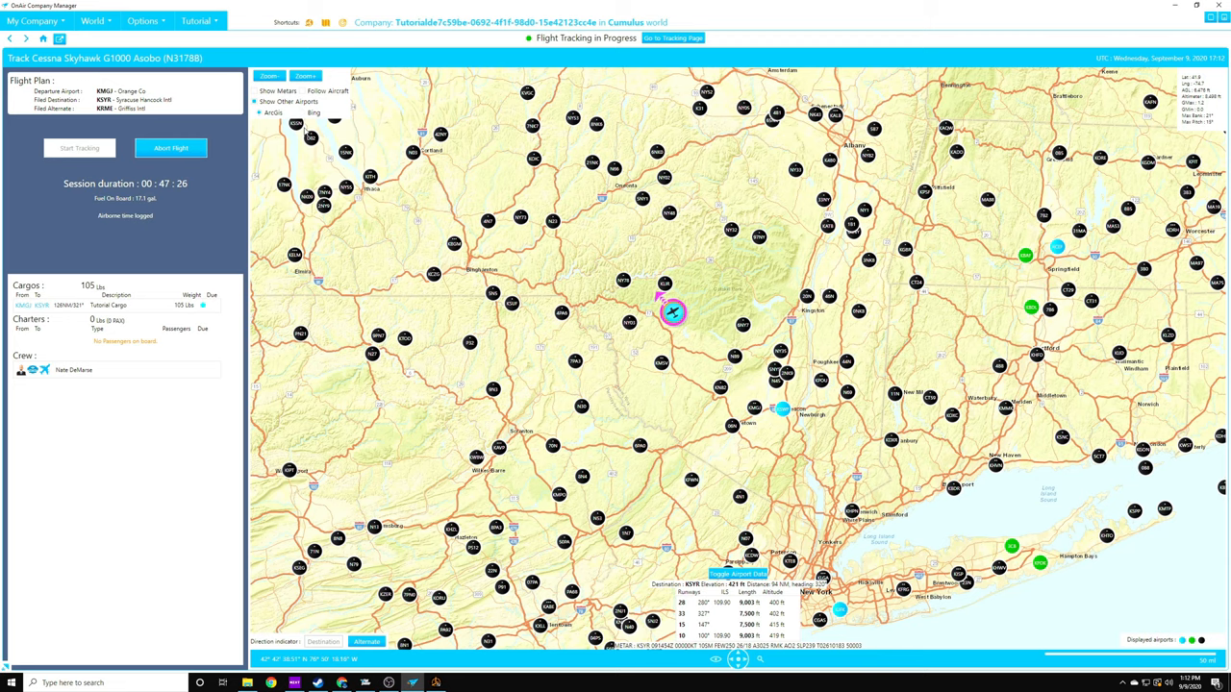
mouse_move(359, 225)
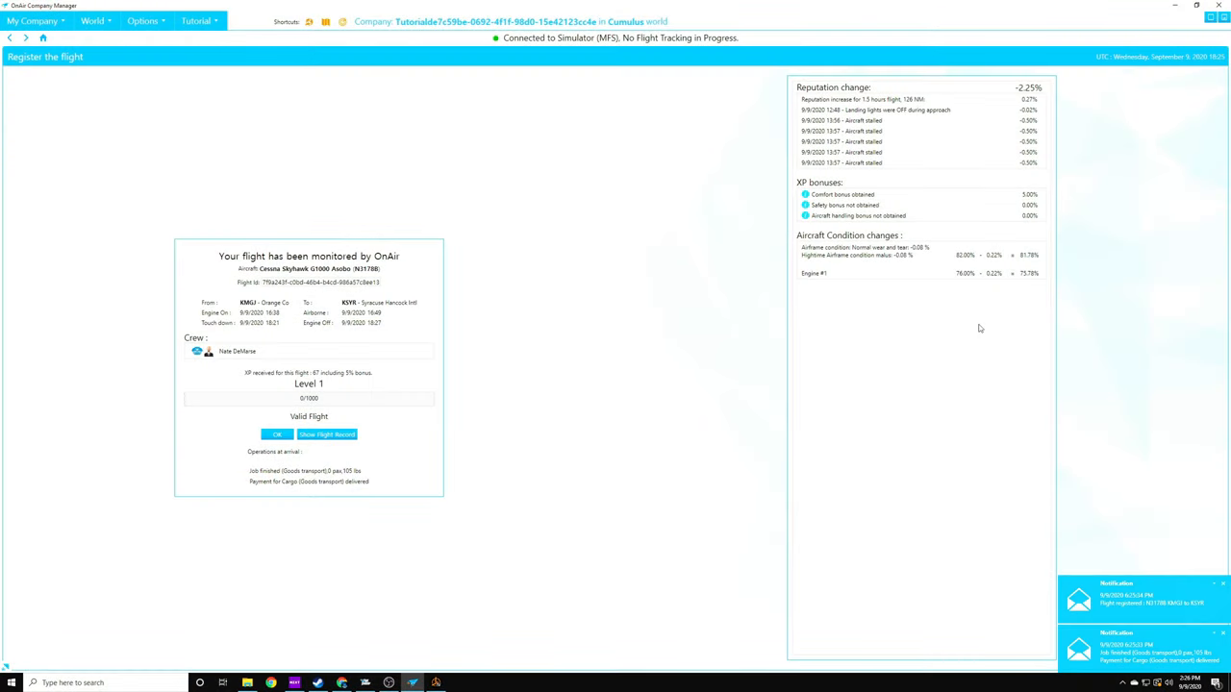
mouse_move(798, 308)
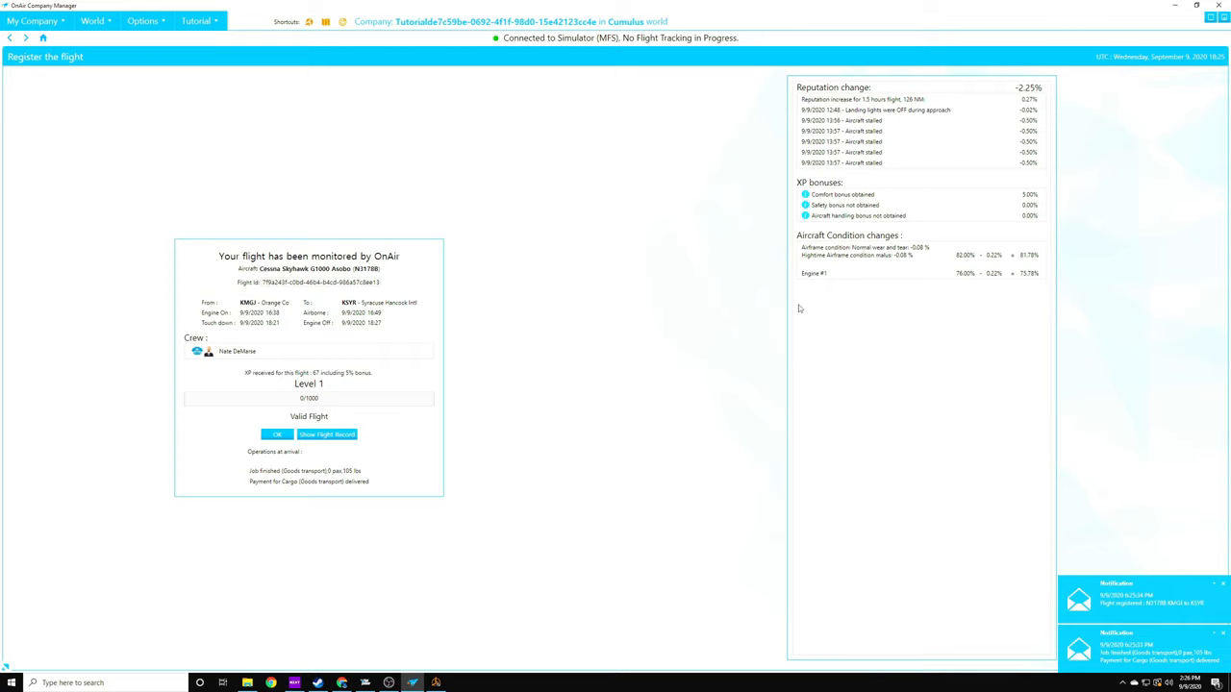
mouse_move(928, 123)
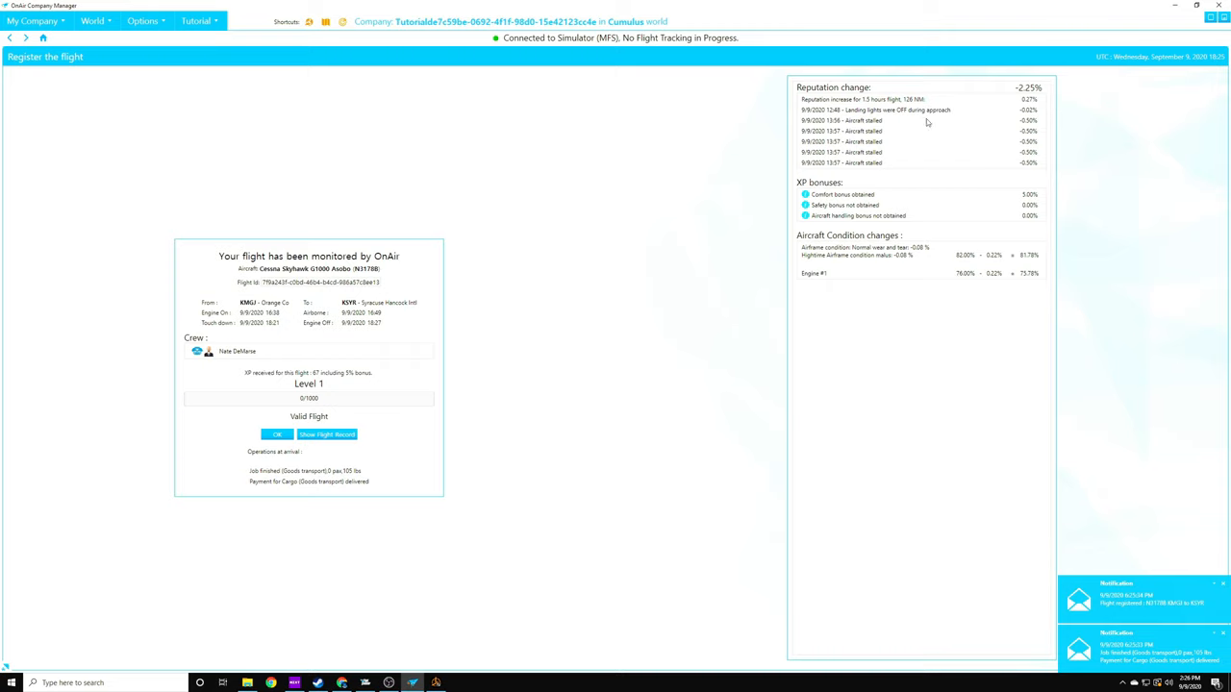
mouse_move(1046, 116)
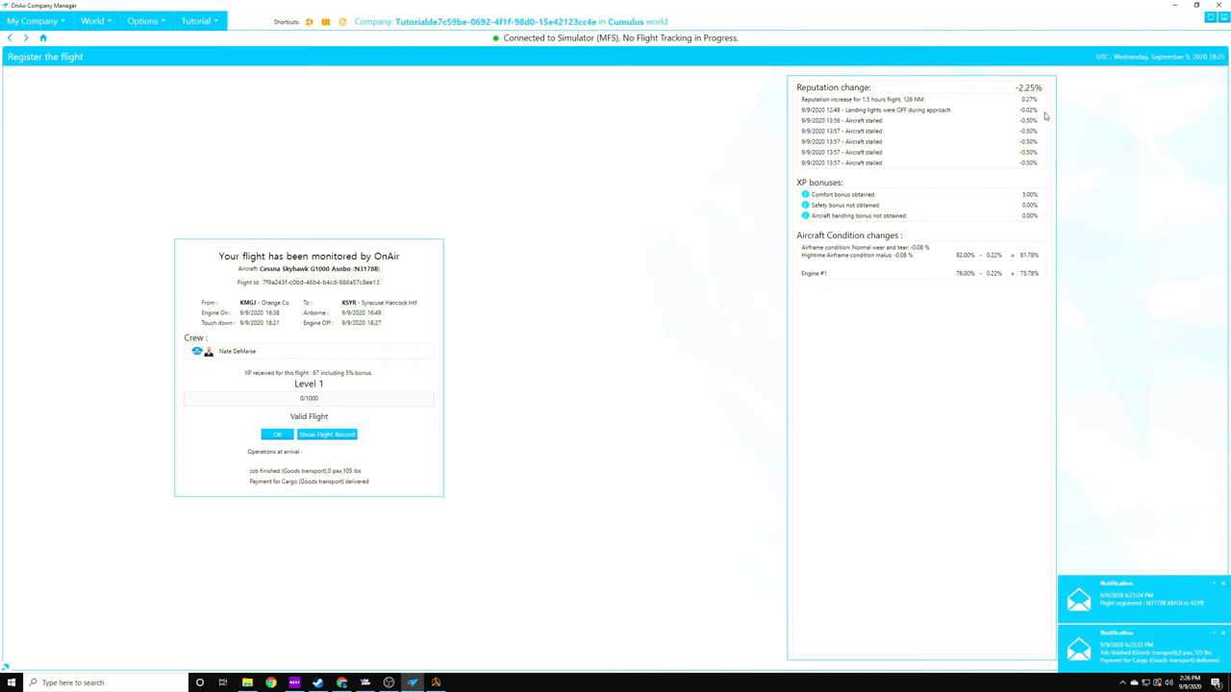
mouse_move(876, 195)
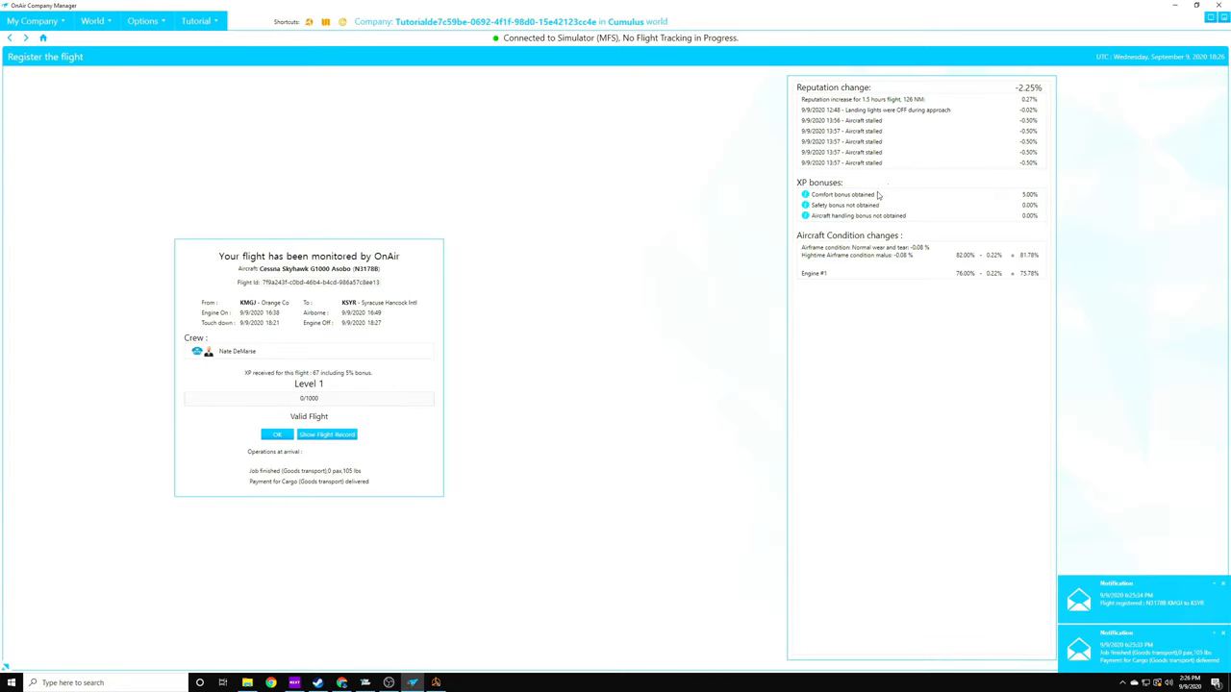
mouse_move(881, 211)
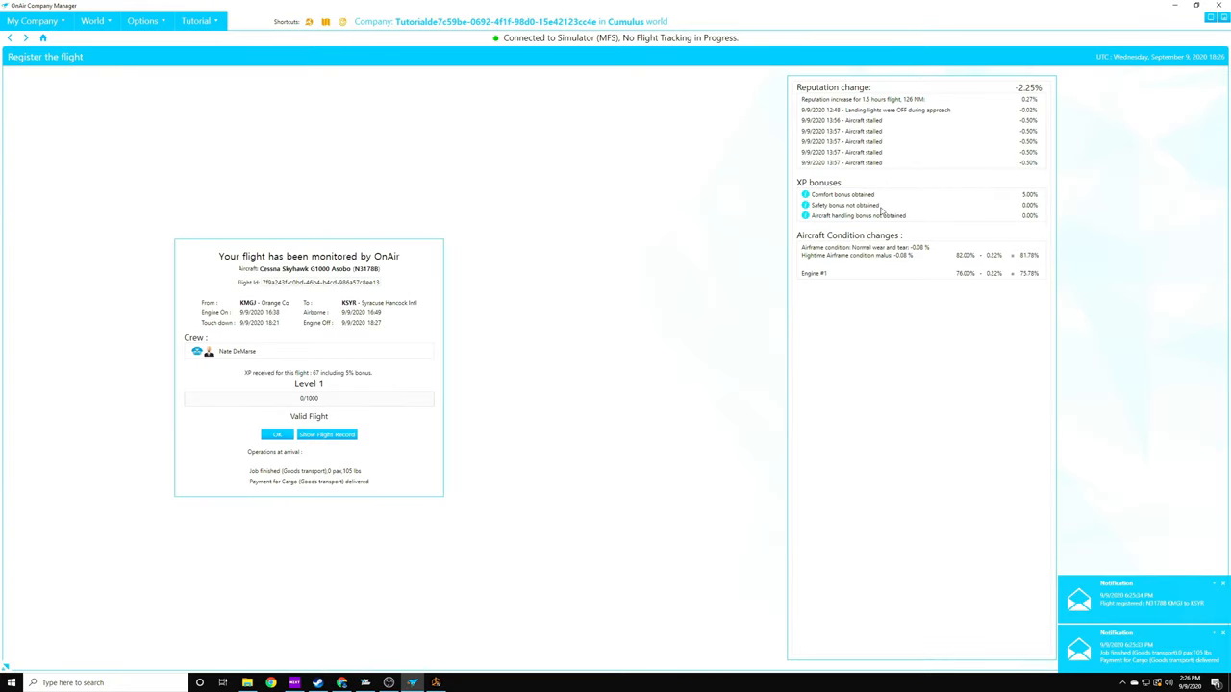
mouse_move(936, 239)
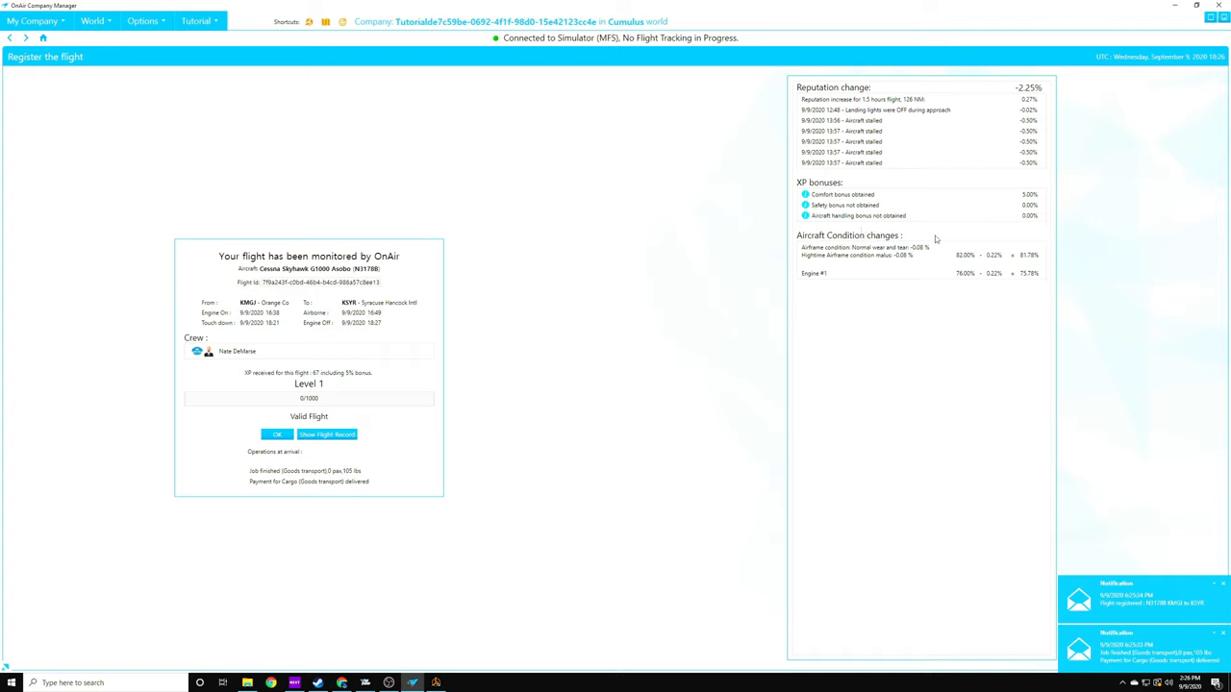
mouse_move(943, 260)
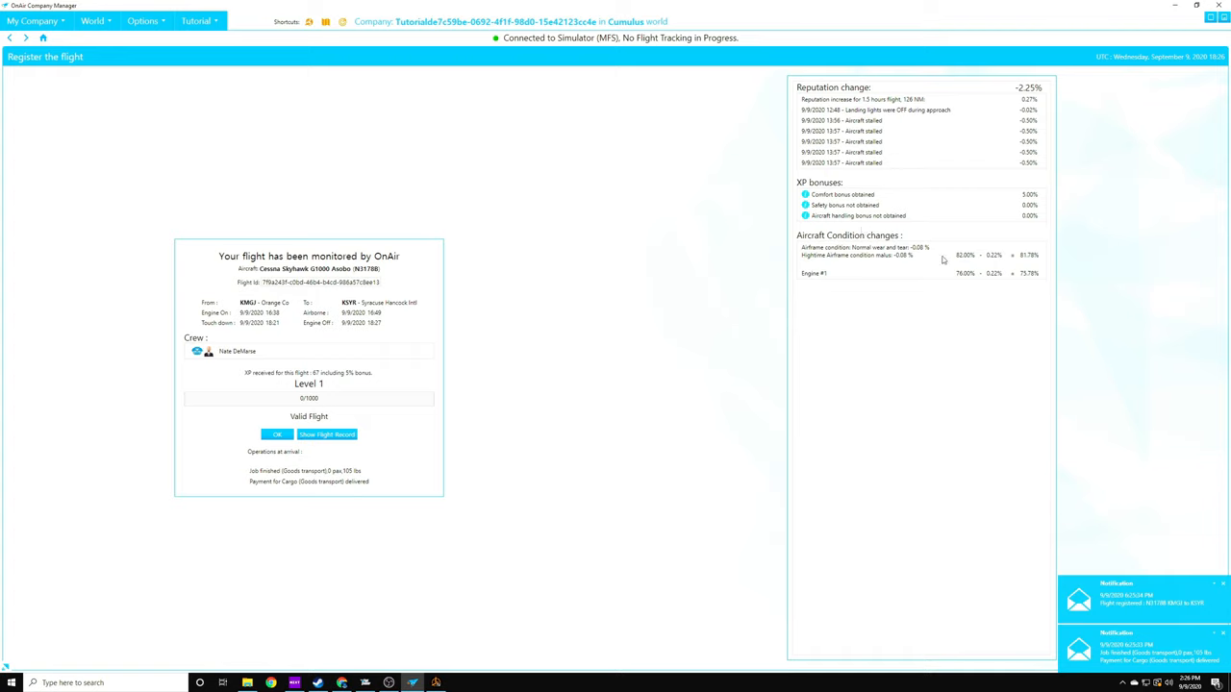
mouse_move(918, 252)
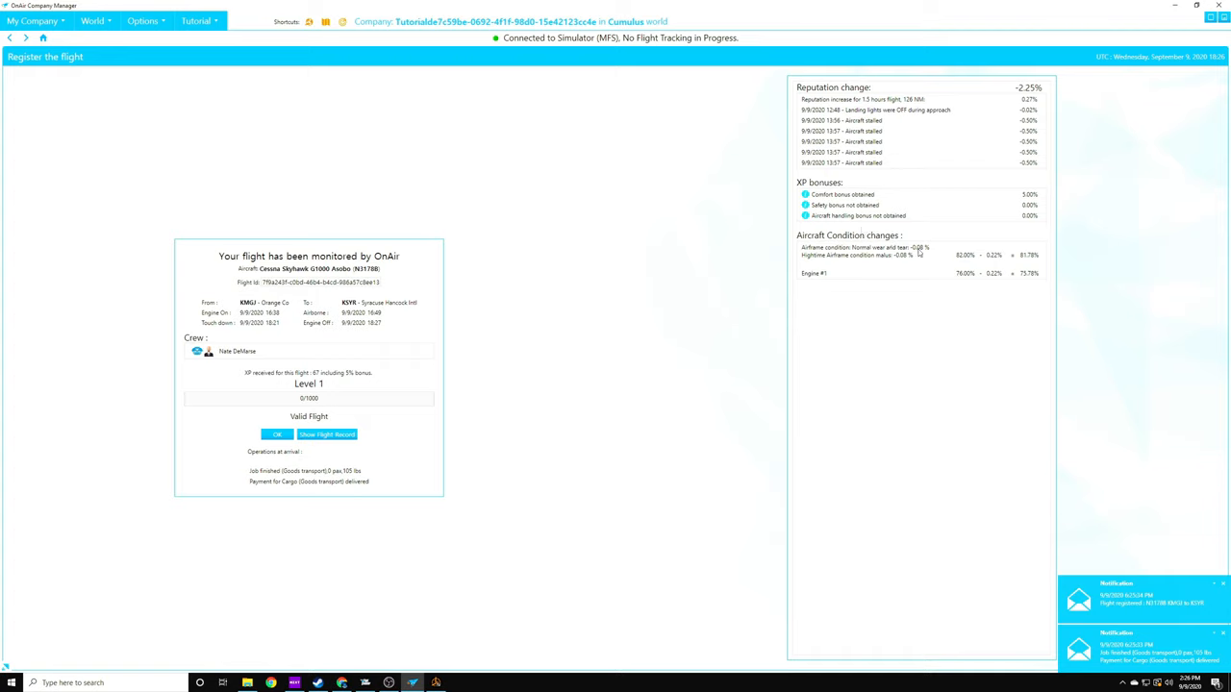
mouse_move(912, 282)
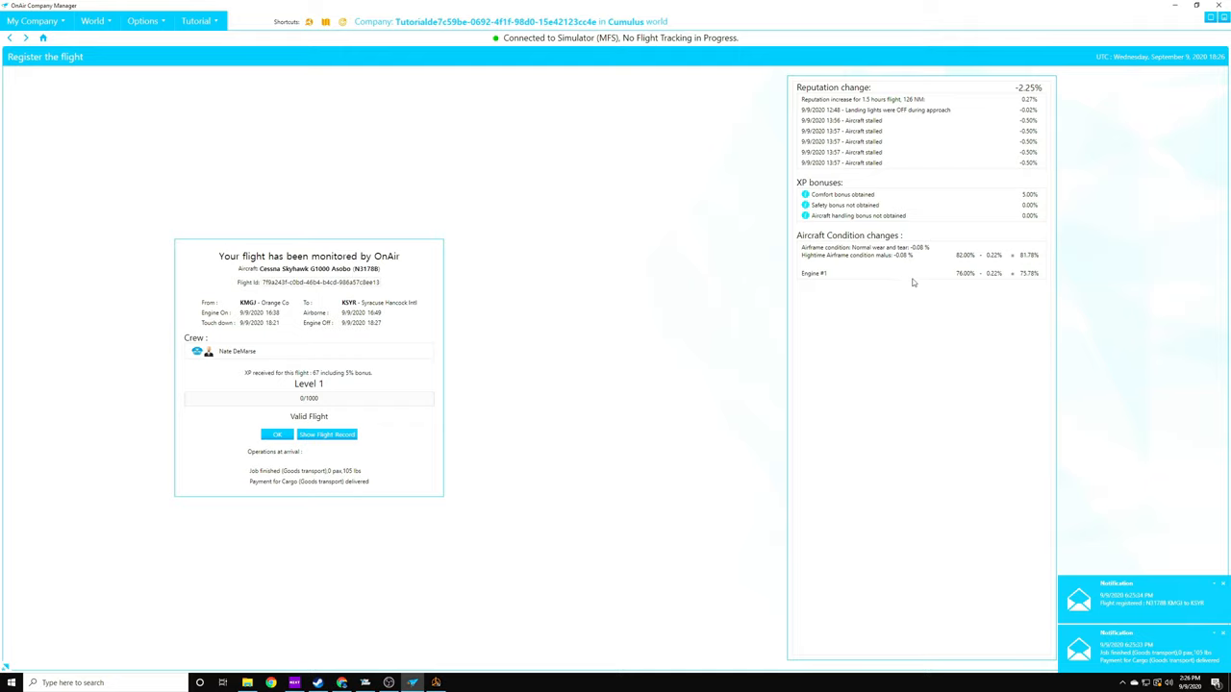
mouse_move(676, 416)
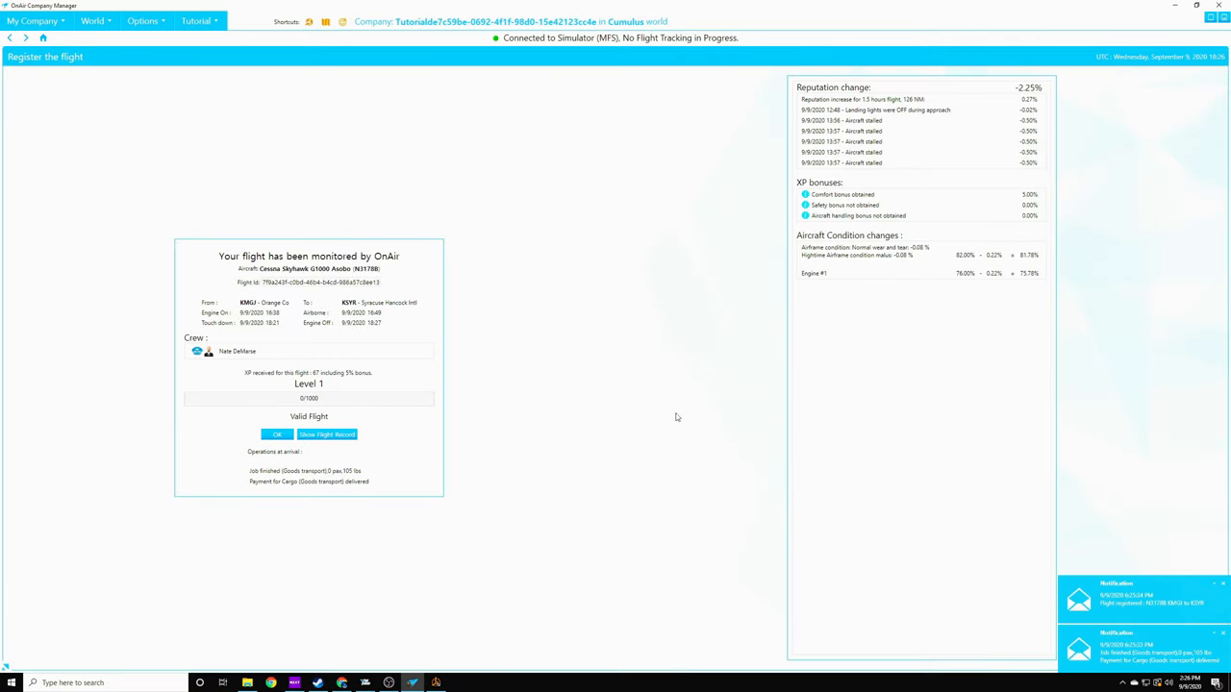
mouse_move(301, 377)
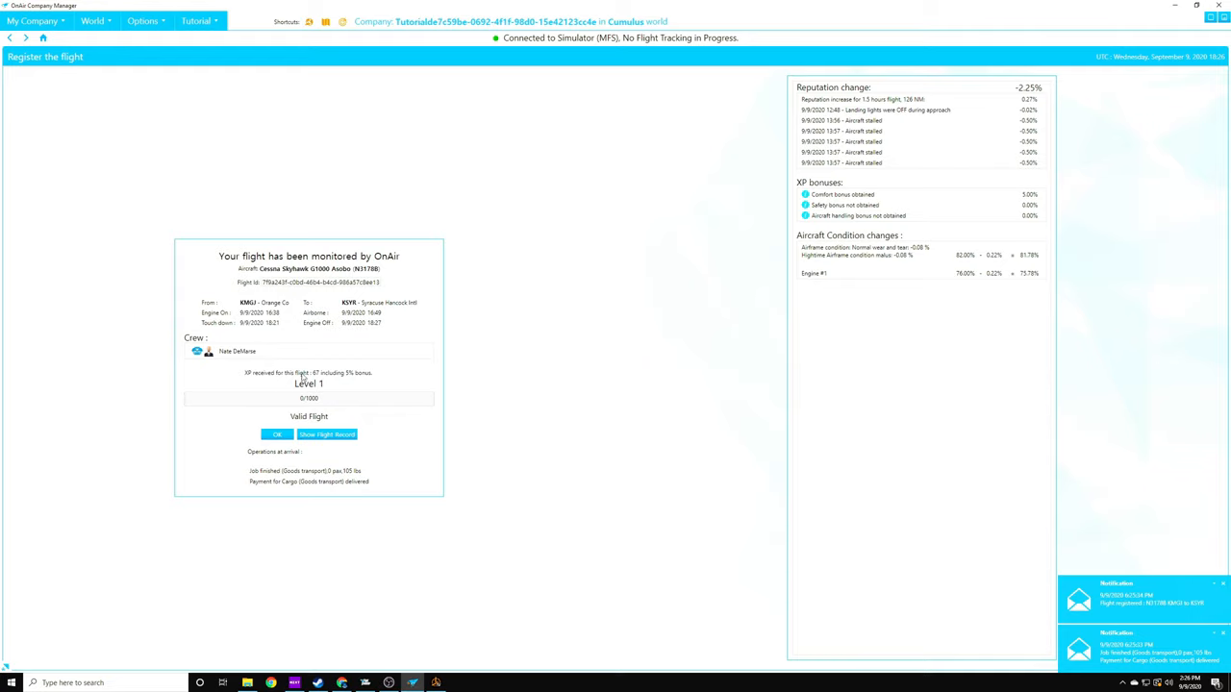
click(277, 434)
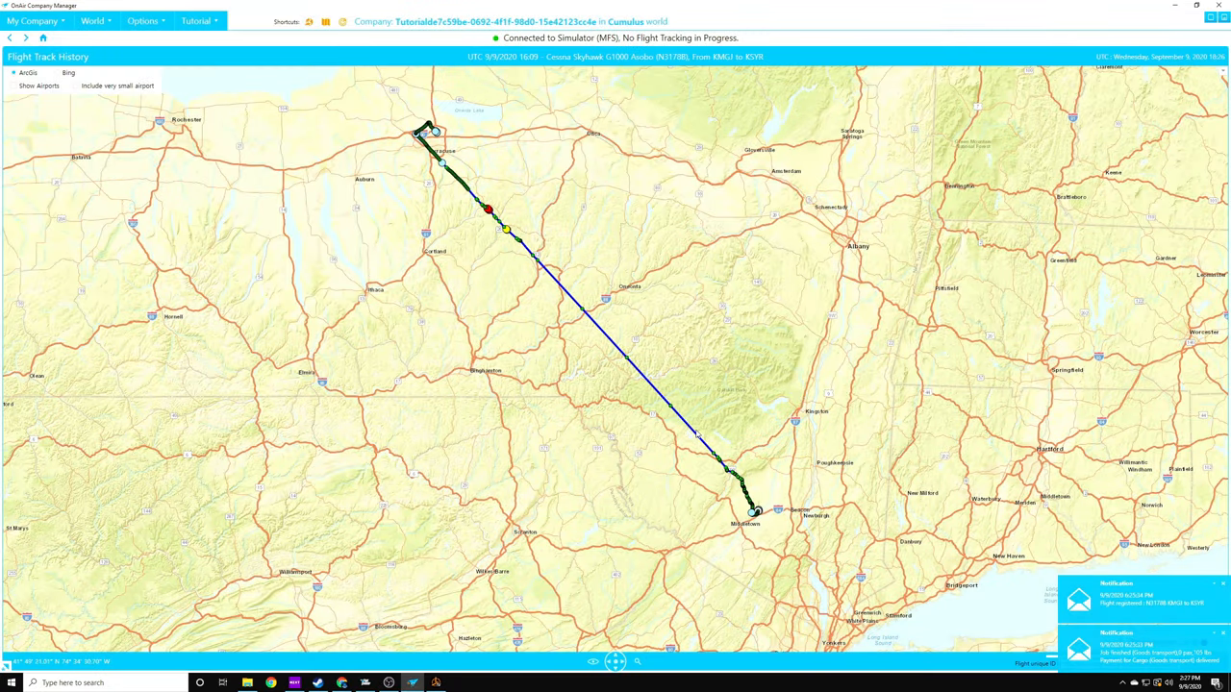
mouse_move(697, 434)
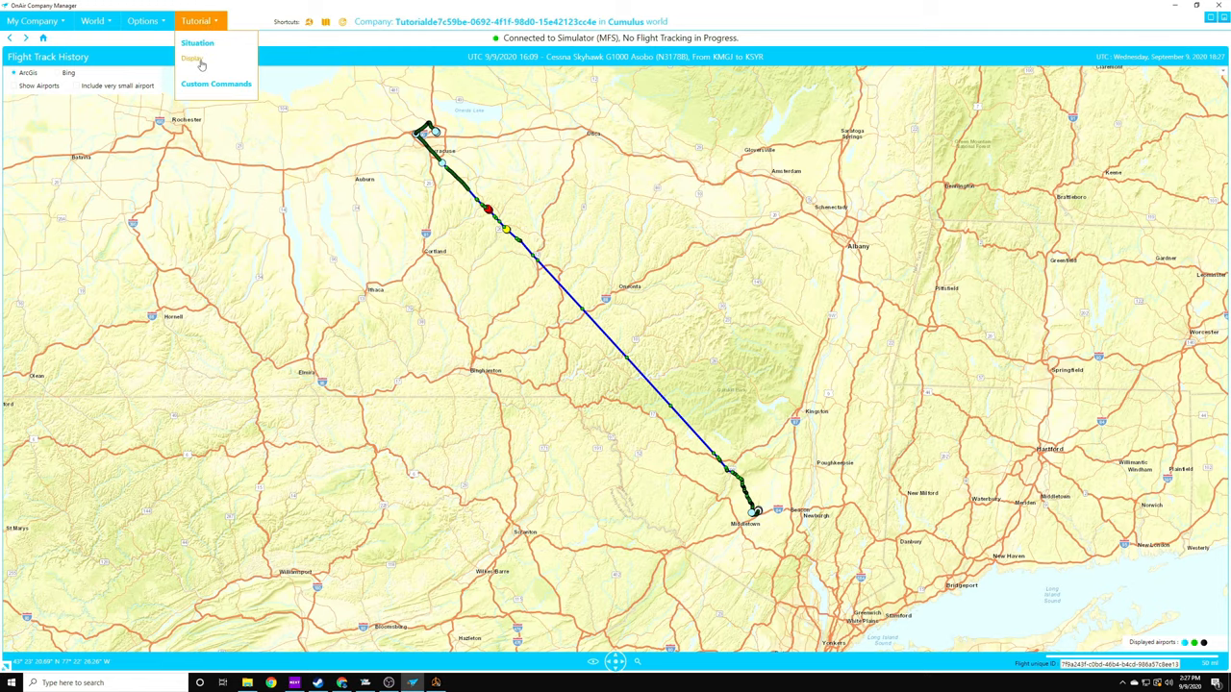
- Finish the tutorial, claim the rewards, and return to the WolfPack Airlines lobby
click(197, 42)
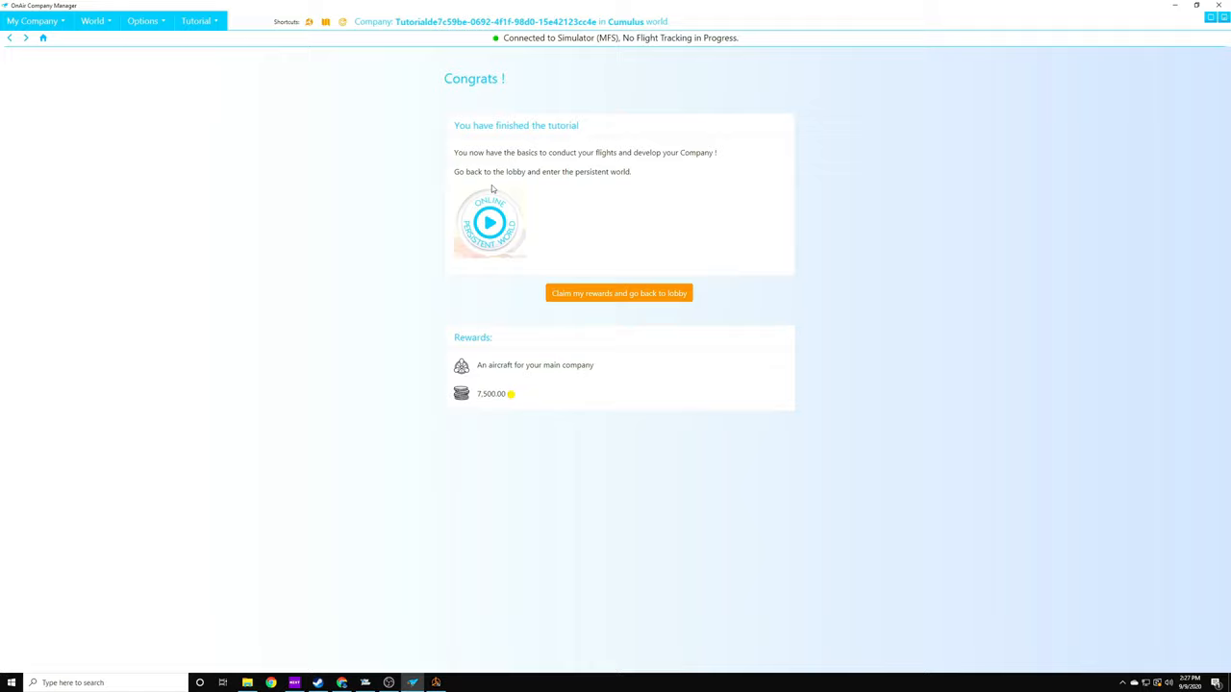
mouse_move(551, 188)
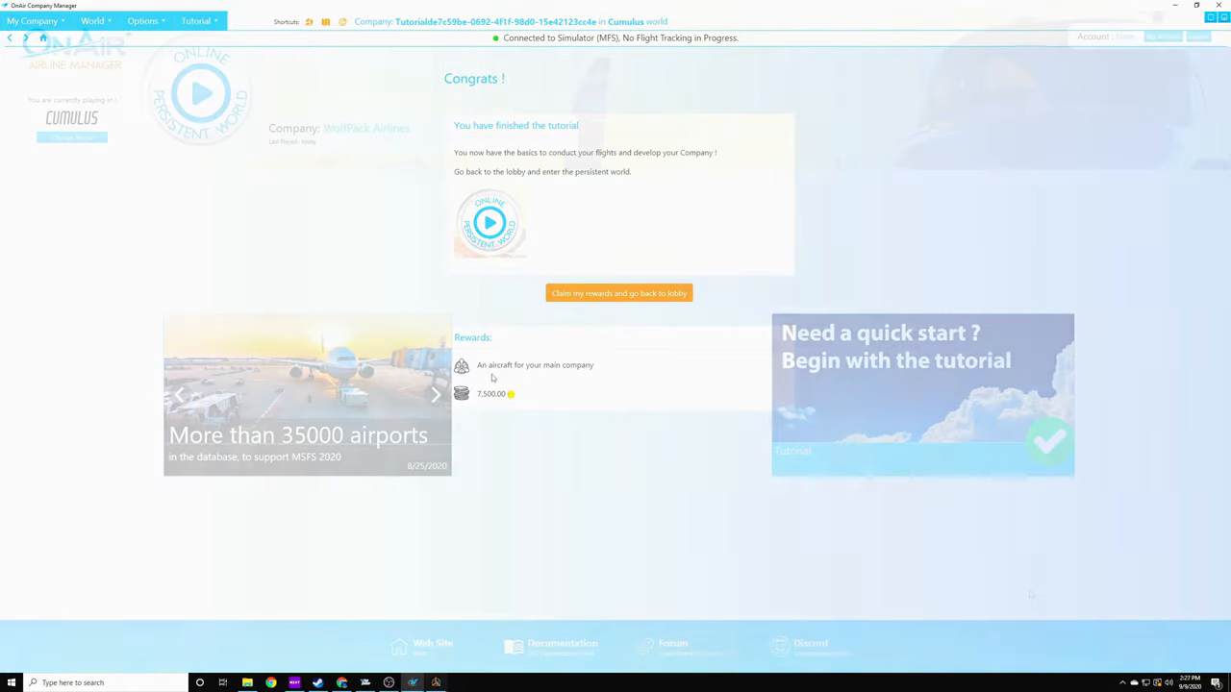
click(618, 293)
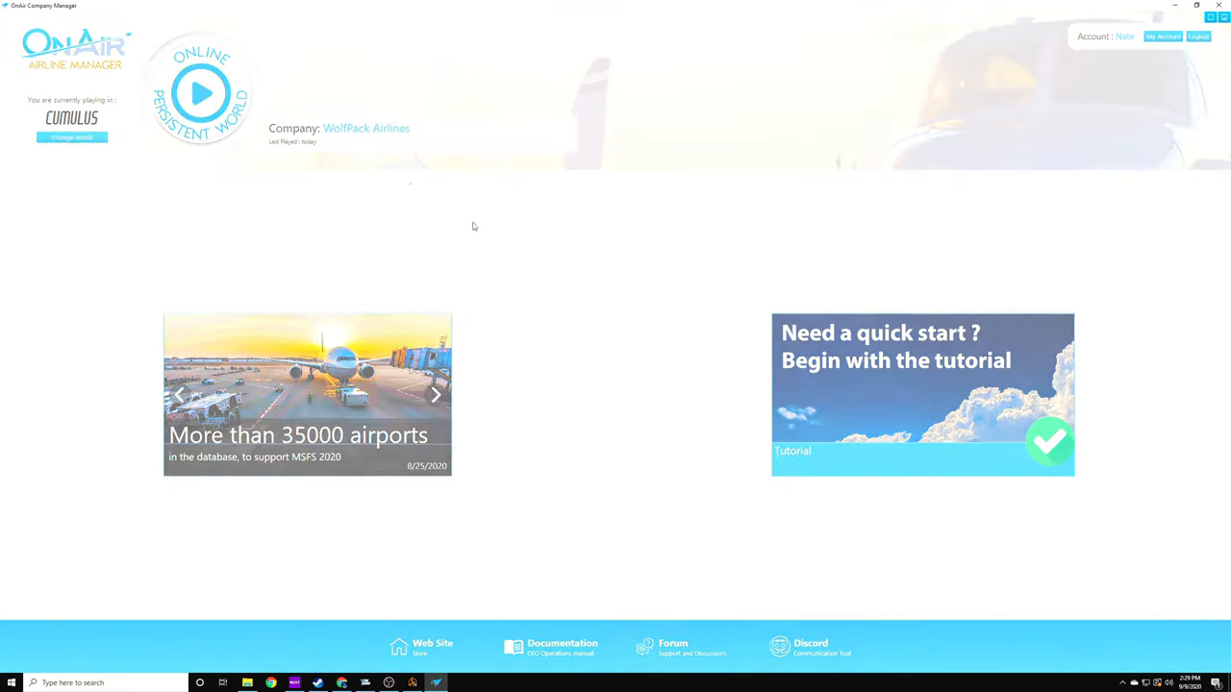
- Open the WolfPack Airlines (WP49) dashboard with 77.5K cash, one aircraft and one pending job
click(201, 92)
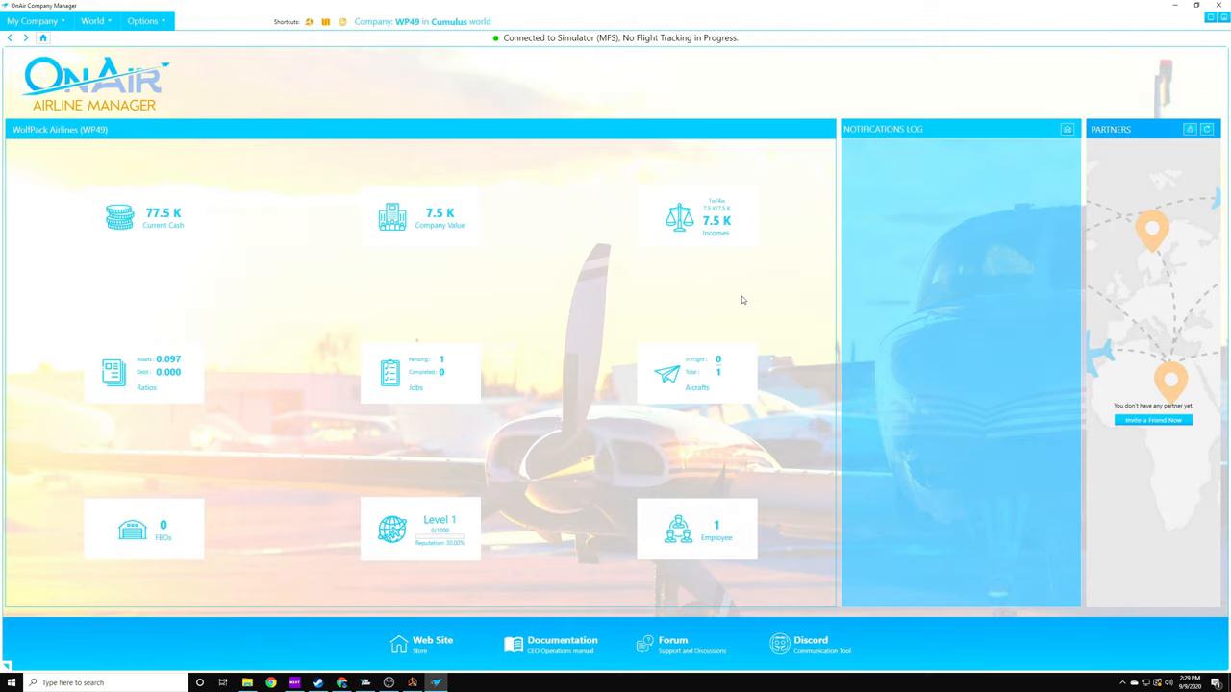
mouse_move(605, 395)
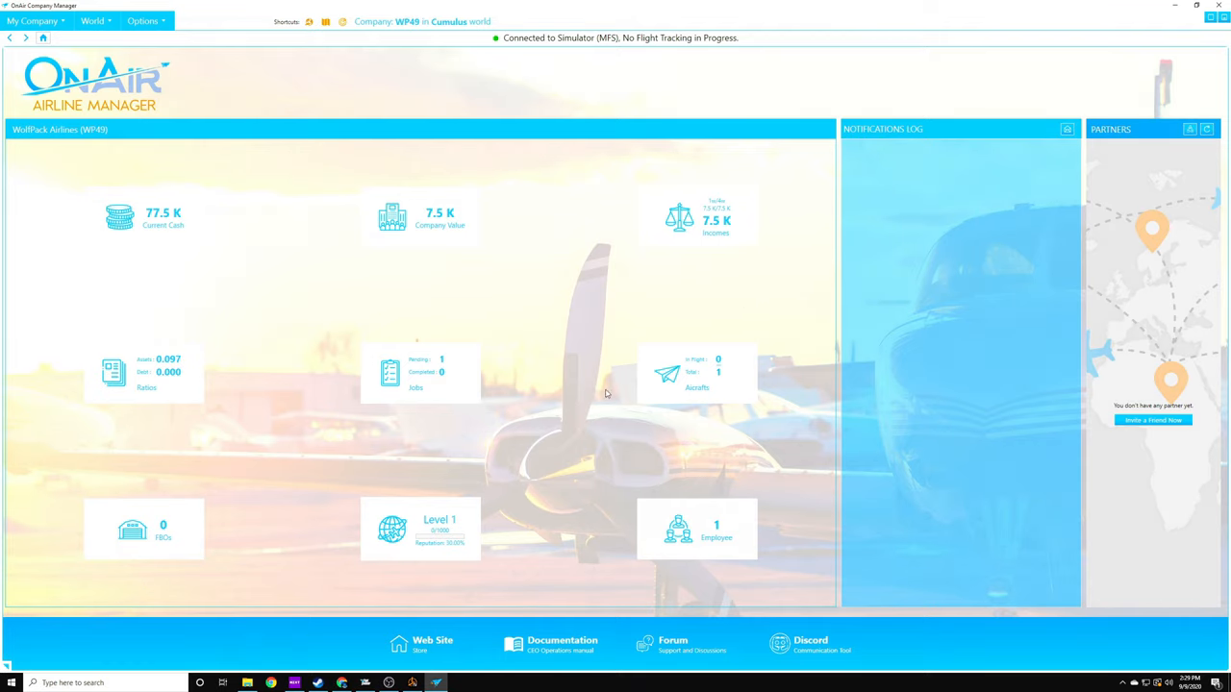
mouse_move(718, 85)
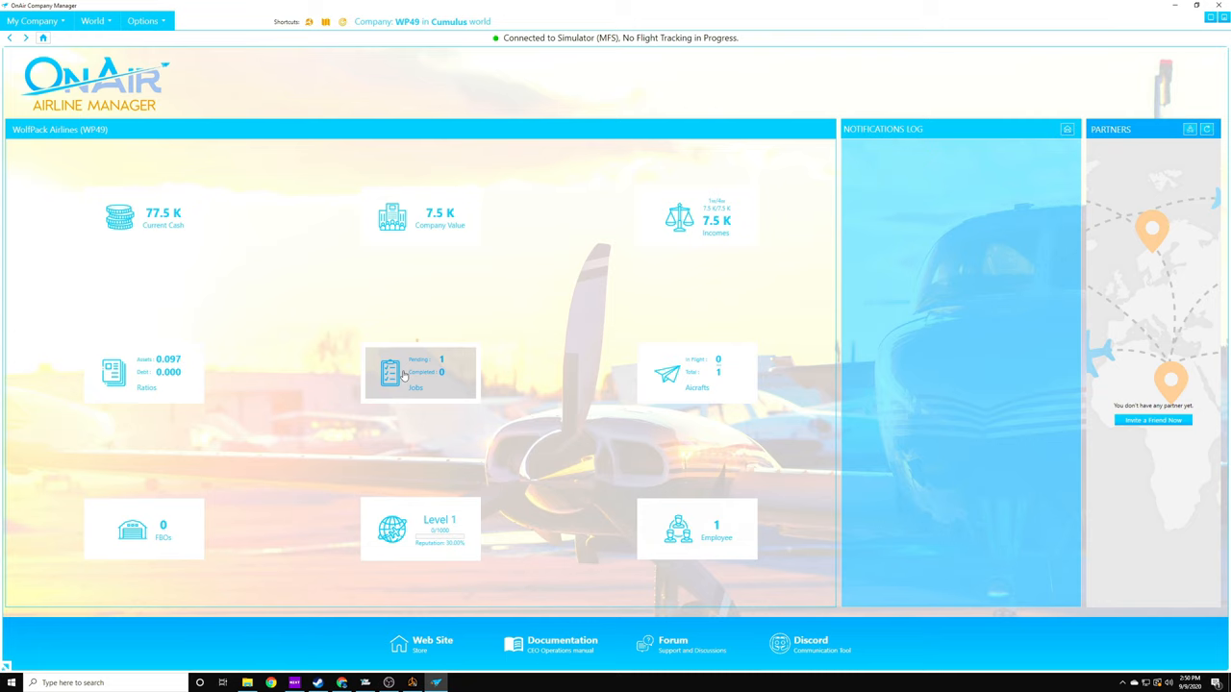
- Check the pending Level 1 local cargo job from KMGJ paying 5,000, then bring up Options
click(418, 373)
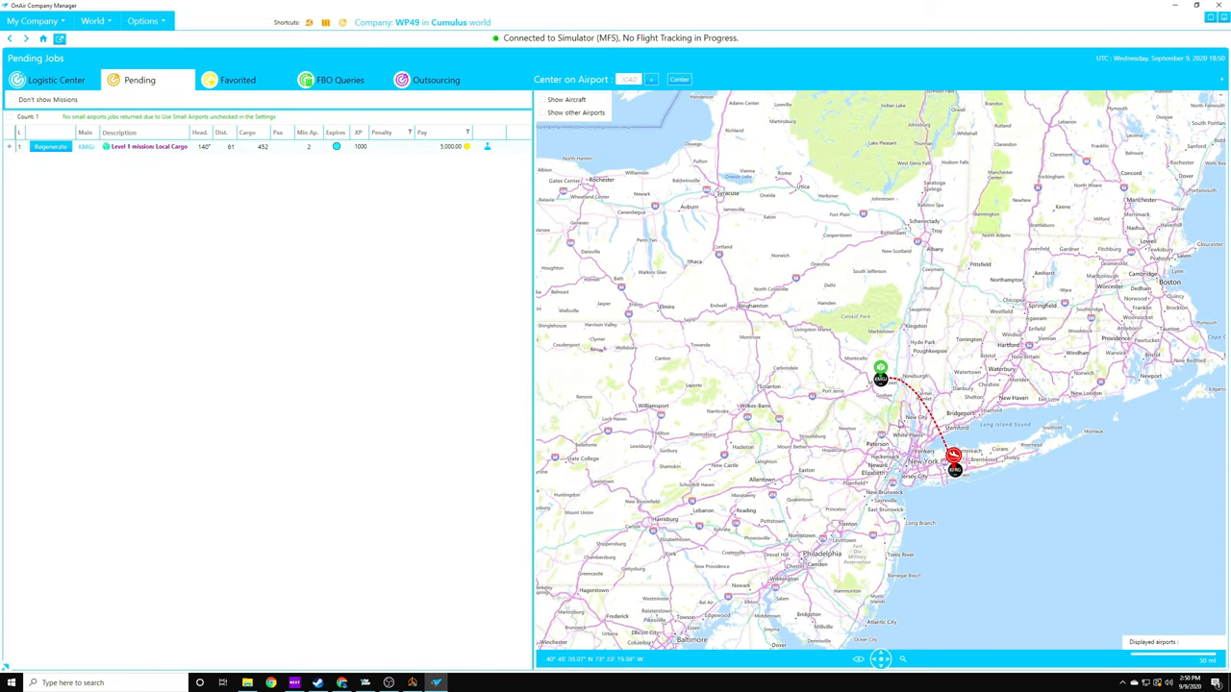
mouse_move(371, 153)
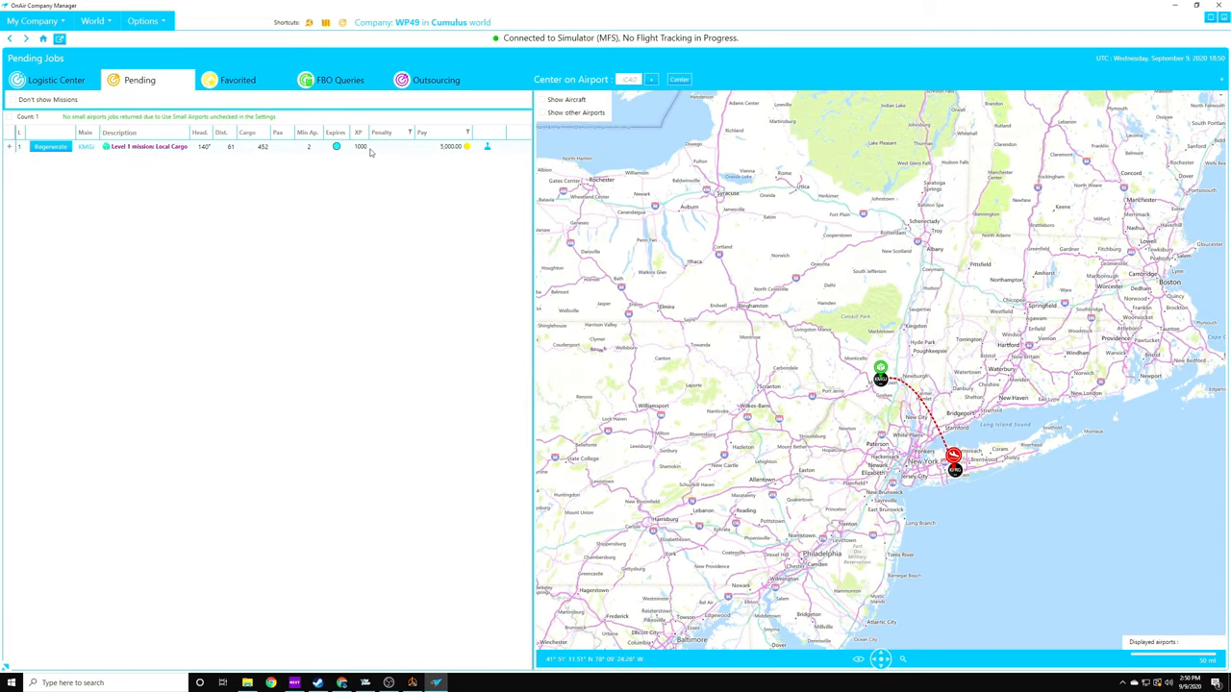
click(143, 20)
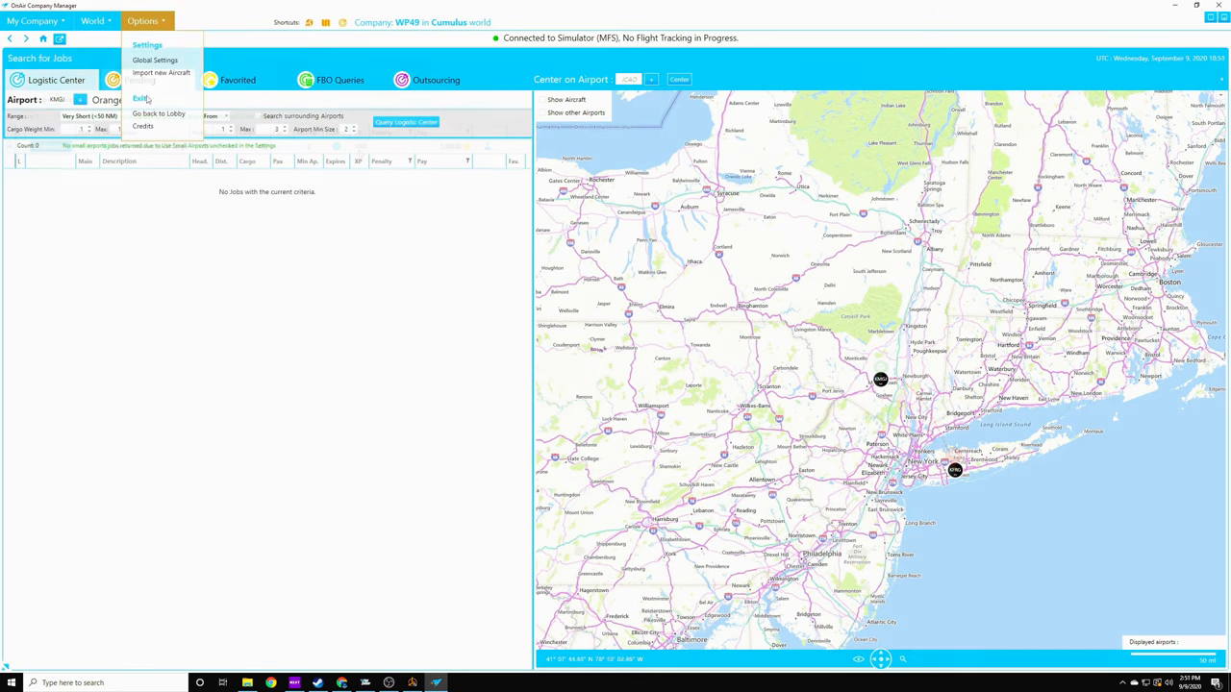
- Enable 'Use small airports' in Global Settings and save the settings
click(146, 44)
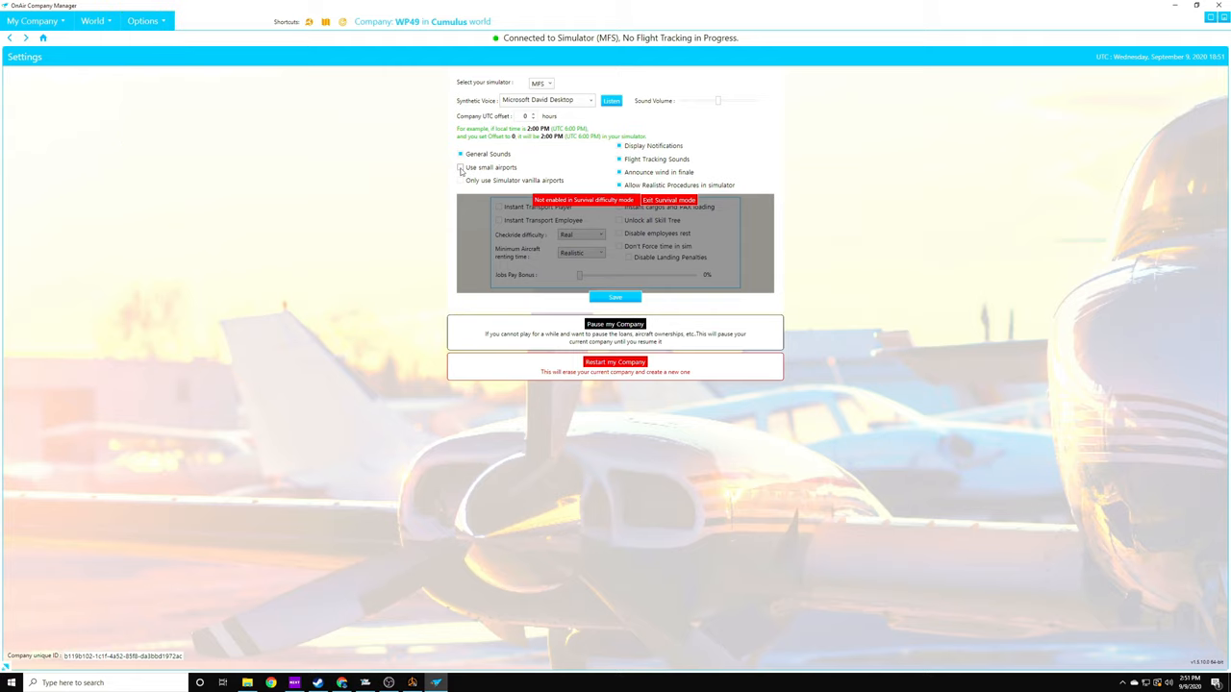
click(461, 167)
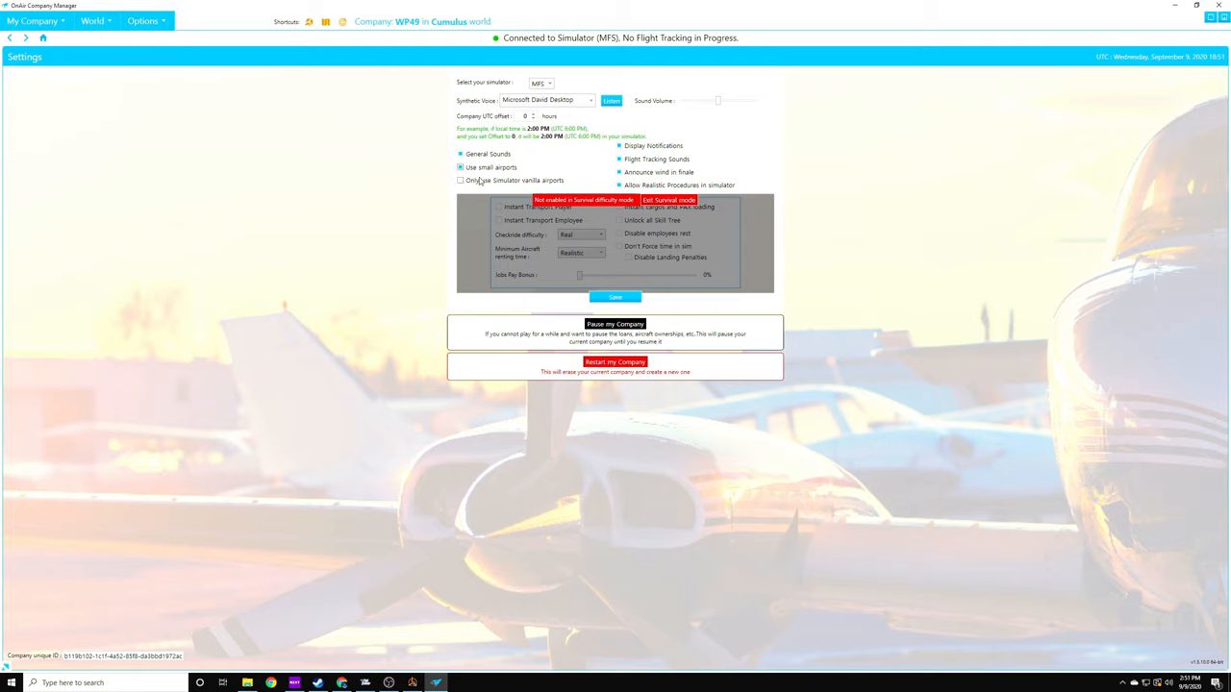
click(461, 168)
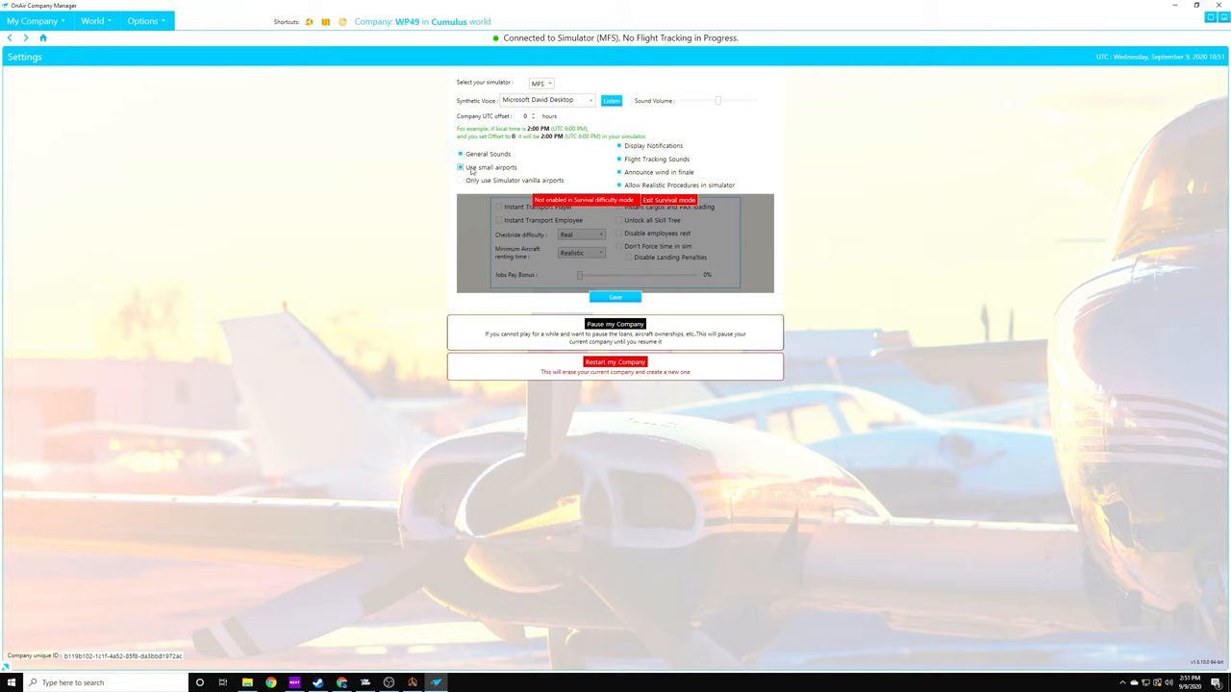
click(461, 167)
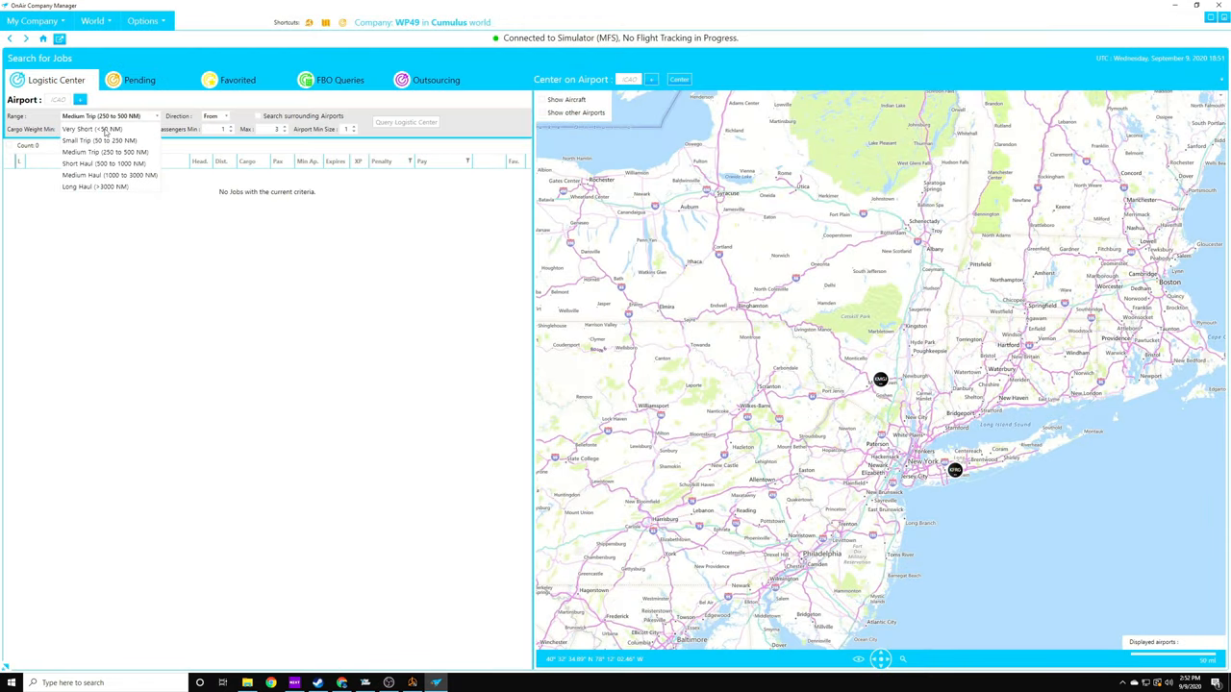
- Query very short jobs from KMGJ, browse the 27 results, and revisit the pending job
click(92, 128)
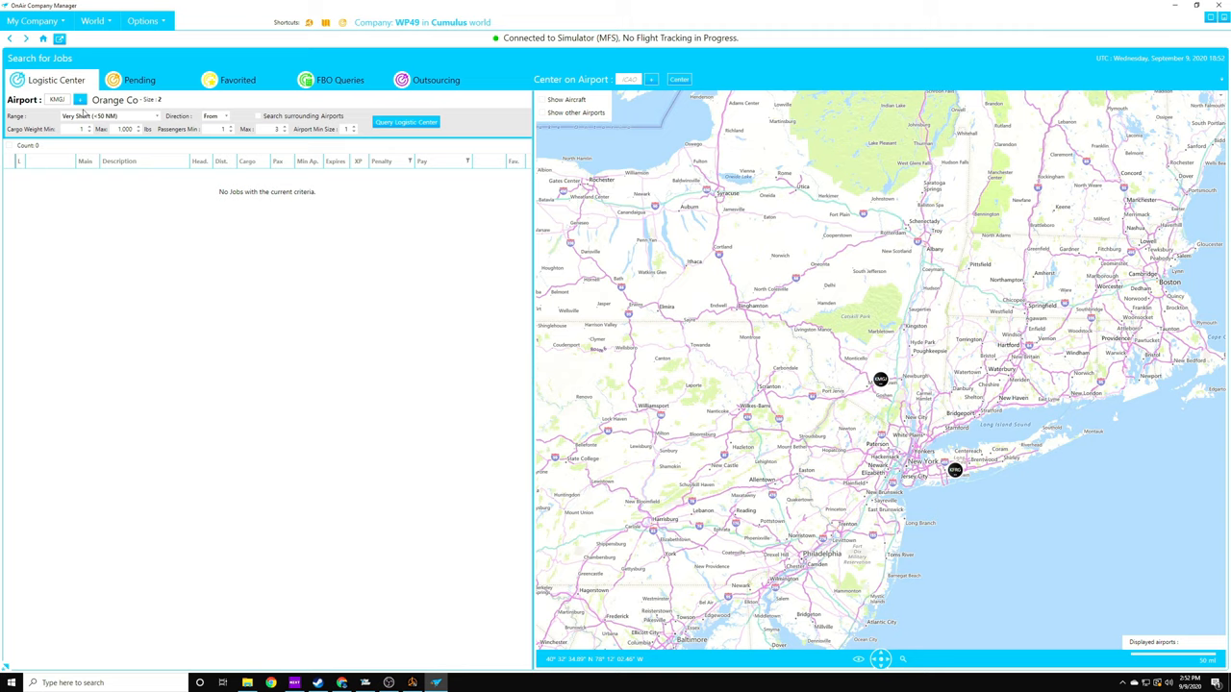
click(405, 122)
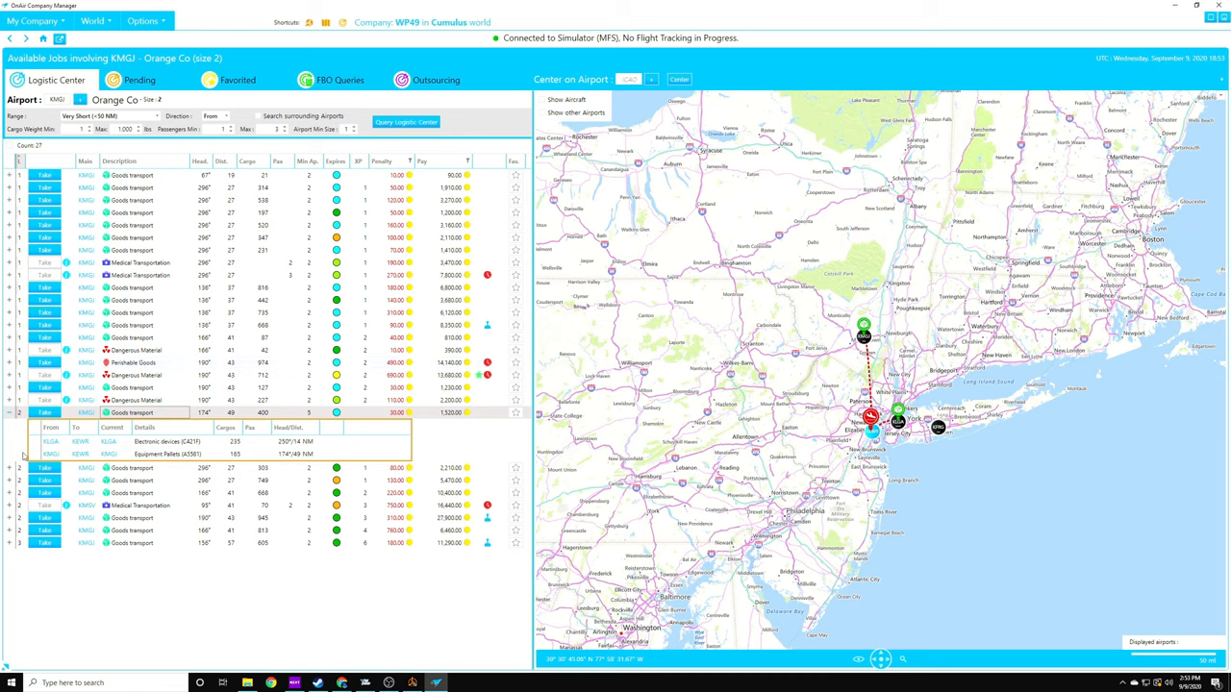
click(10, 412)
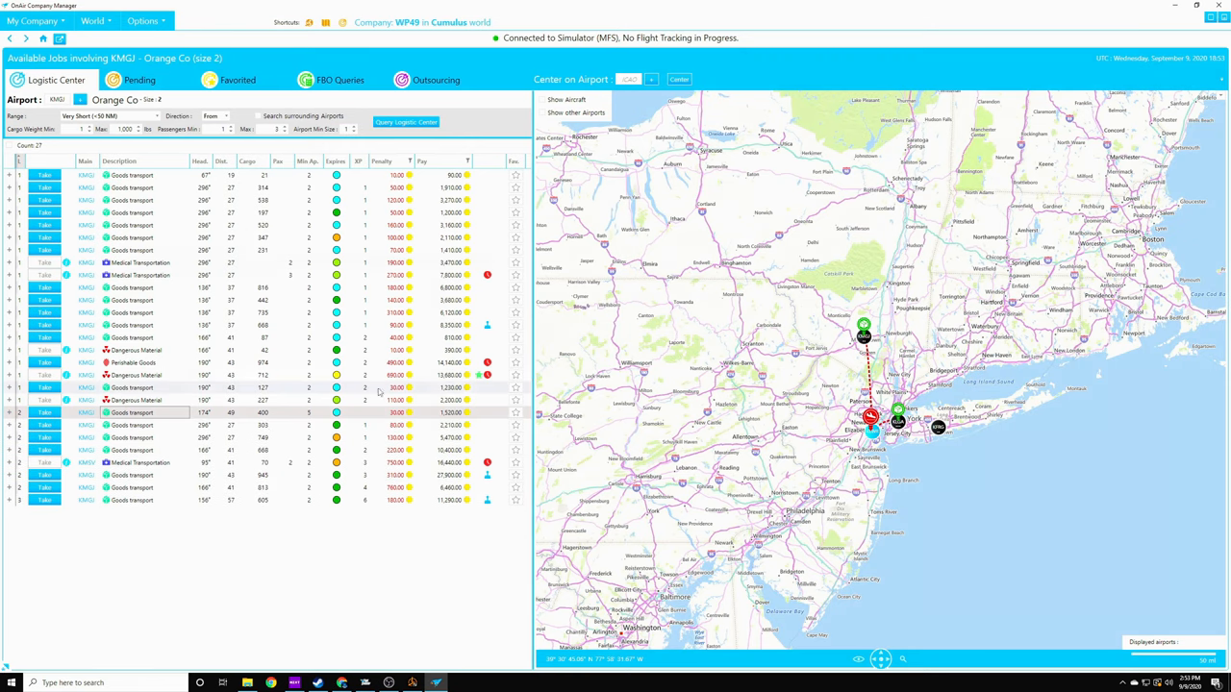
mouse_move(478, 382)
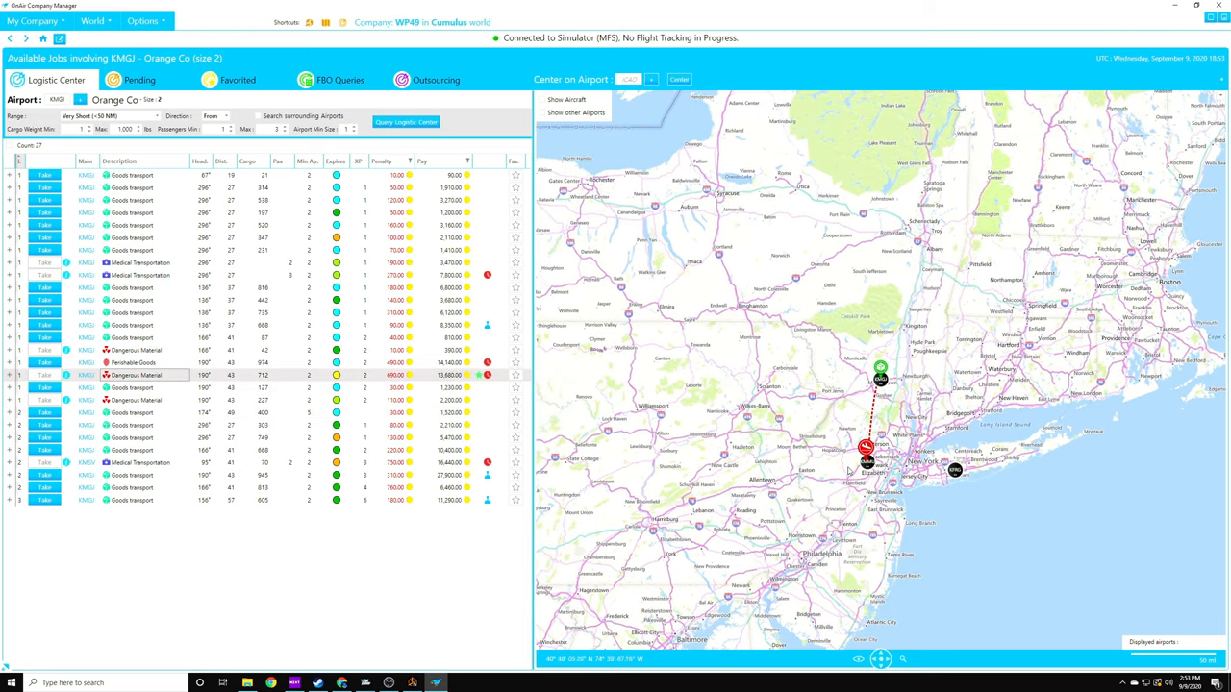
click(110, 116)
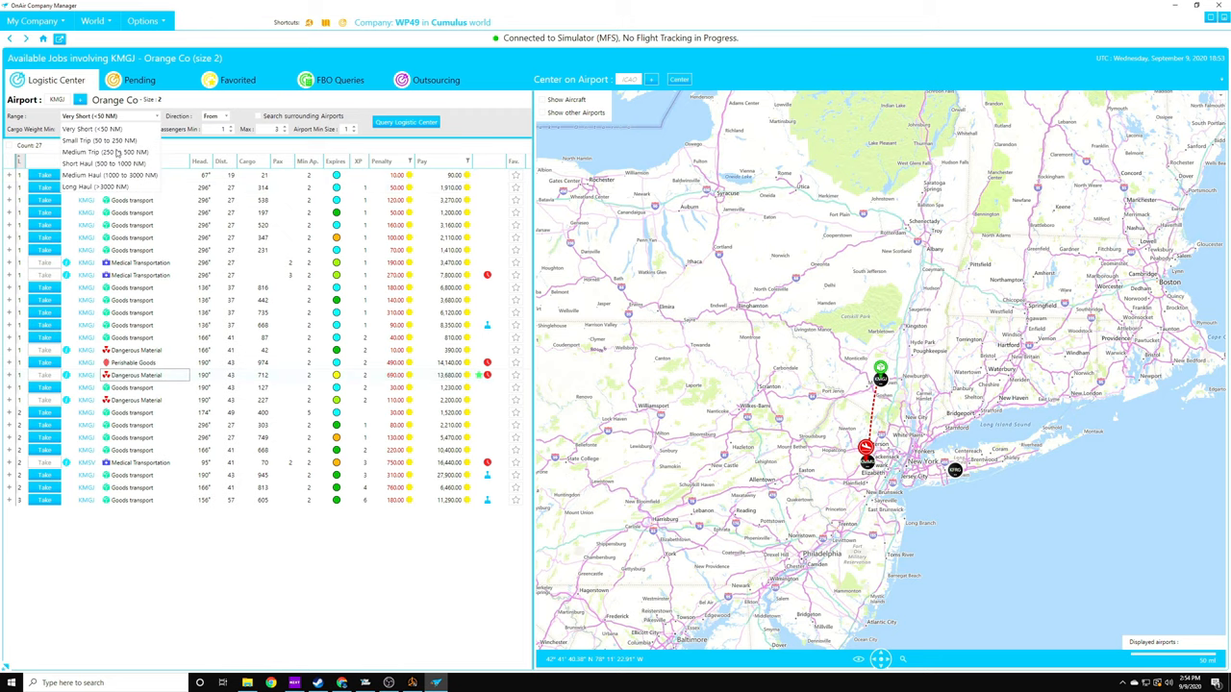
click(109, 115)
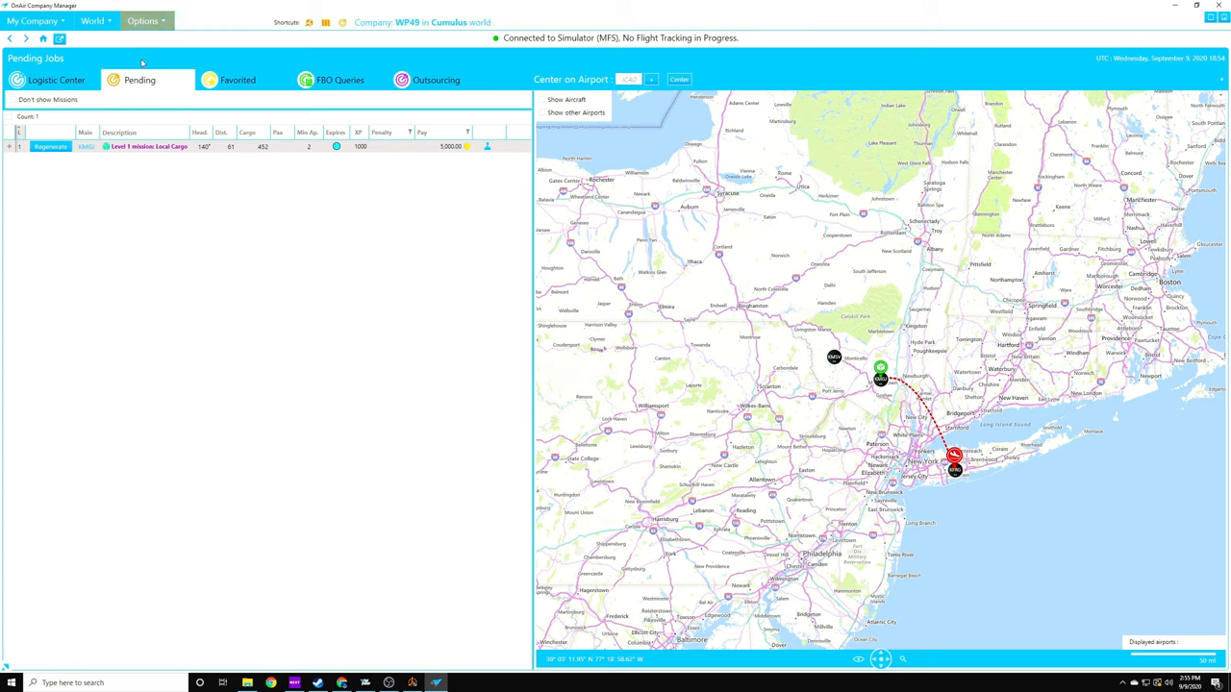
- Return to the 27 very-short KMGJ jobs with a goods transport route plotted
click(55, 79)
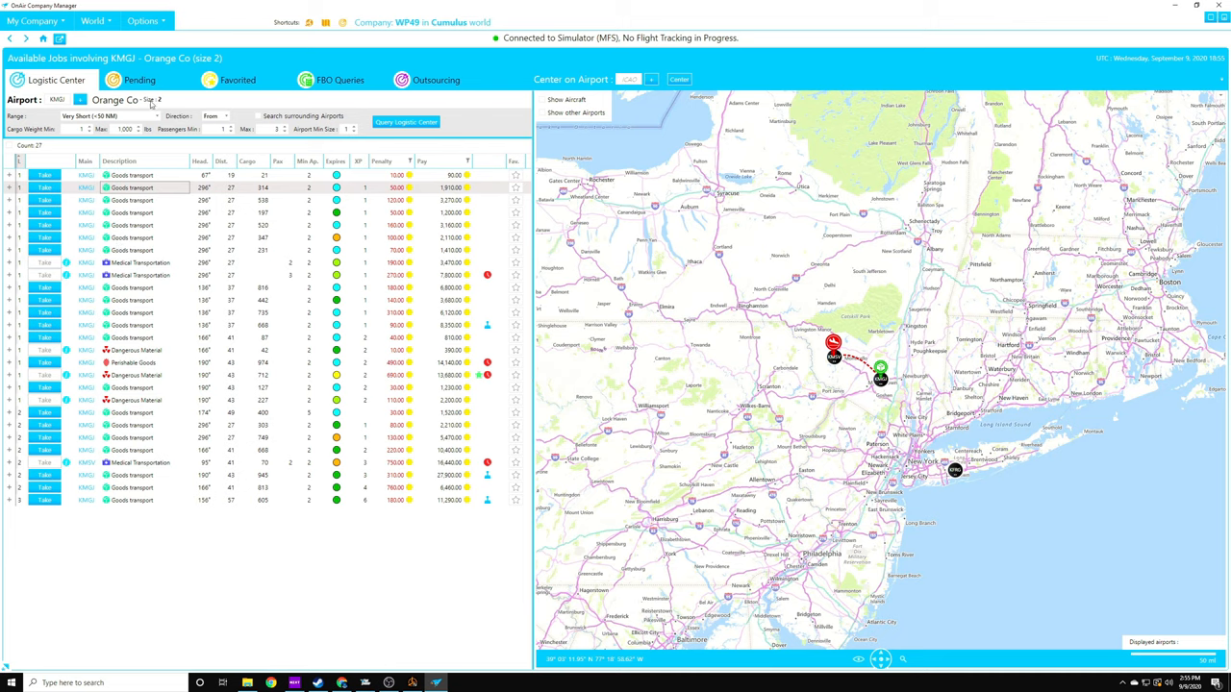
mouse_move(336, 238)
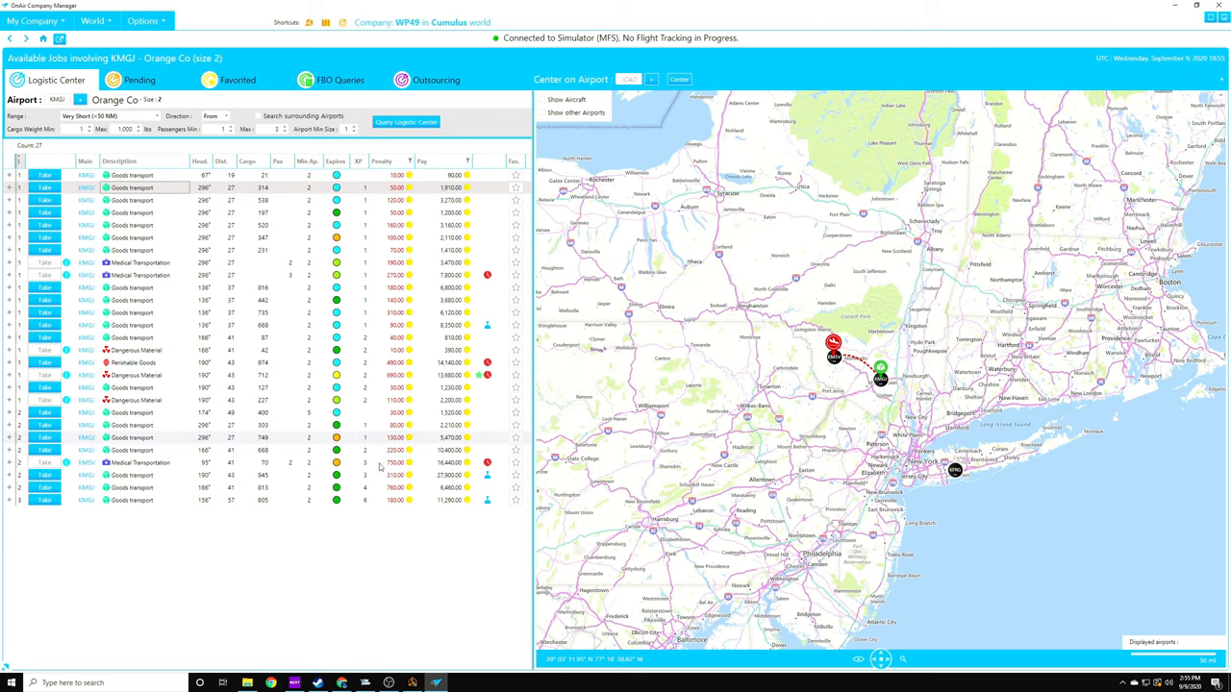
mouse_move(430, 620)
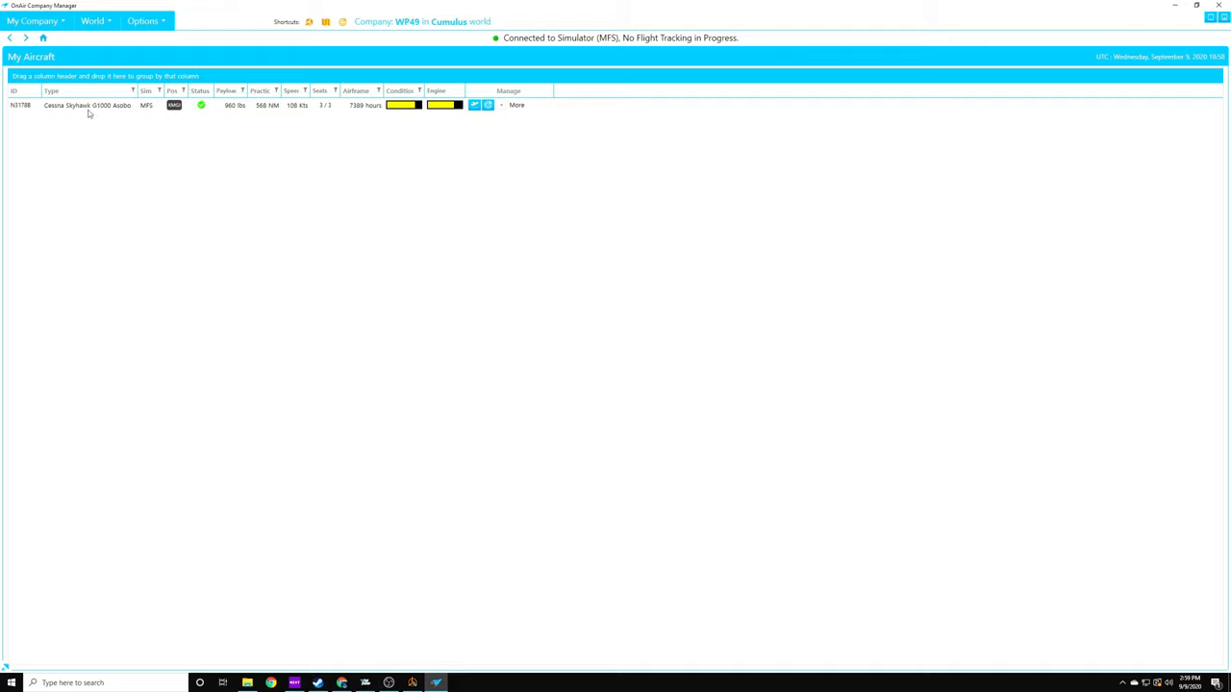
mouse_move(404, 105)
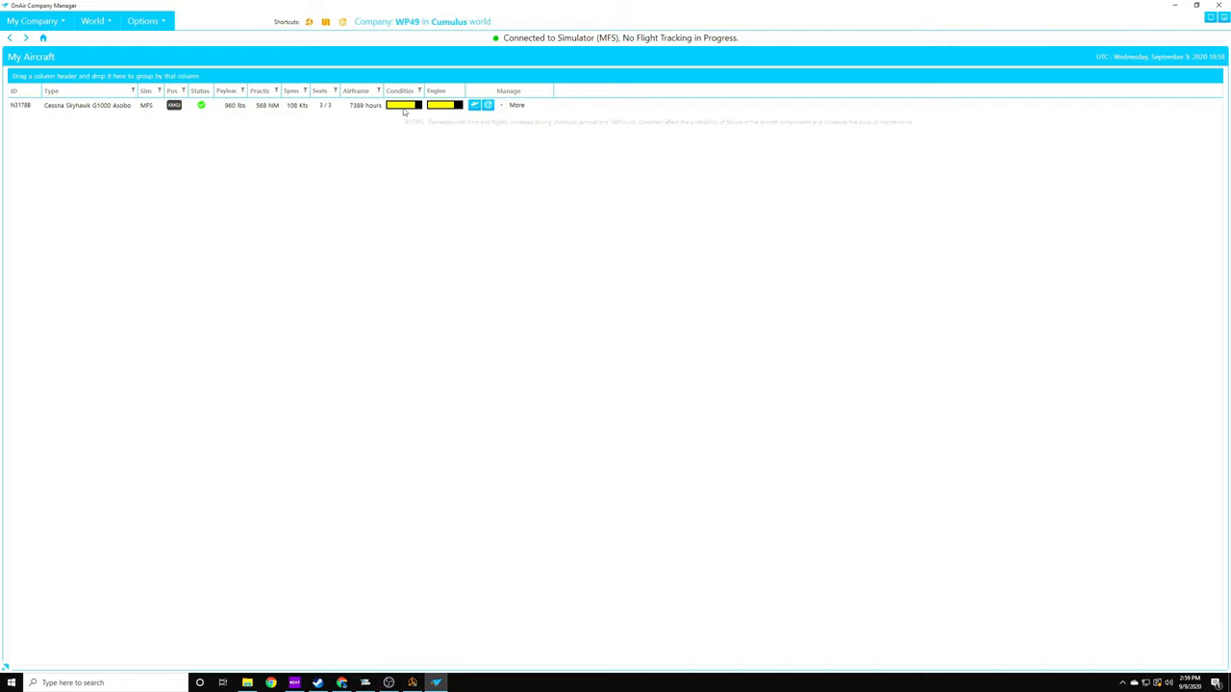
mouse_move(418, 116)
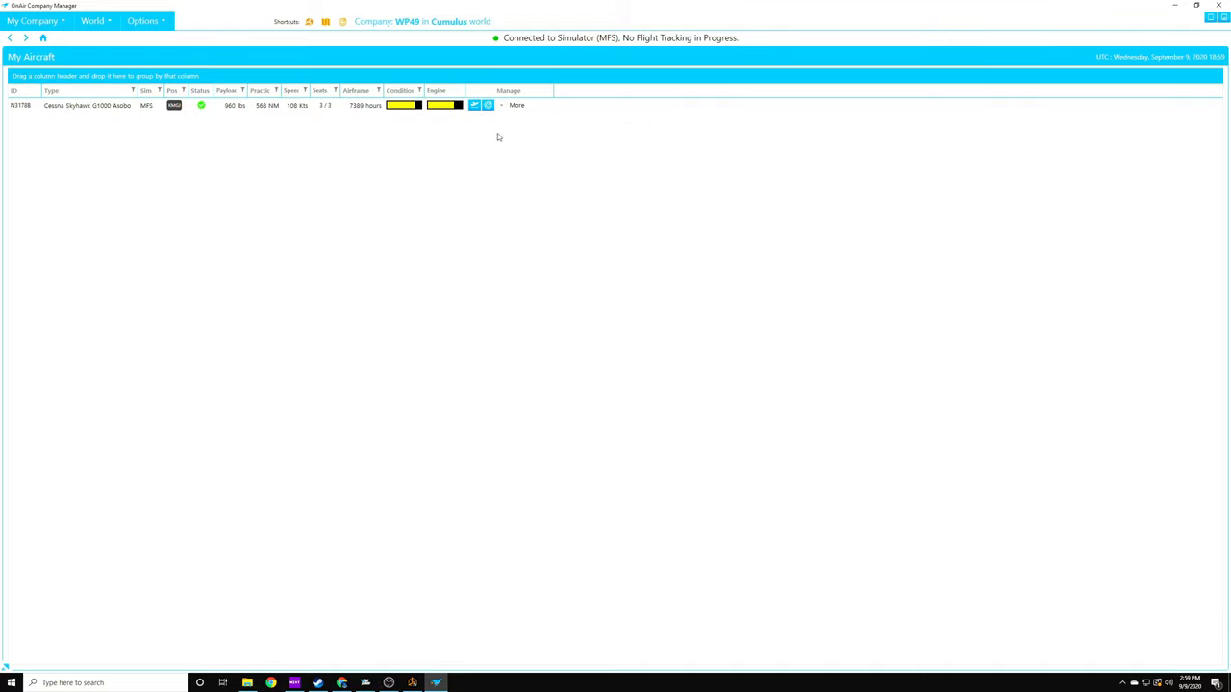
mouse_move(517, 197)
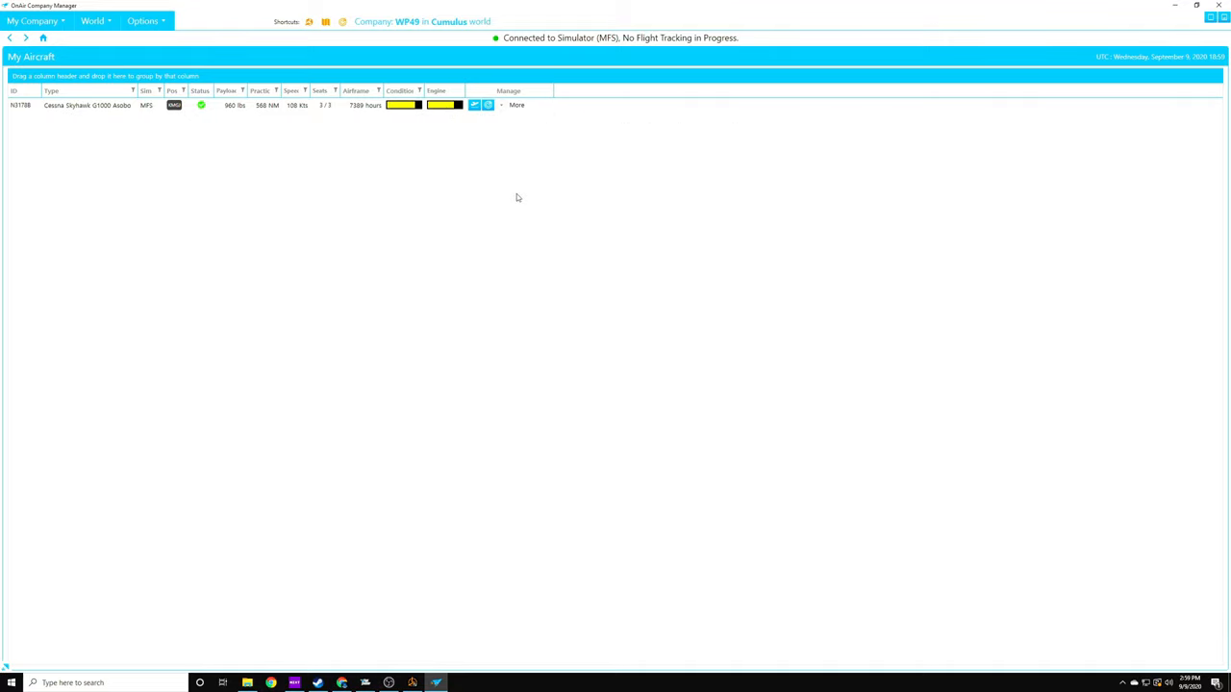
mouse_move(526, 183)
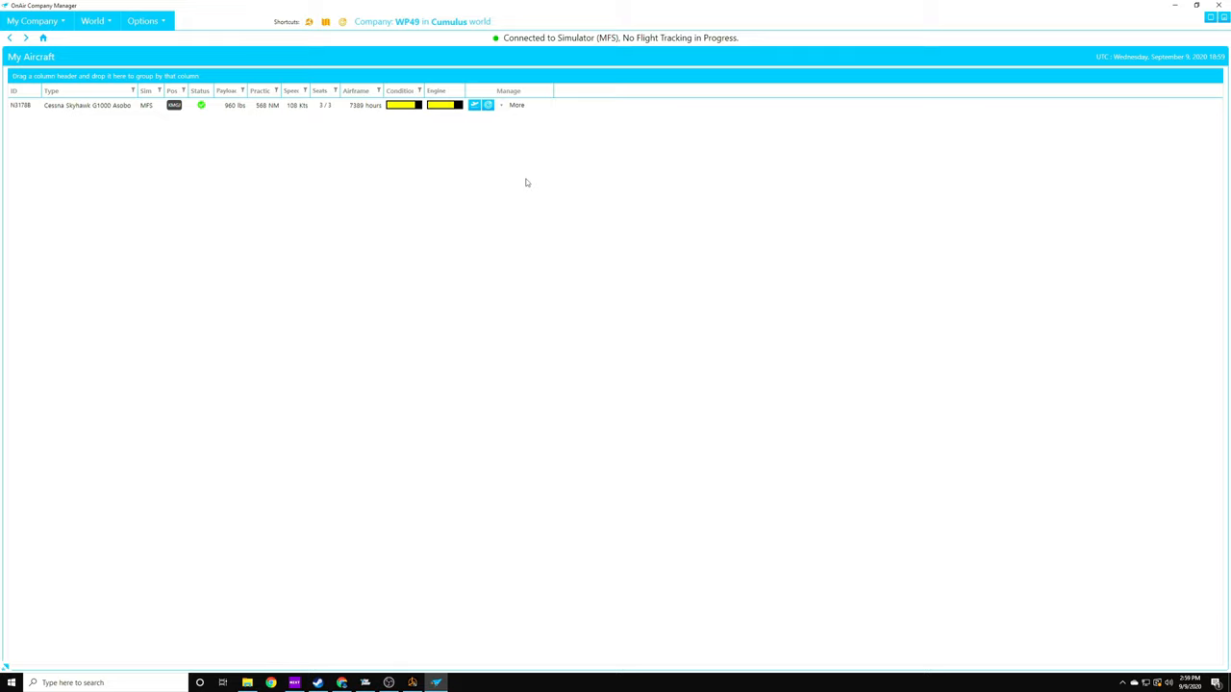
mouse_move(89, 115)
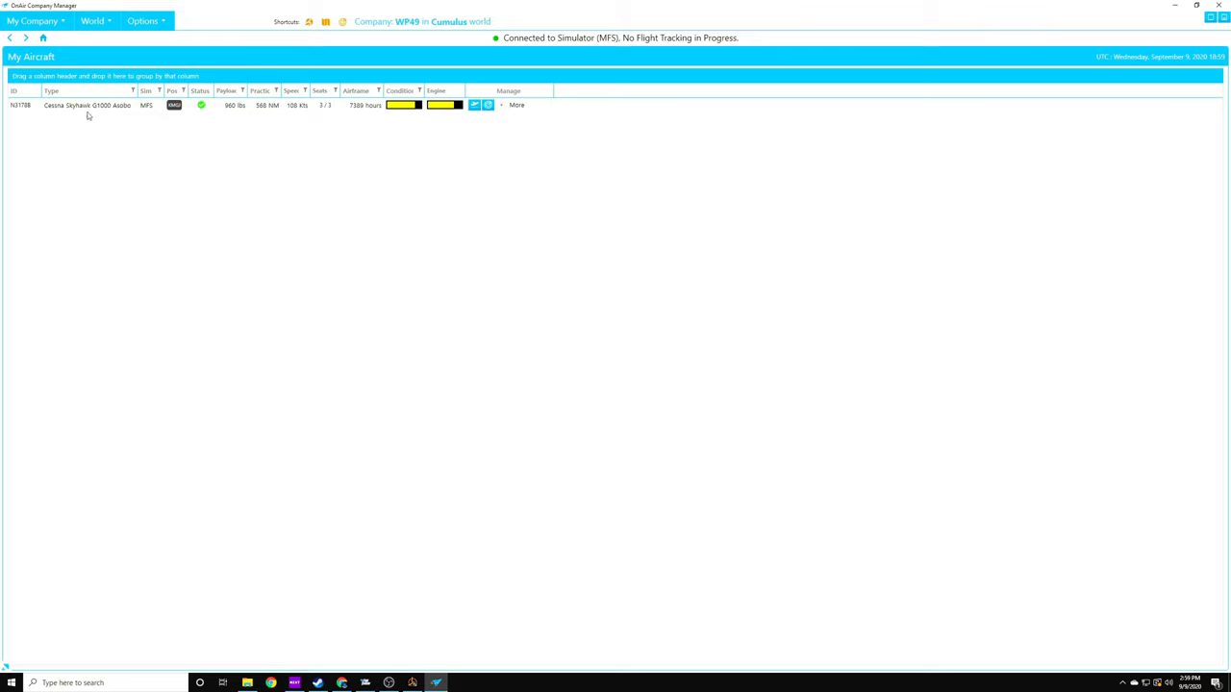
mouse_move(115, 175)
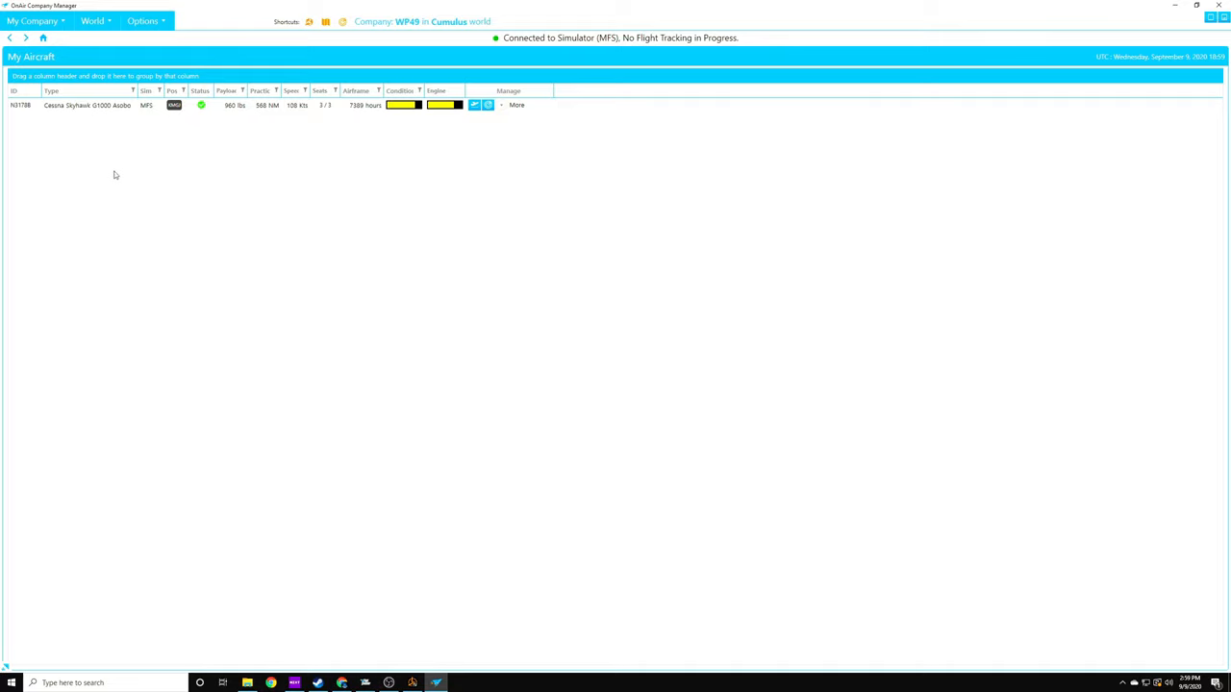
mouse_move(99, 177)
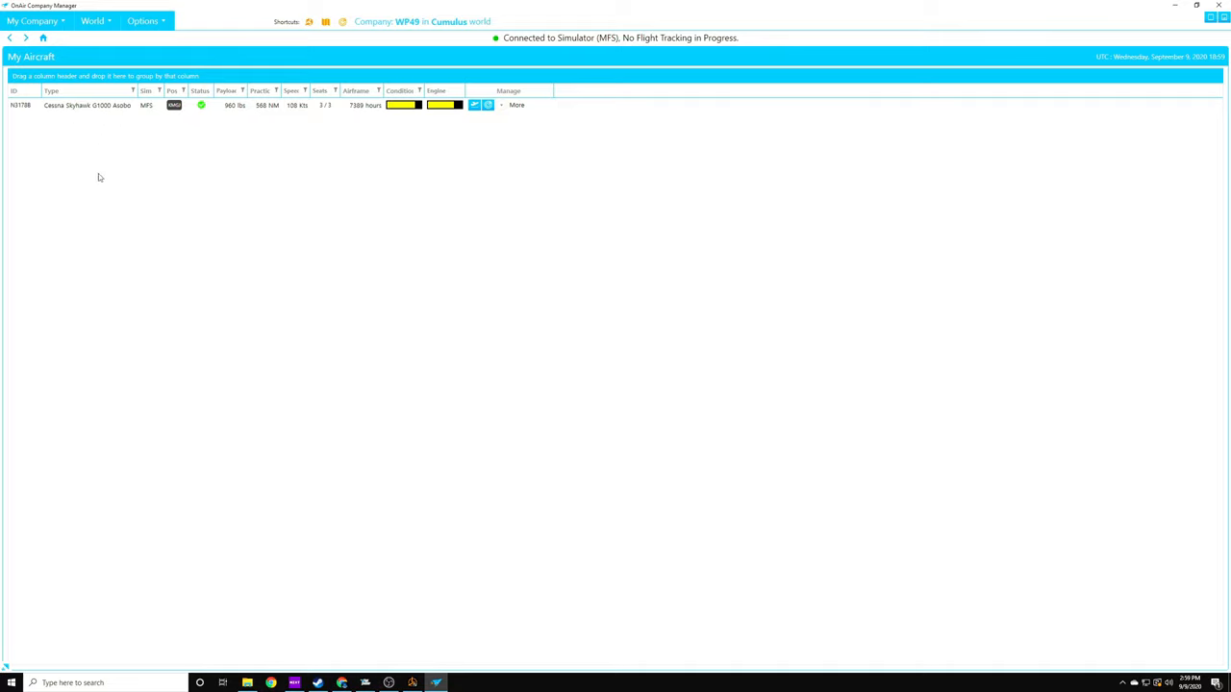
- Inspect the Cessna Skyhawk G1000's condition bars, then go back to the dashboard
click(42, 37)
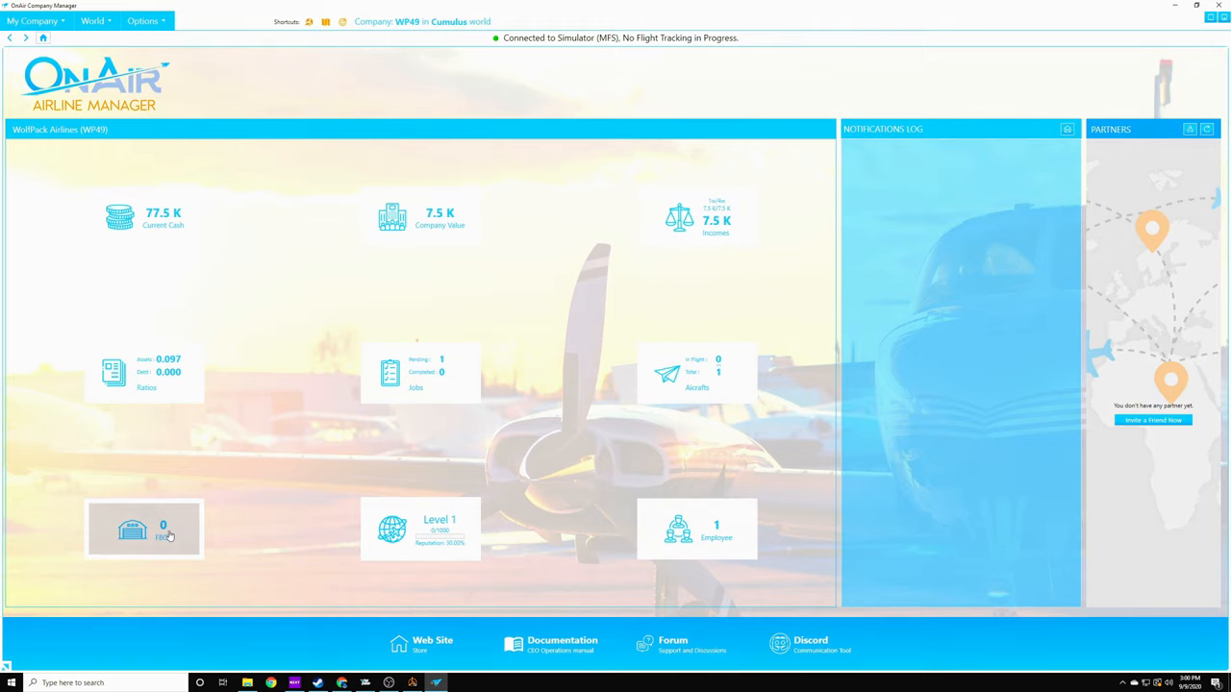
mouse_move(346, 582)
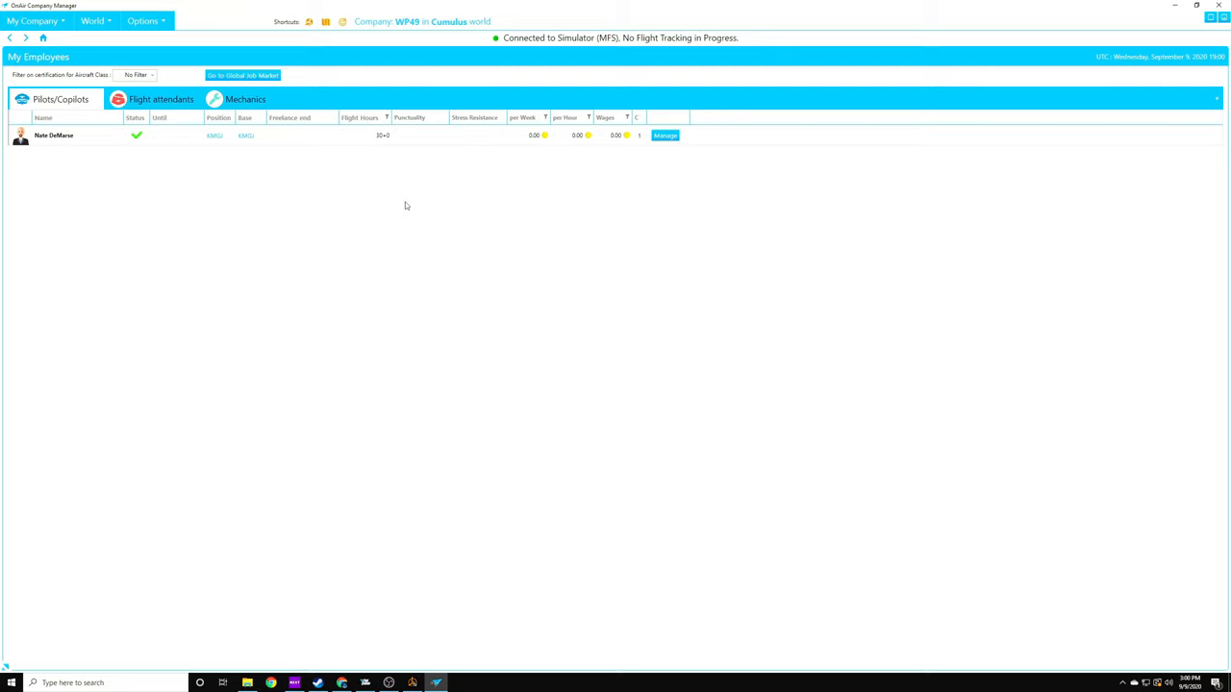
- Leave the My Employees page for the dashboard and open the My Company menu
click(43, 37)
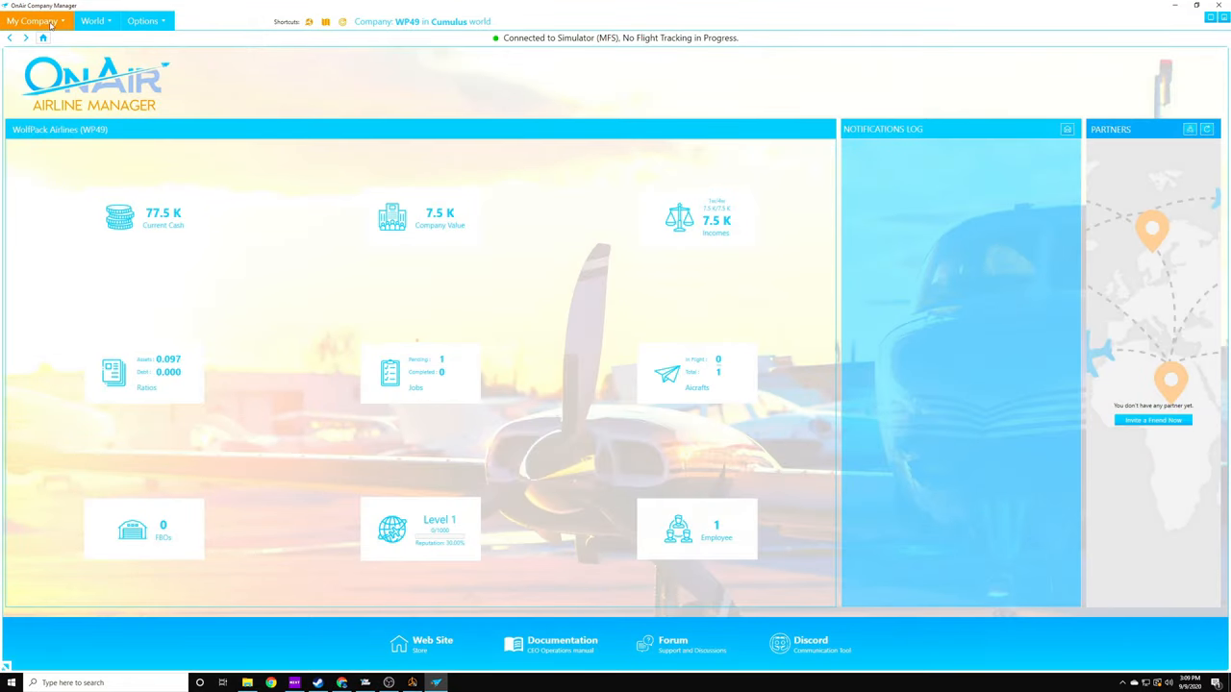
click(32, 20)
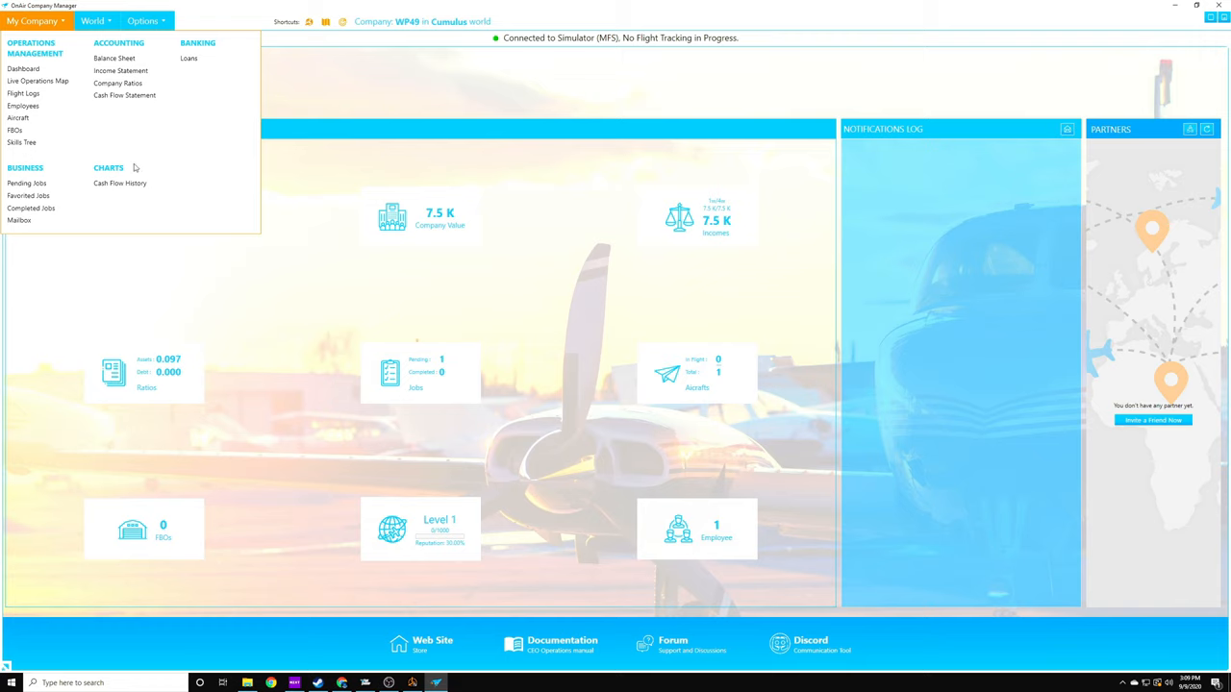
mouse_move(132, 81)
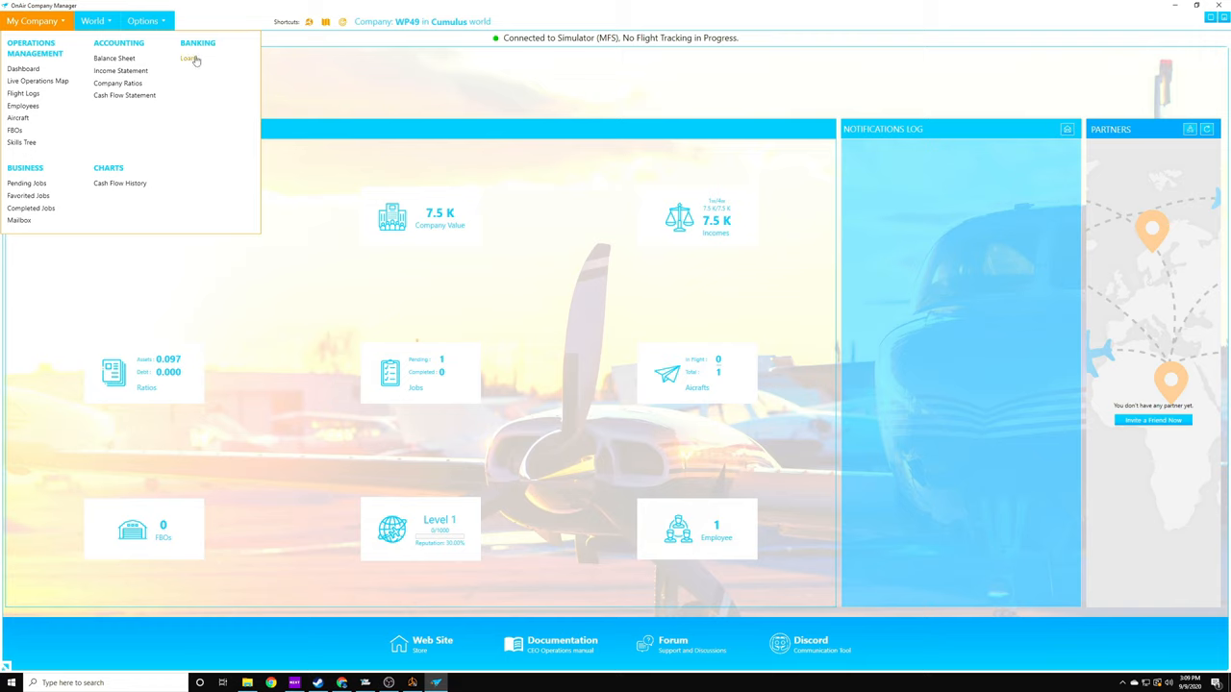
mouse_move(186, 82)
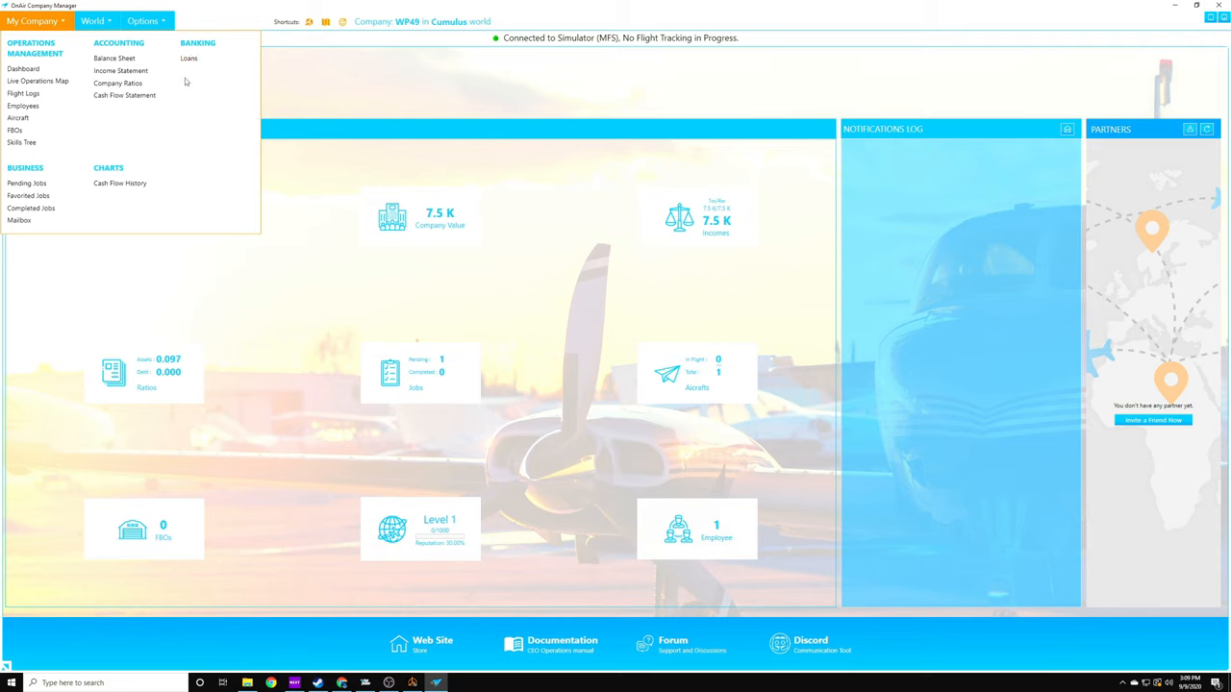
mouse_move(125, 39)
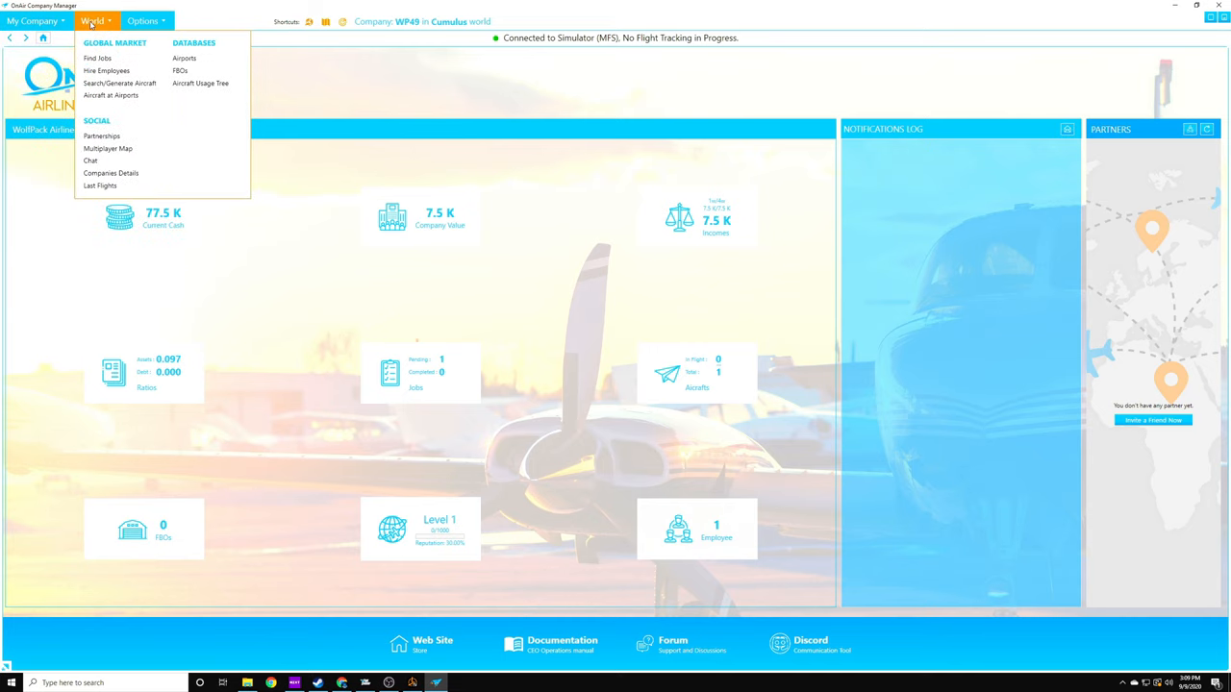
- Search aircraft for sale and rent at KMGJ, then go to the multiplayer map
click(119, 83)
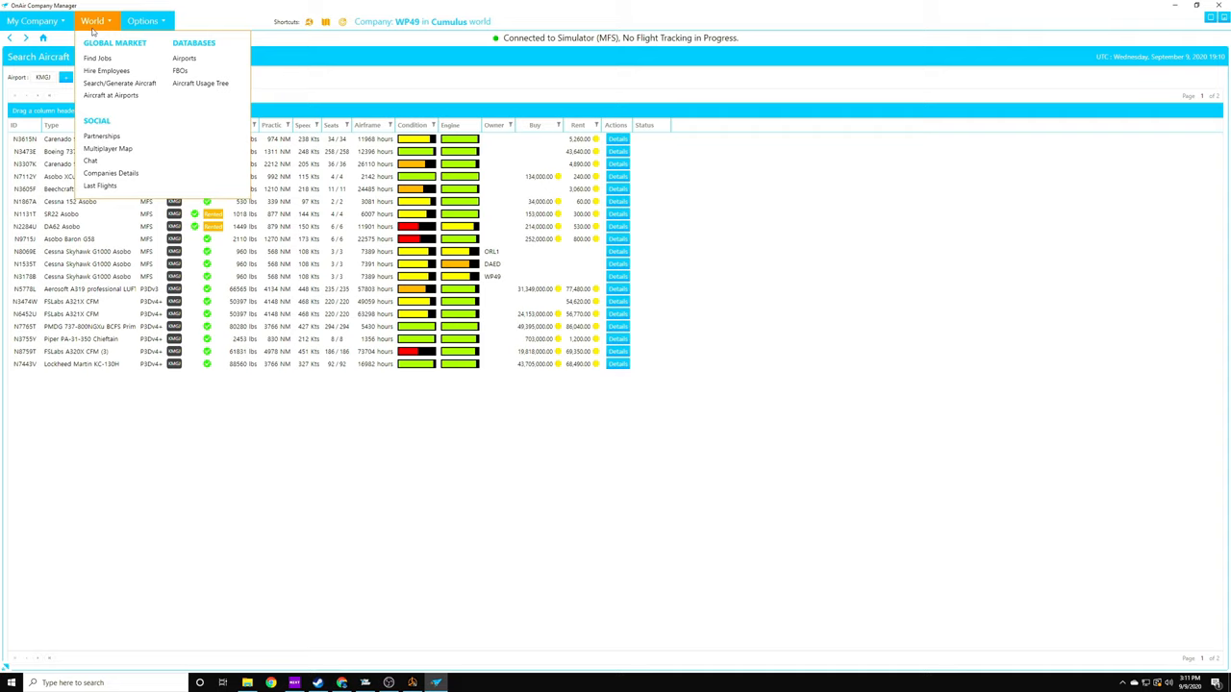
click(34, 20)
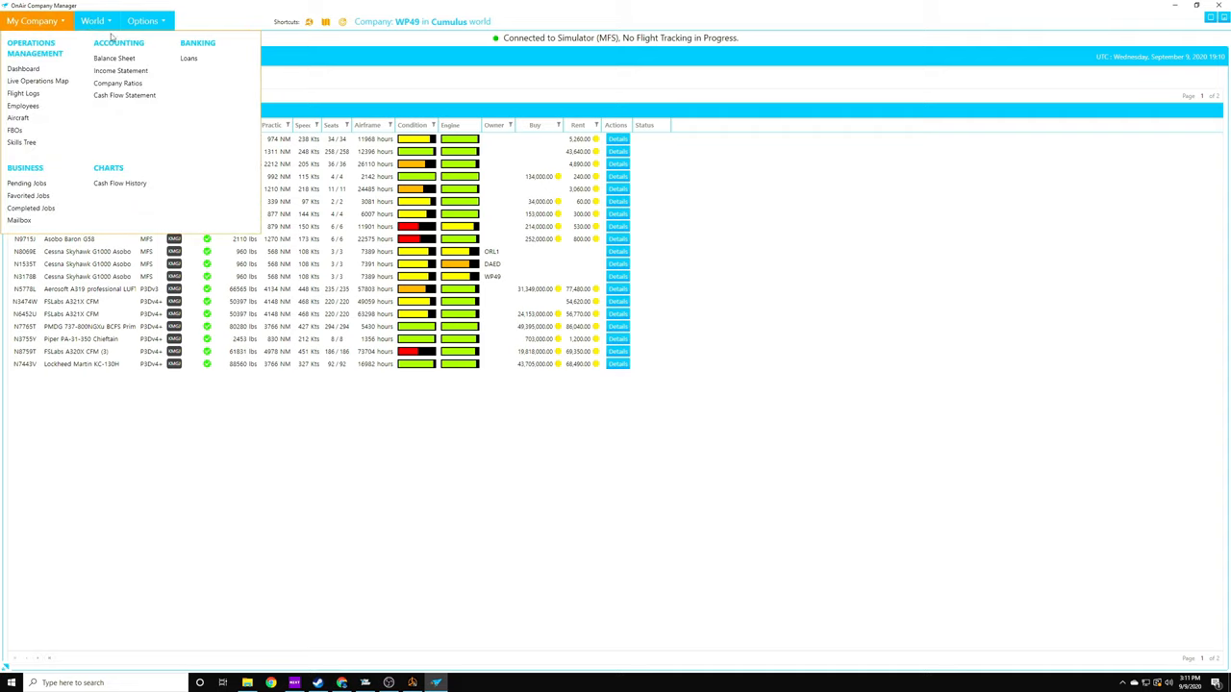
click(92, 20)
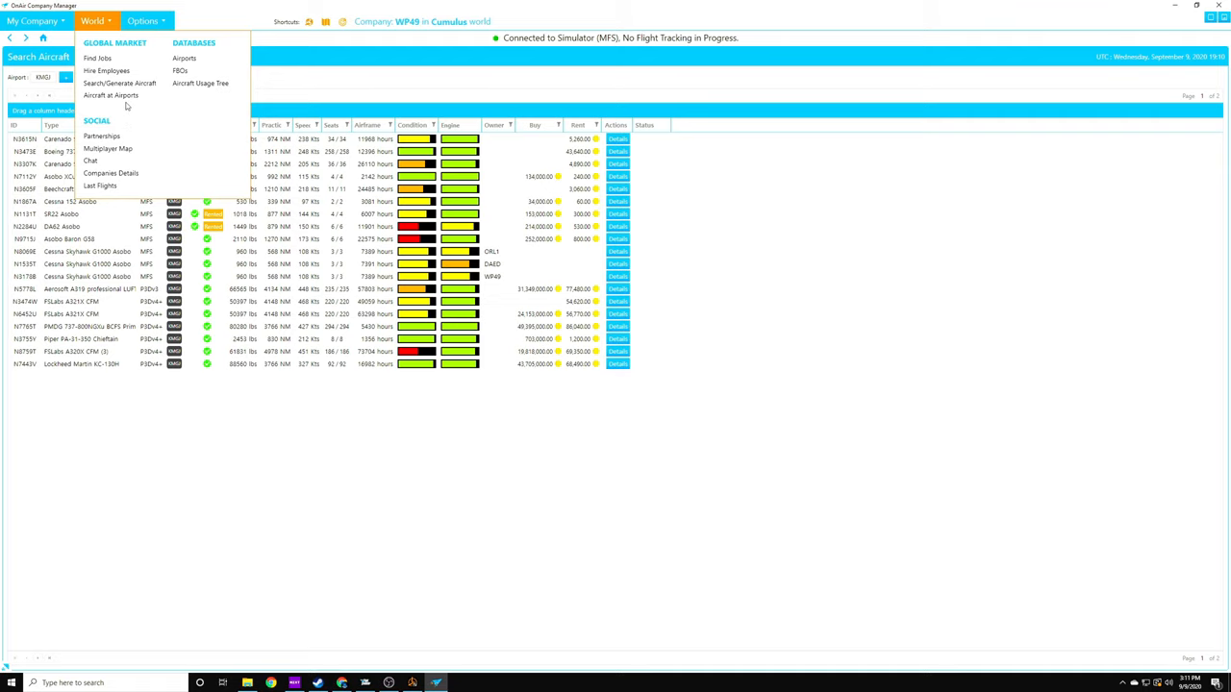
mouse_move(111, 95)
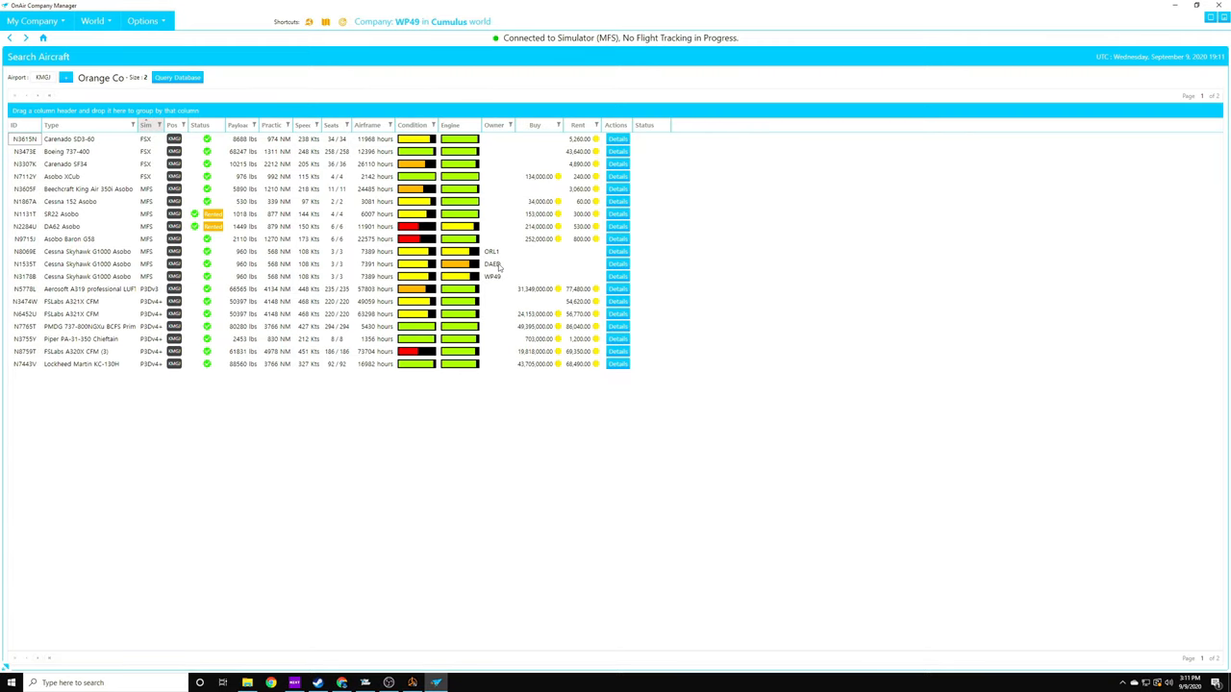
mouse_move(498, 261)
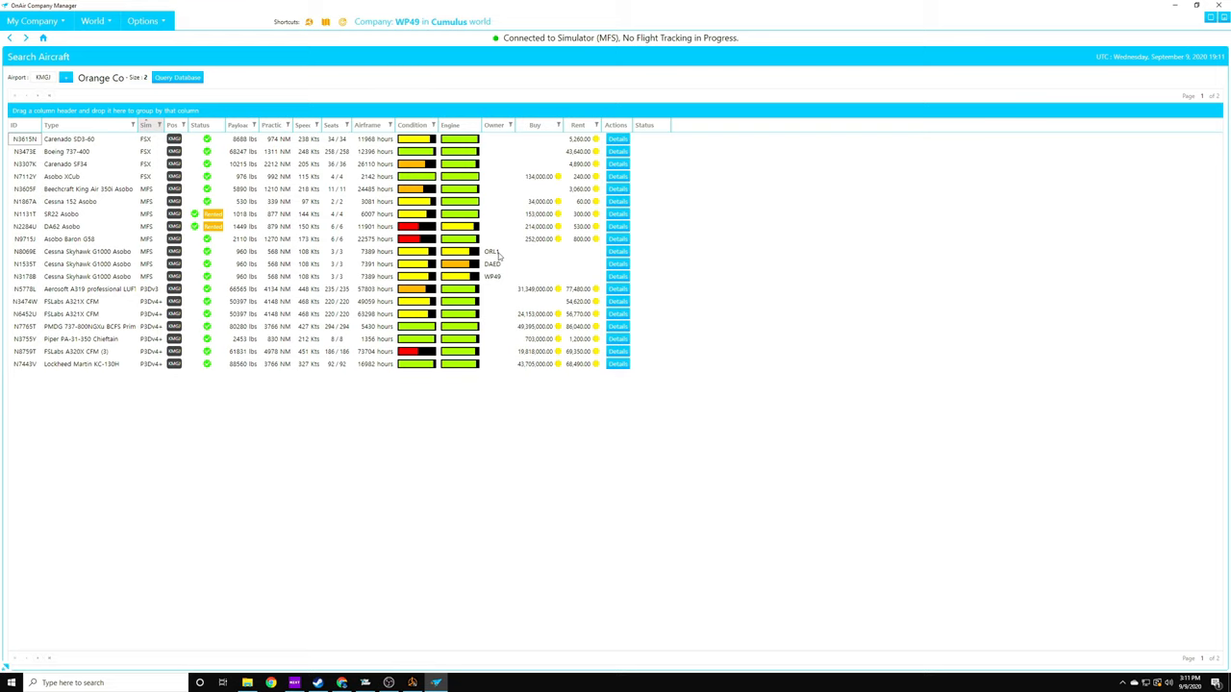
mouse_move(595, 263)
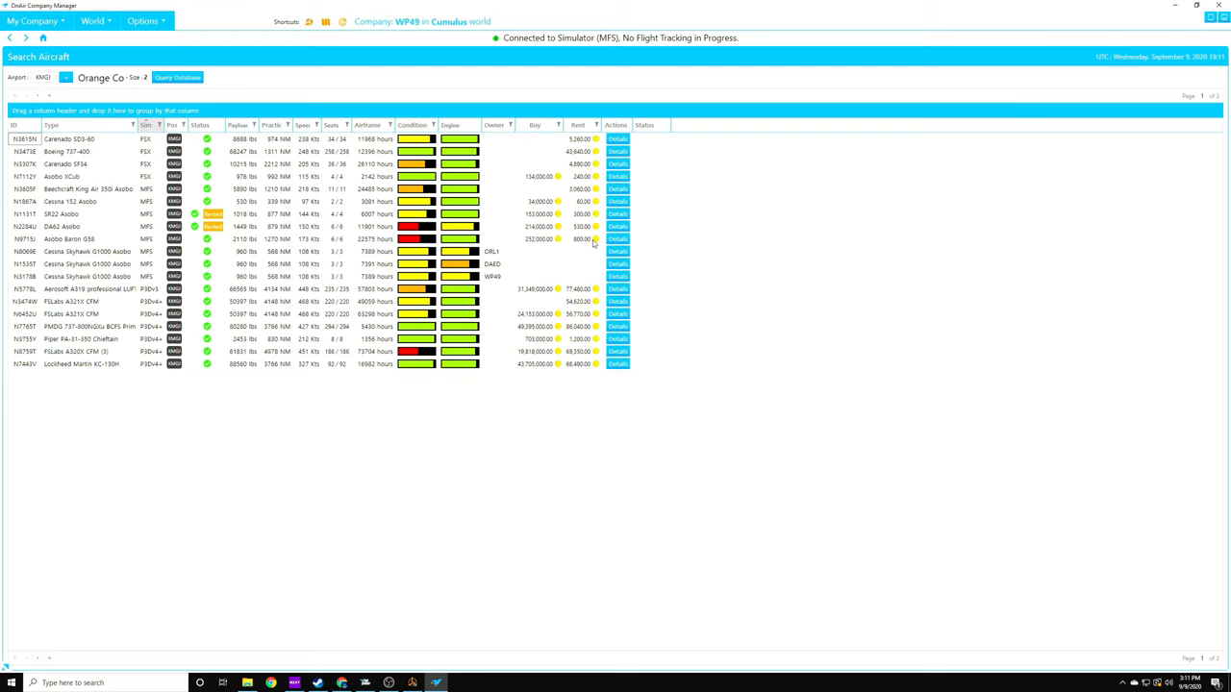
mouse_move(226, 225)
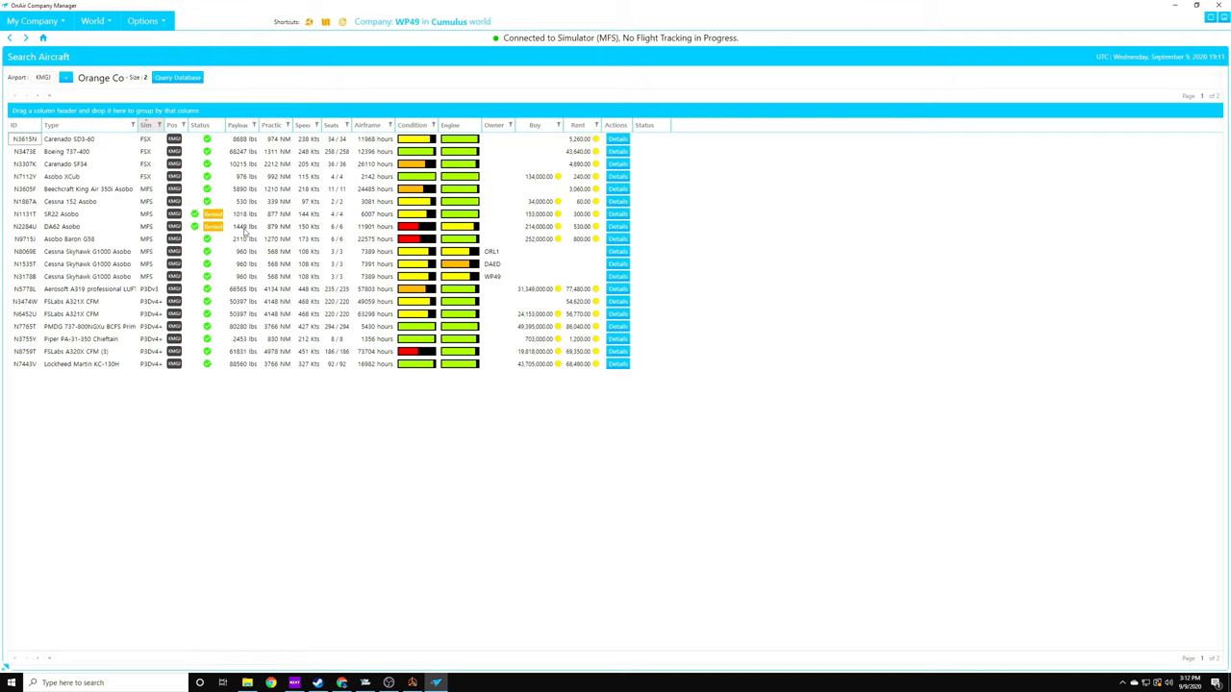
click(93, 20)
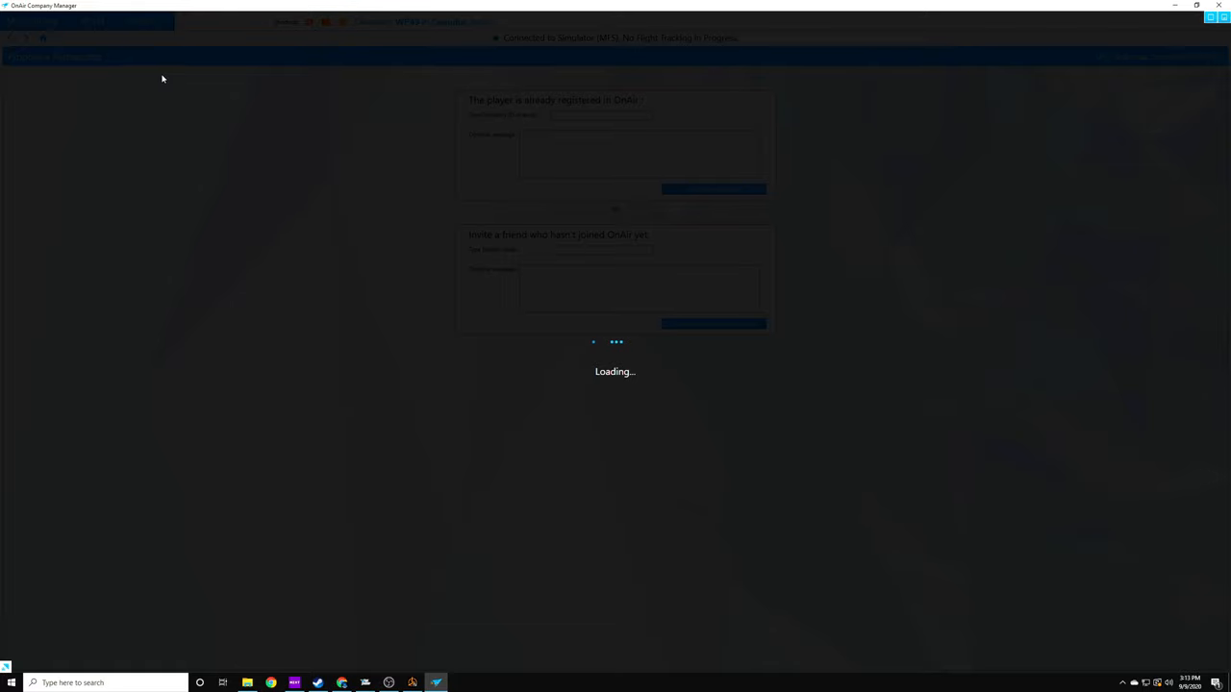
mouse_move(632, 324)
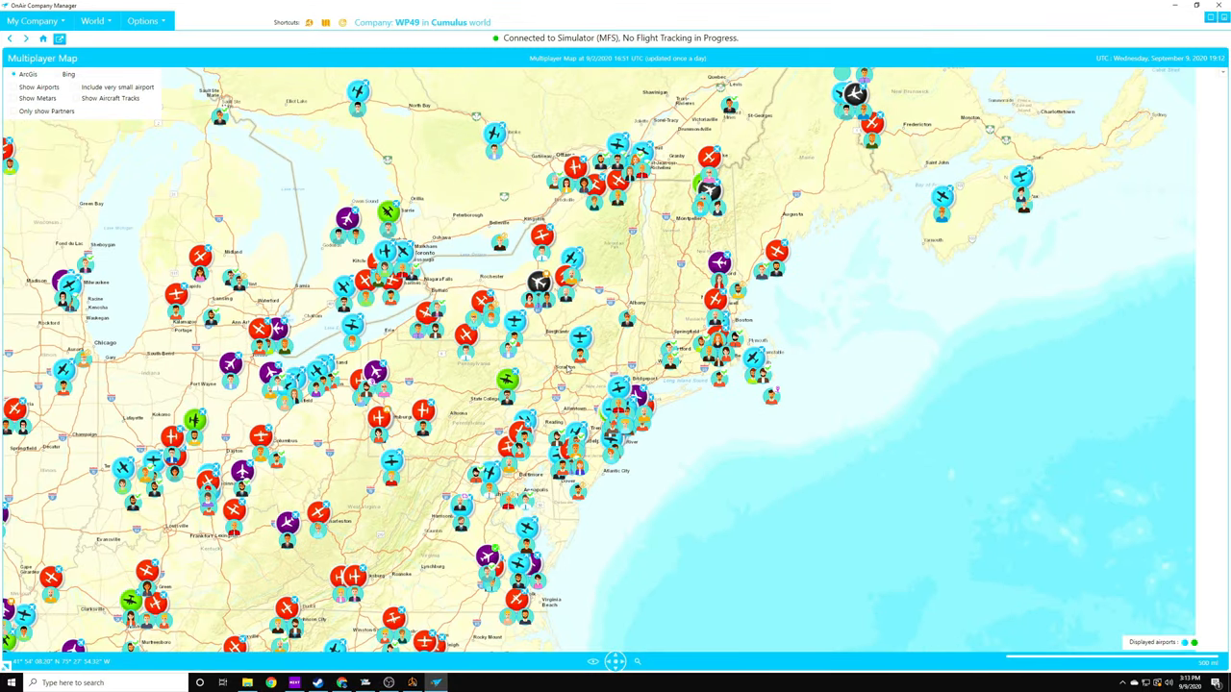
- Zoom out the multiplayer map over eastern North America and dismiss the options menu
scroll(down, 3)
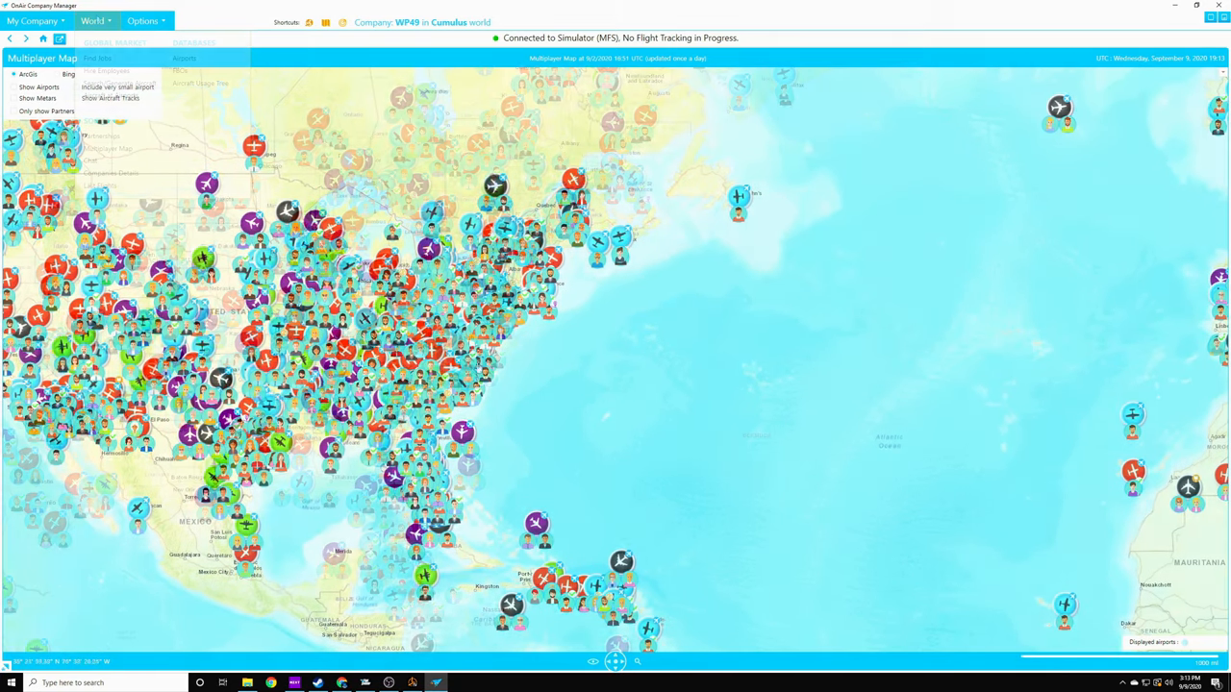
click(93, 20)
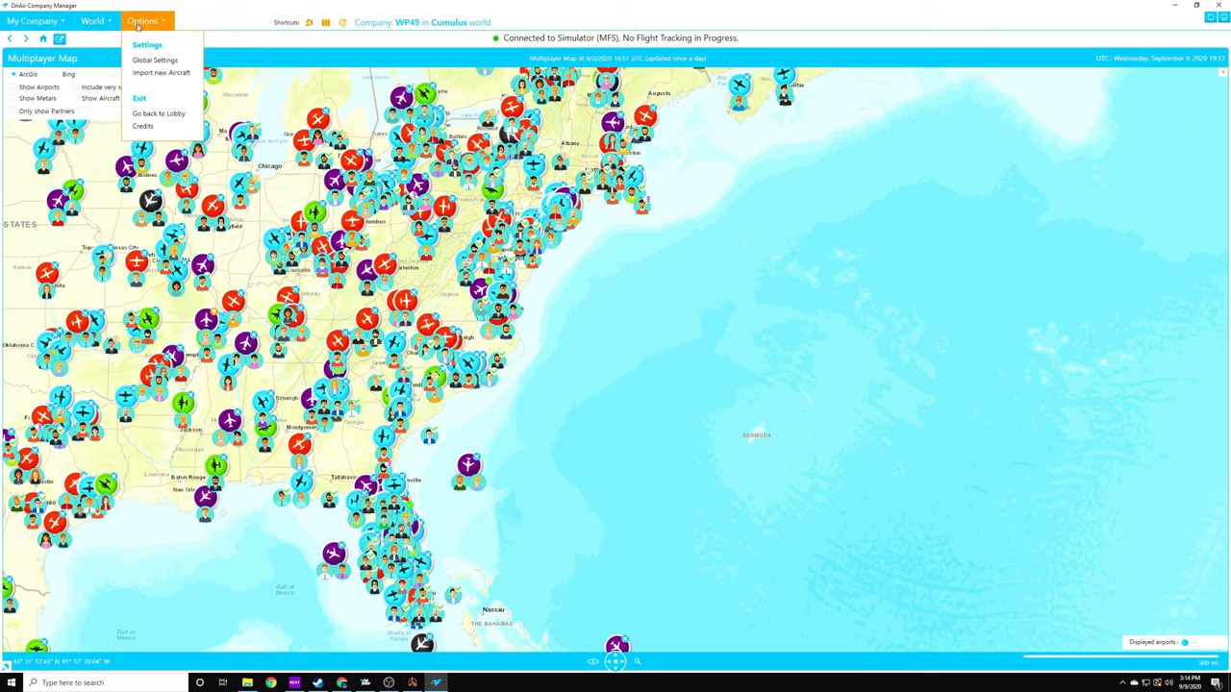
- Open the company Global Settings page with simulator, sound, small-airport and Survival Mode options
click(147, 44)
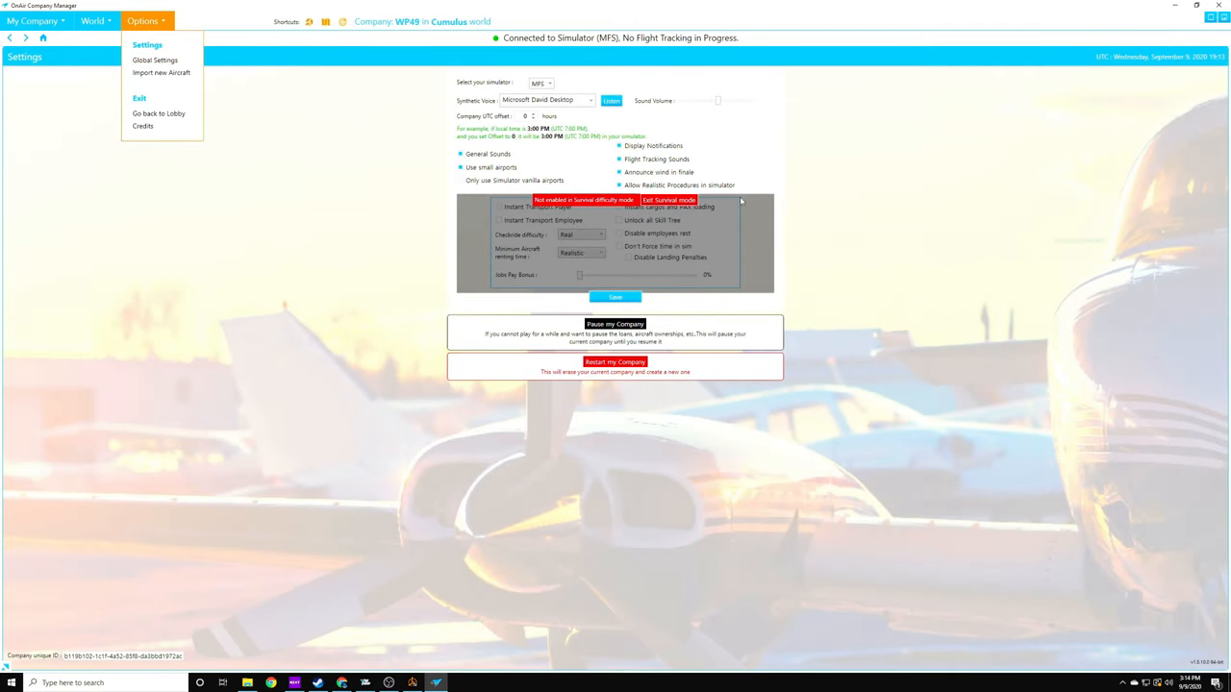
mouse_move(564, 204)
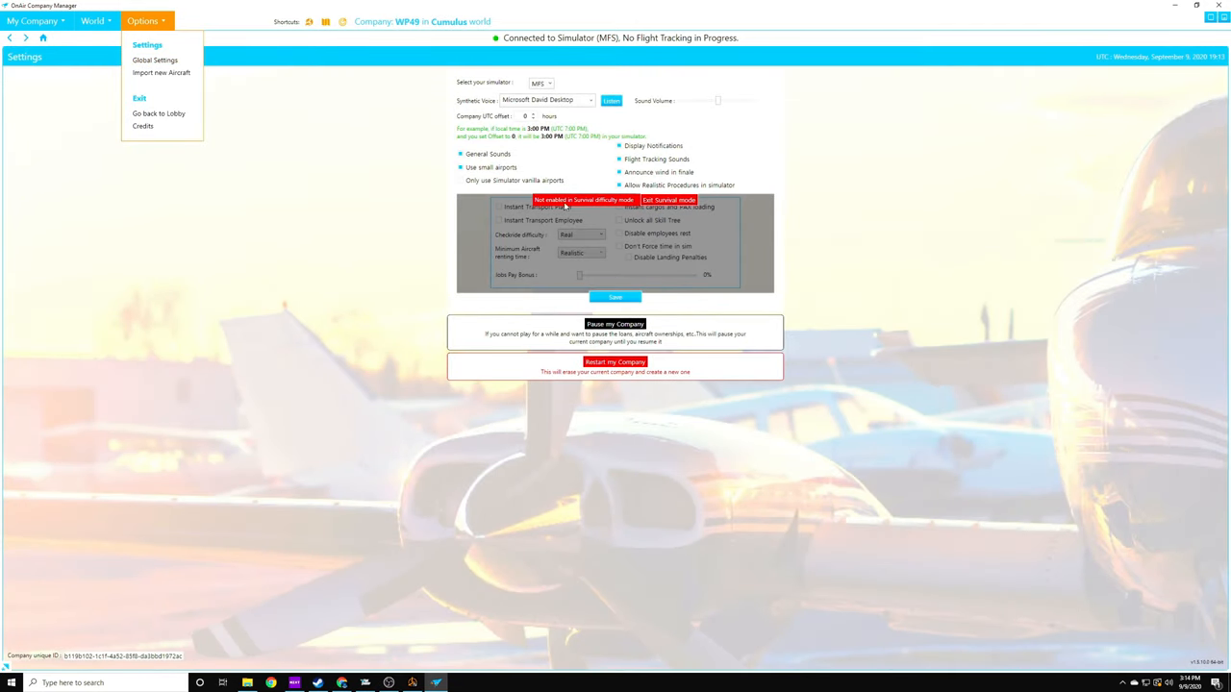
mouse_move(564, 293)
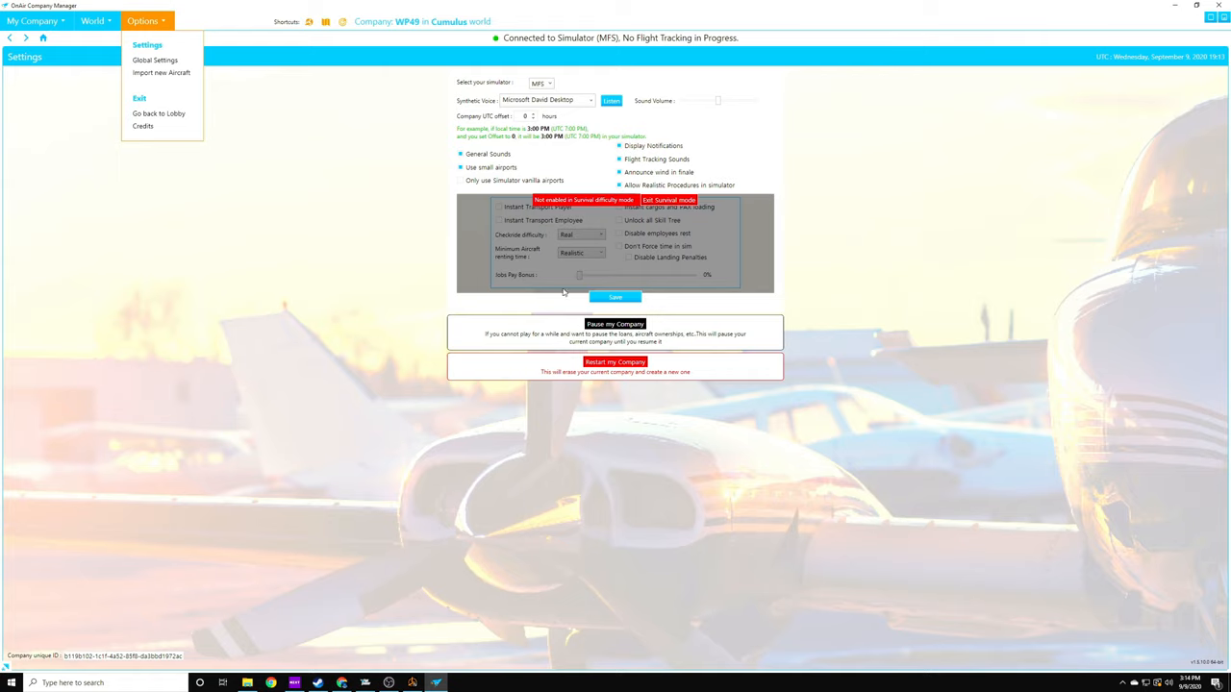